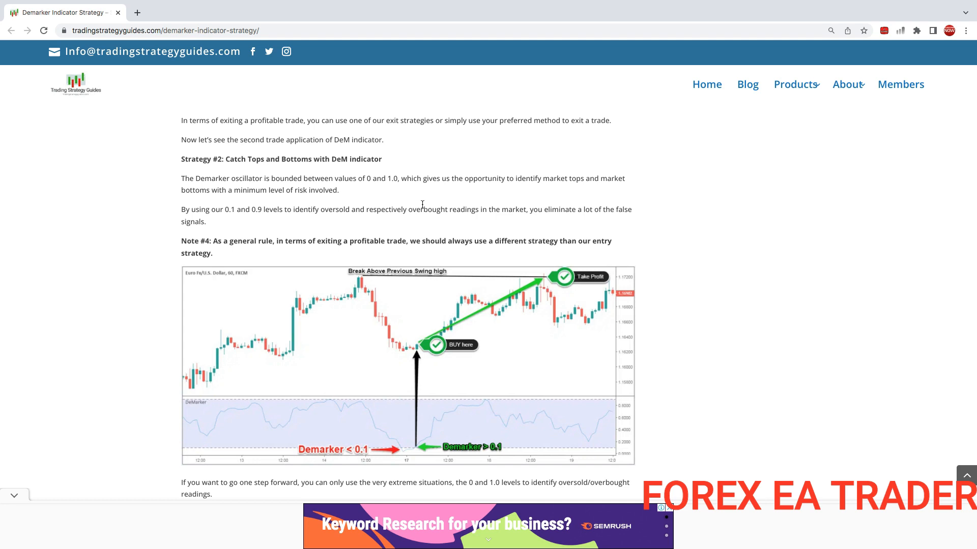
{"action": "mouse_move", "coordinate": [620, 244]}
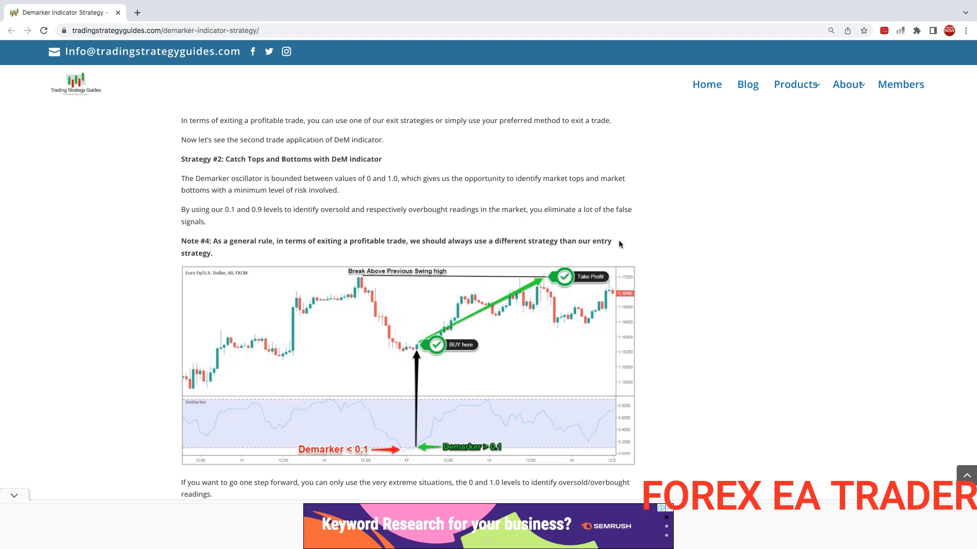
- Open the DeMarker buy-signal chart image on its own in a new Chrome tab
{"action": "scroll", "scroll_direction": "down", "scroll_amount": 3}
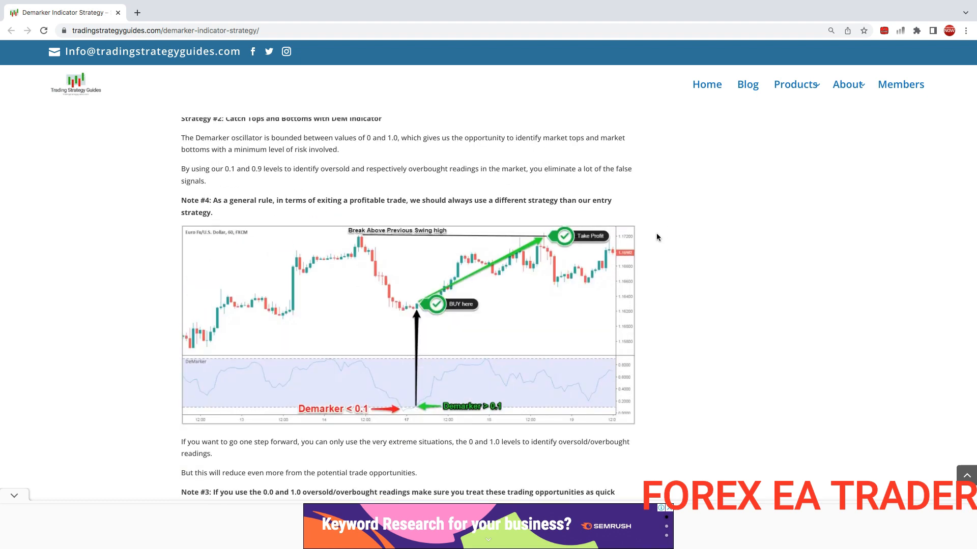
{"action": "scroll", "scroll_direction": "up", "scroll_amount": 3}
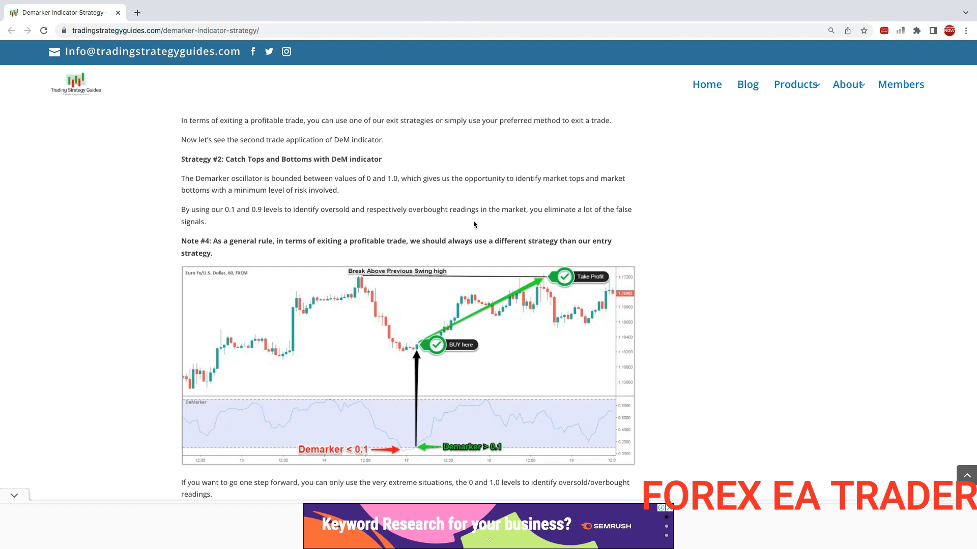
{"action": "mouse_move", "coordinate": [470, 223]}
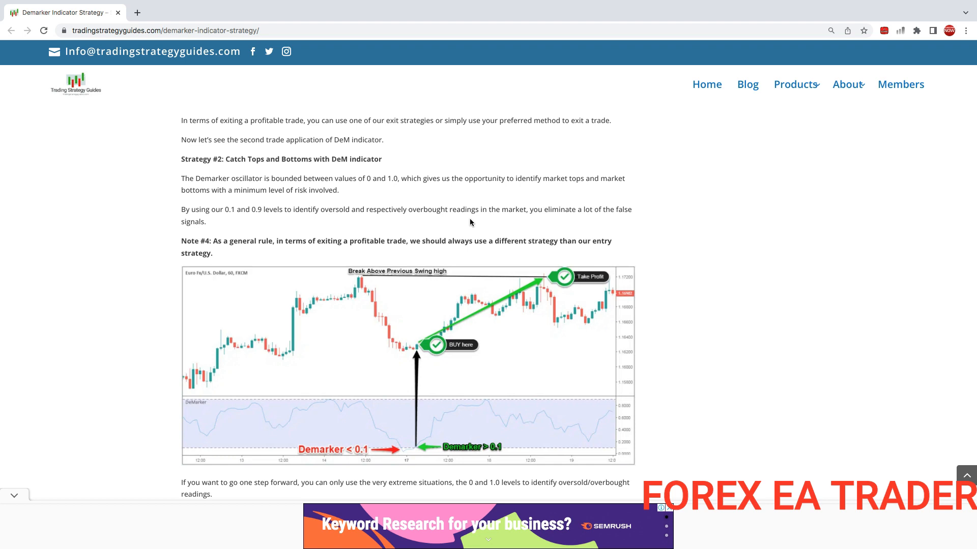
{"action": "mouse_move", "coordinate": [447, 210]}
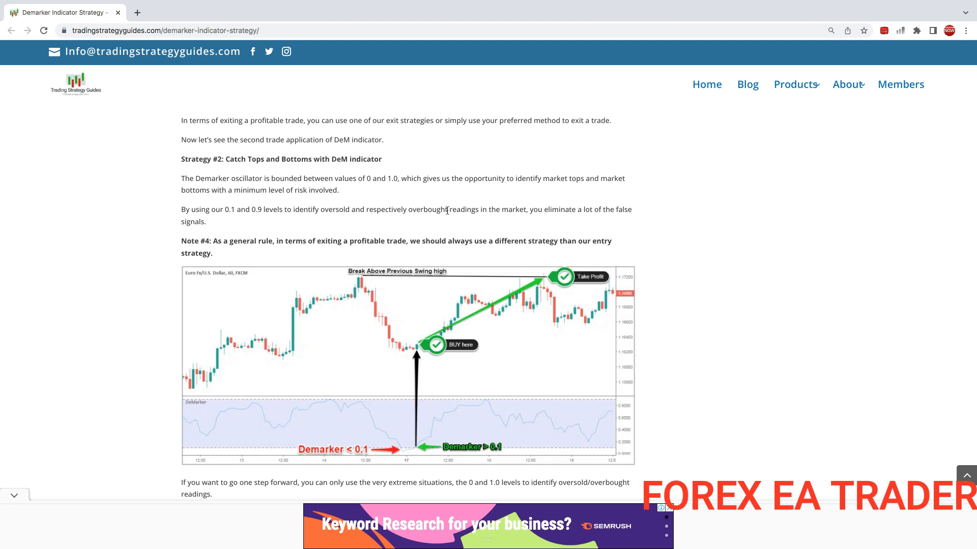
{"action": "mouse_move", "coordinate": [453, 206]}
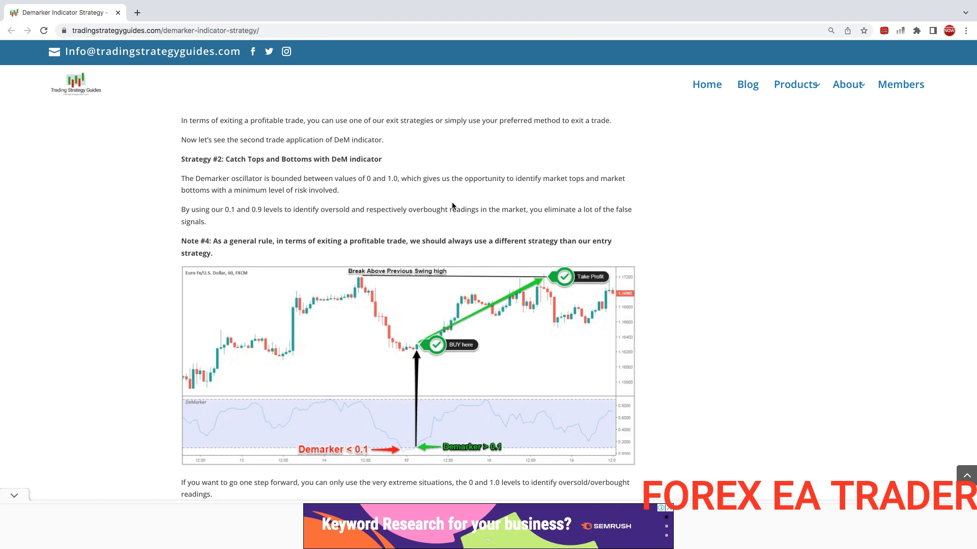
{"action": "mouse_move", "coordinate": [198, 176]}
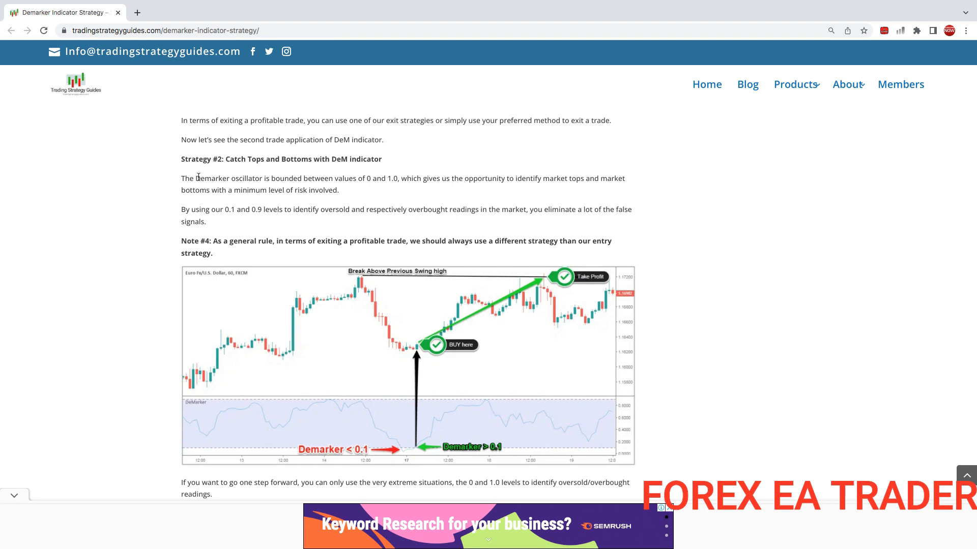
{"action": "mouse_move", "coordinate": [317, 204]}
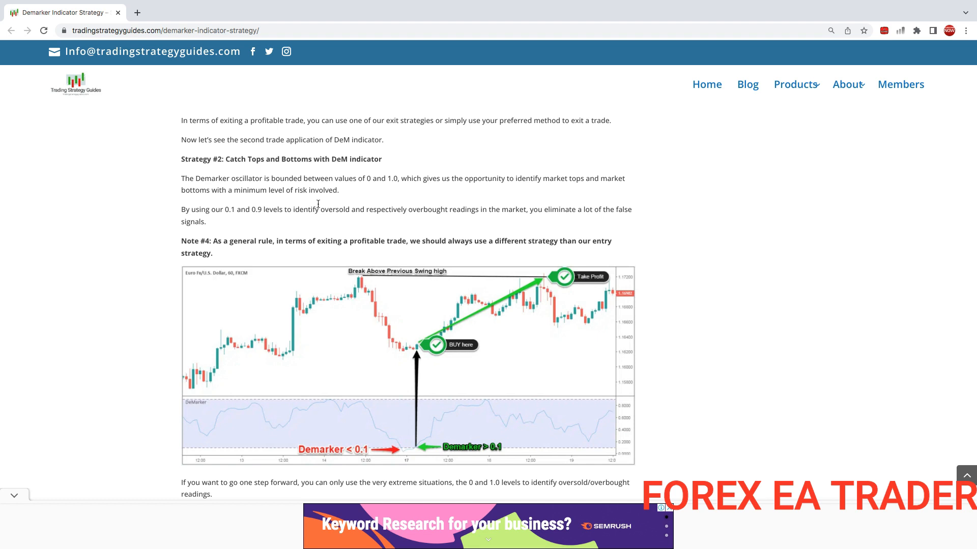
{"action": "mouse_move", "coordinate": [320, 218]}
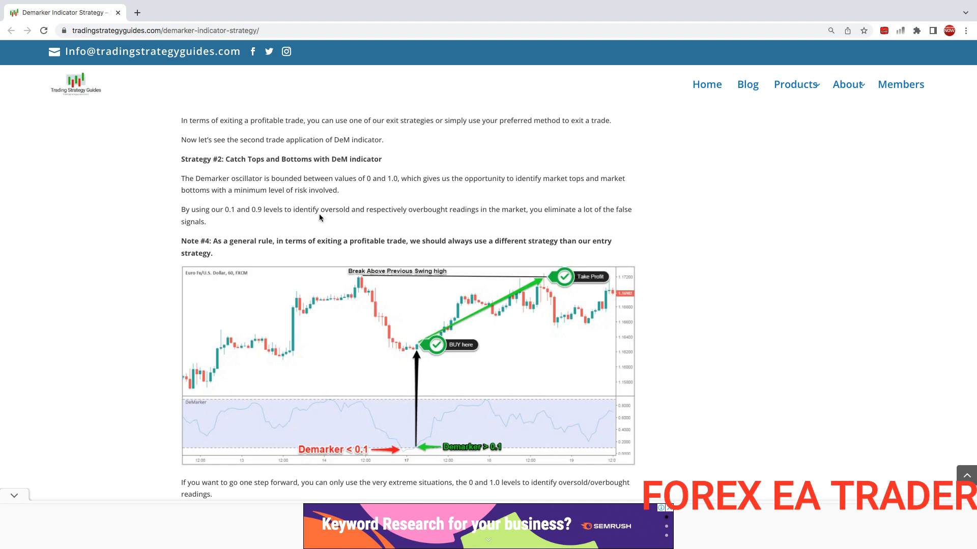
{"action": "mouse_move", "coordinate": [320, 208]}
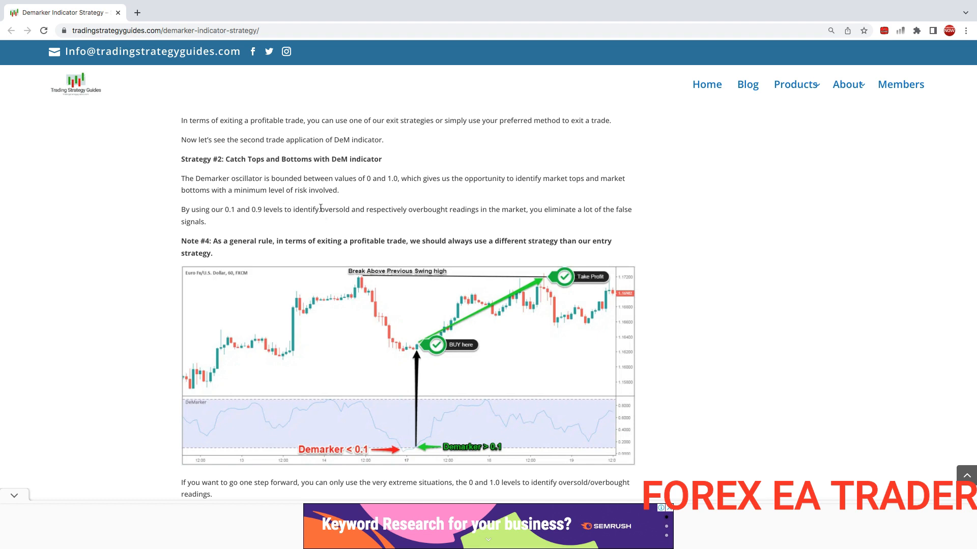
{"action": "right_click", "coordinate": [378, 342]}
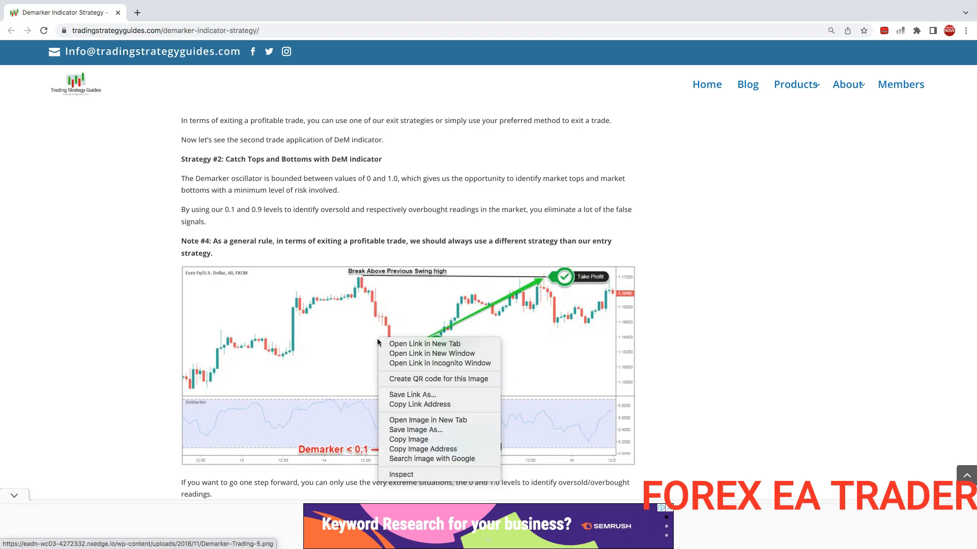
{"action": "mouse_move", "coordinate": [428, 420]}
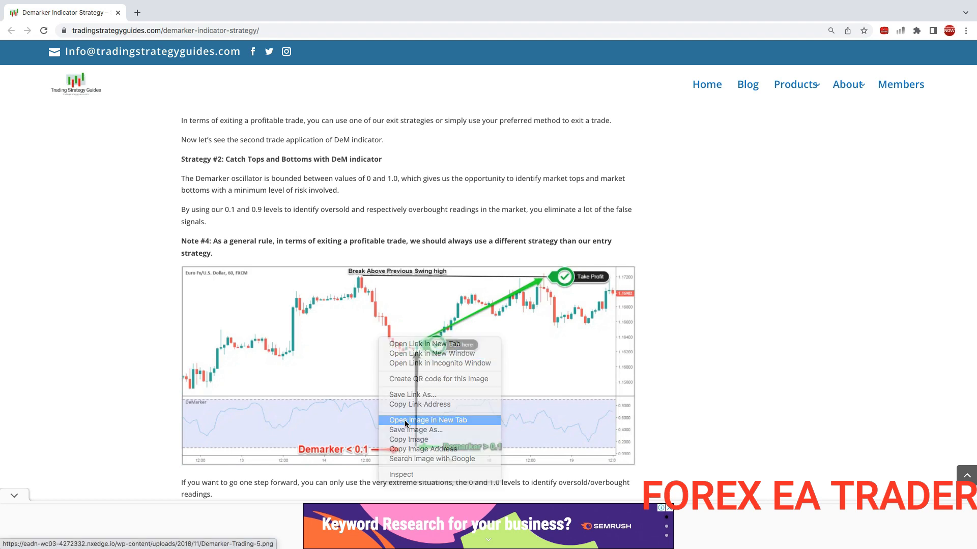
{"action": "left_click", "coordinate": [428, 421]}
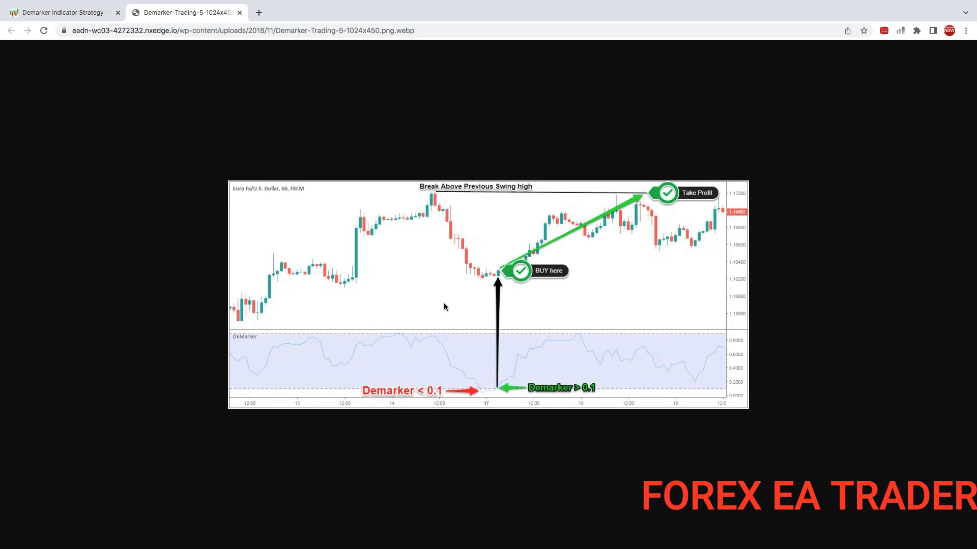
{"action": "mouse_move", "coordinate": [639, 387]}
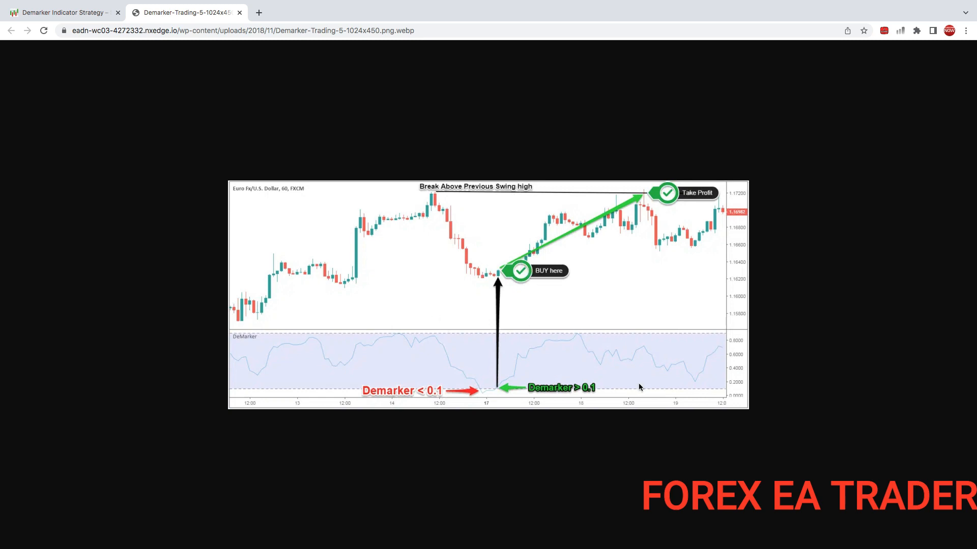
{"action": "mouse_move", "coordinate": [484, 362]}
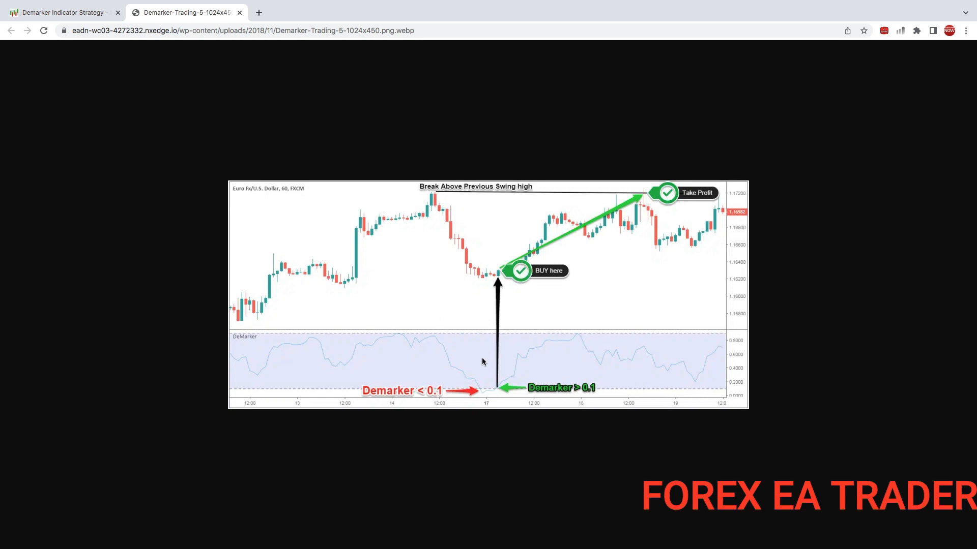
{"action": "mouse_move", "coordinate": [493, 393]}
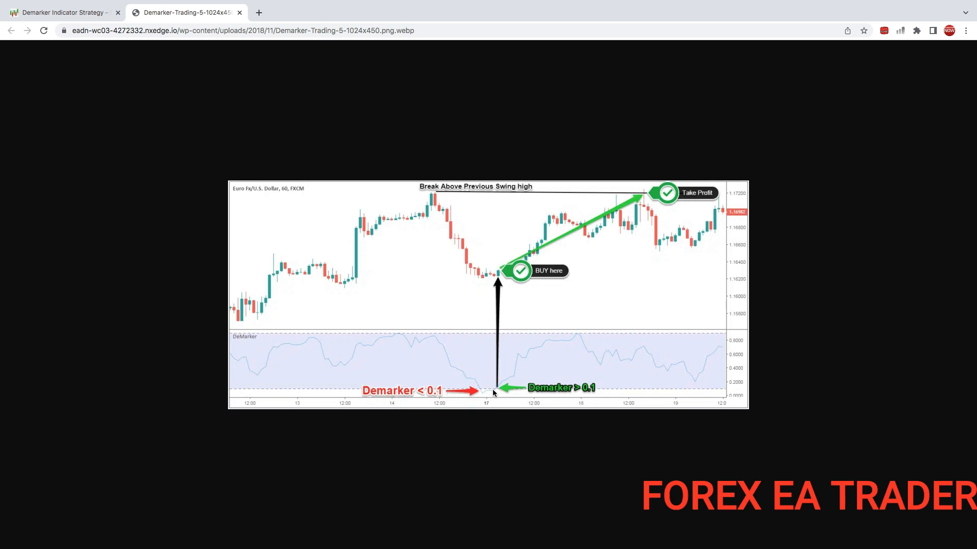
{"action": "mouse_move", "coordinate": [496, 393]}
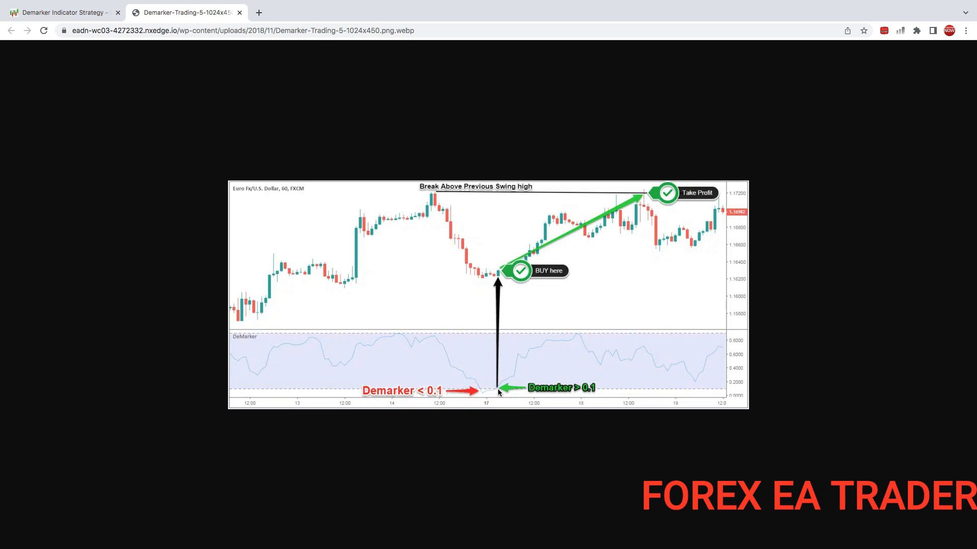
{"action": "mouse_move", "coordinate": [522, 277]}
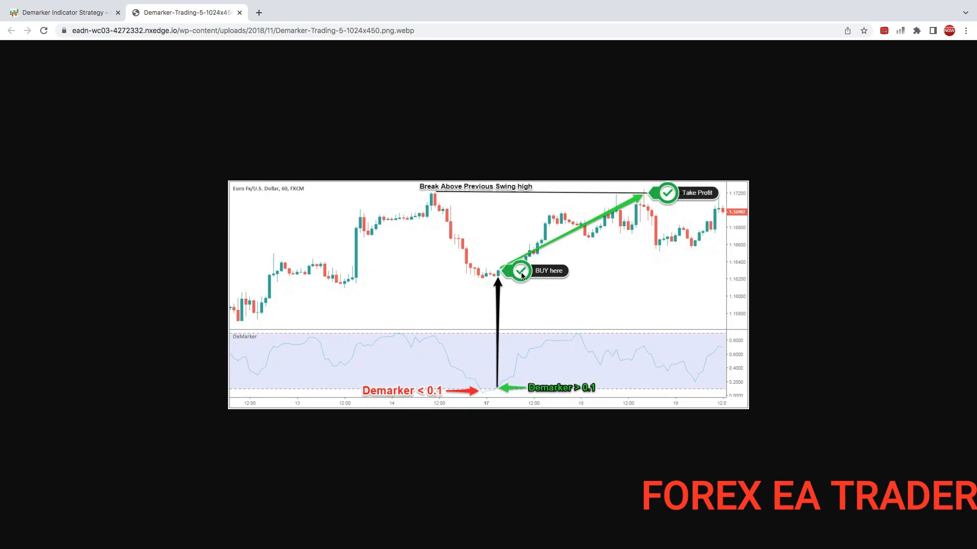
{"action": "mouse_move", "coordinate": [502, 394]}
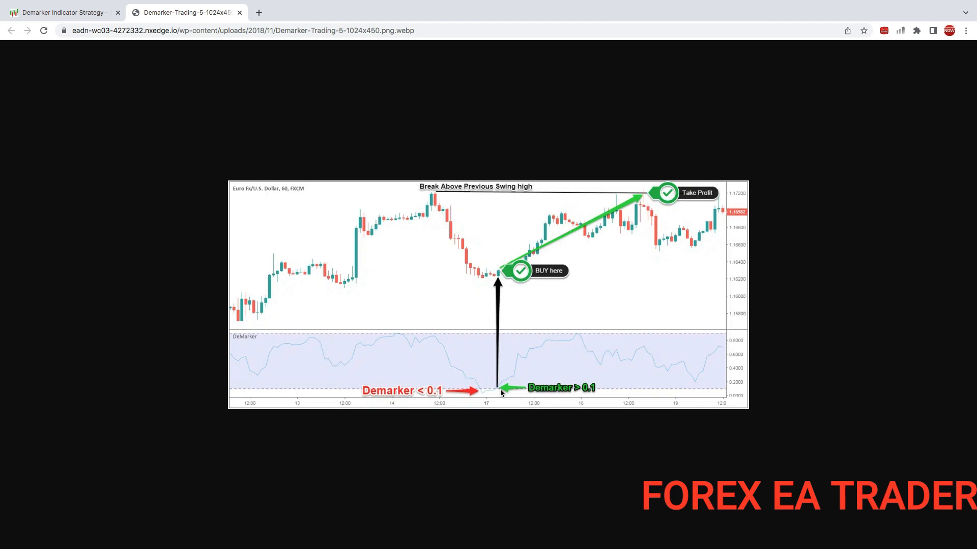
{"action": "mouse_move", "coordinate": [647, 401]}
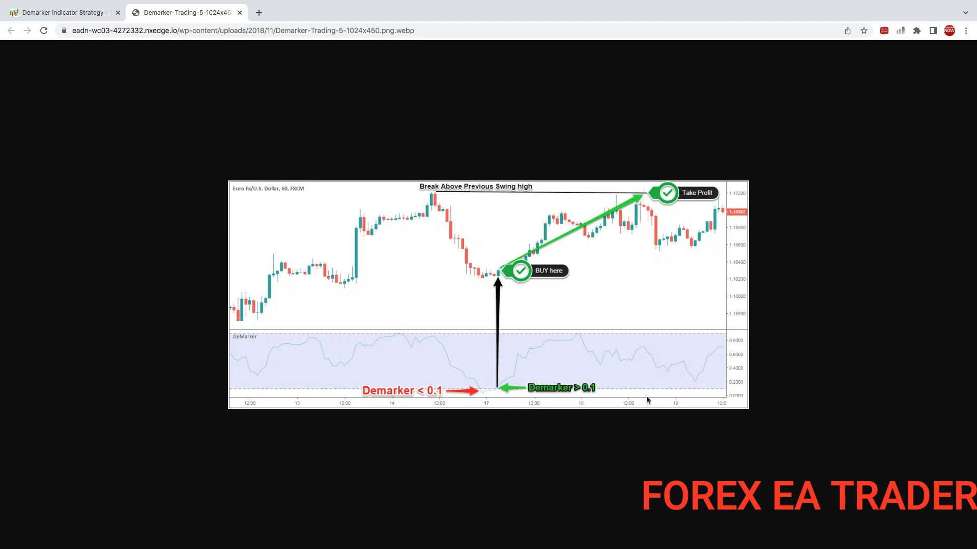
{"action": "mouse_move", "coordinate": [725, 393]}
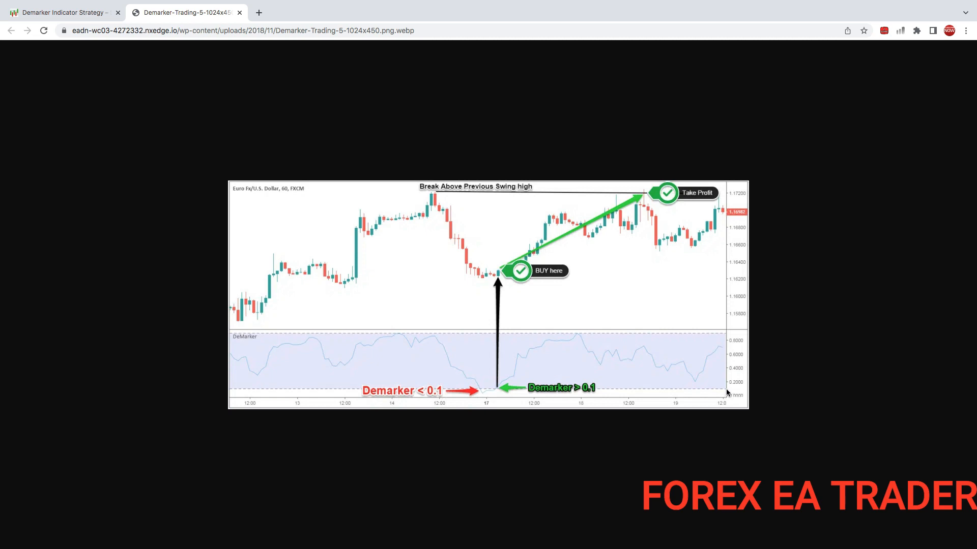
{"action": "mouse_move", "coordinate": [712, 394]}
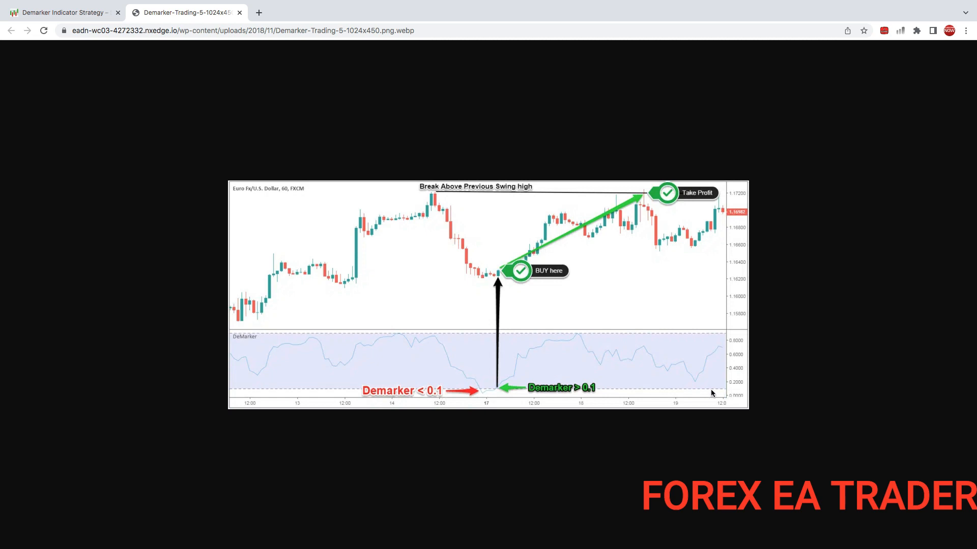
{"action": "mouse_move", "coordinate": [500, 388]}
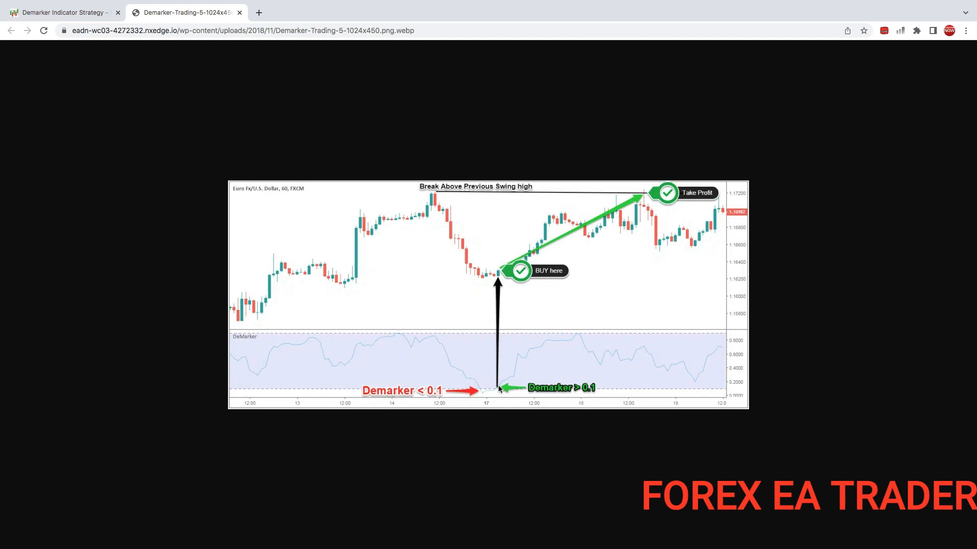
{"action": "mouse_move", "coordinate": [503, 313]}
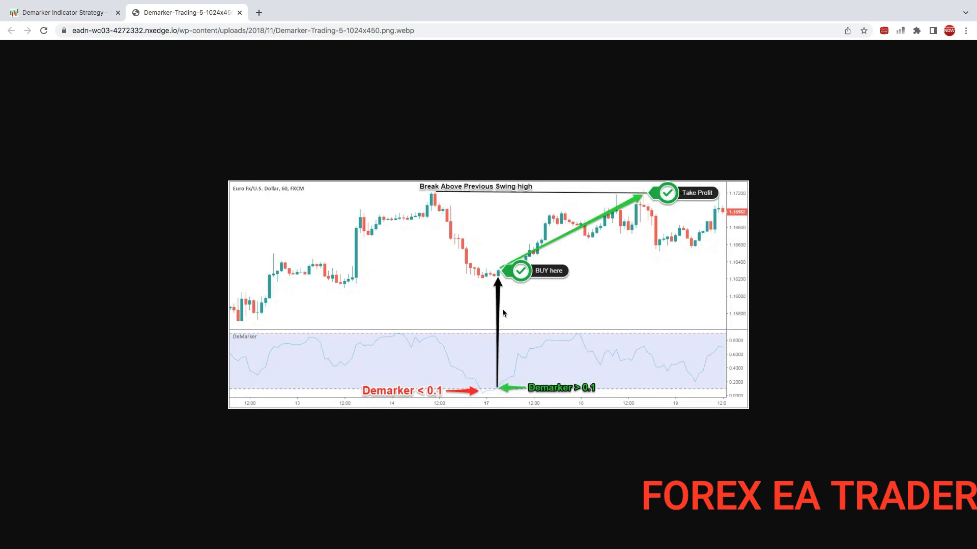
{"action": "mouse_move", "coordinate": [502, 279]}
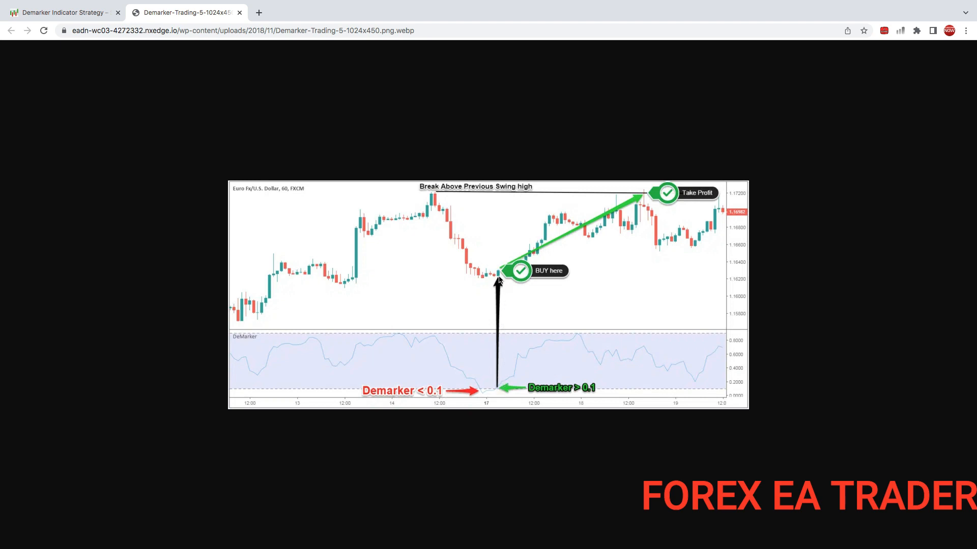
{"action": "mouse_move", "coordinate": [548, 234]}
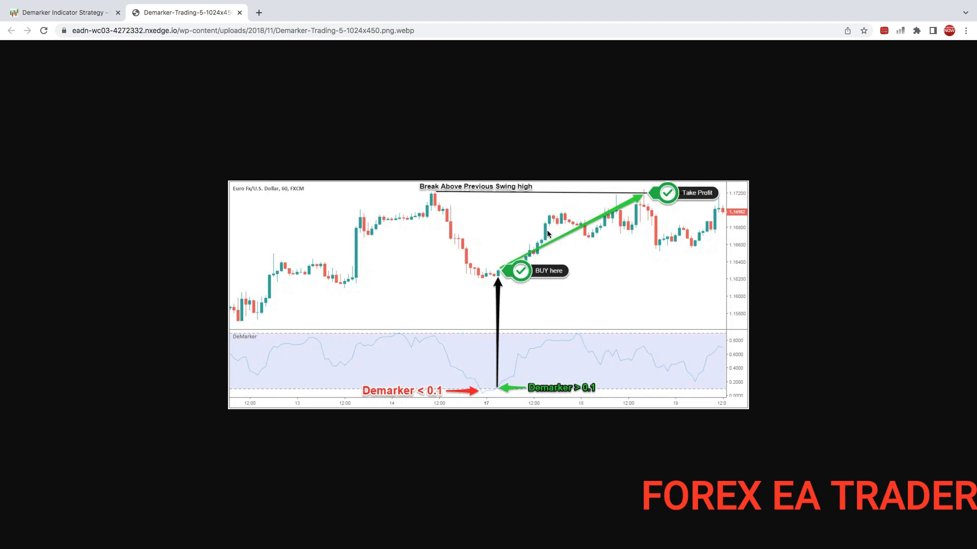
{"action": "mouse_move", "coordinate": [547, 229]}
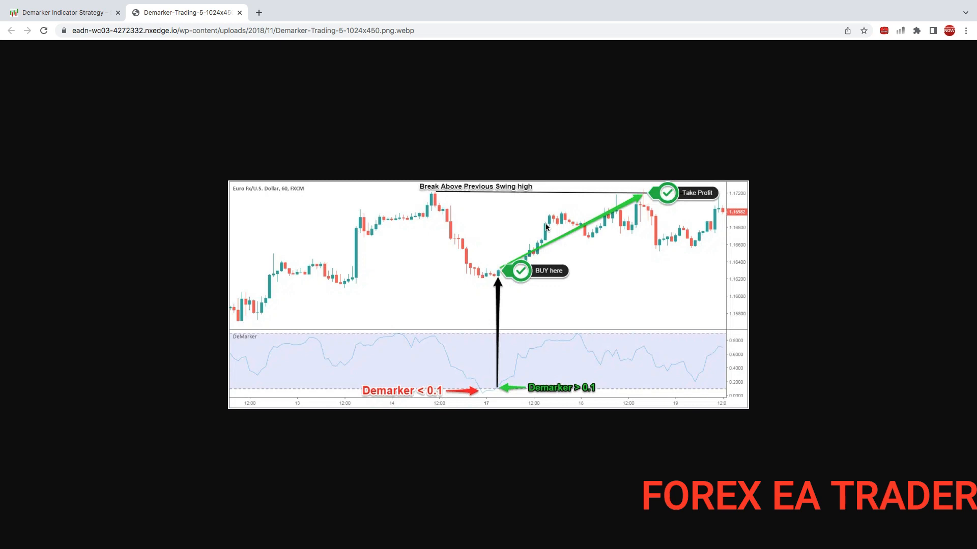
{"action": "mouse_move", "coordinate": [599, 258]}
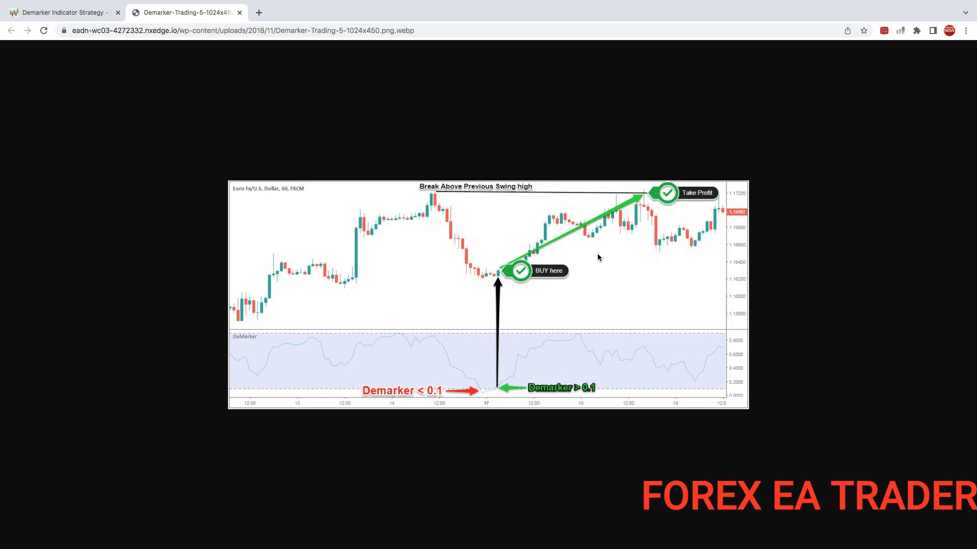
{"action": "mouse_move", "coordinate": [523, 406]}
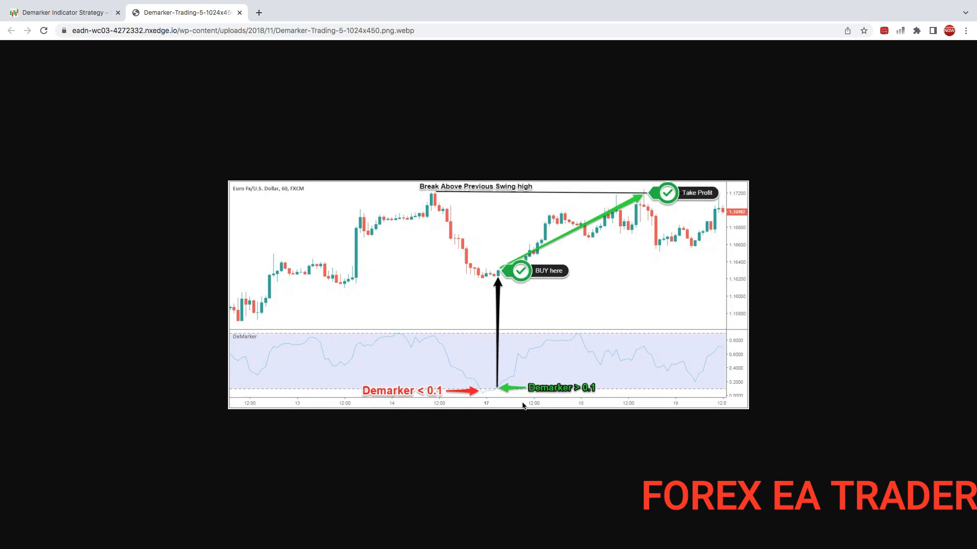
{"action": "mouse_move", "coordinate": [516, 392]}
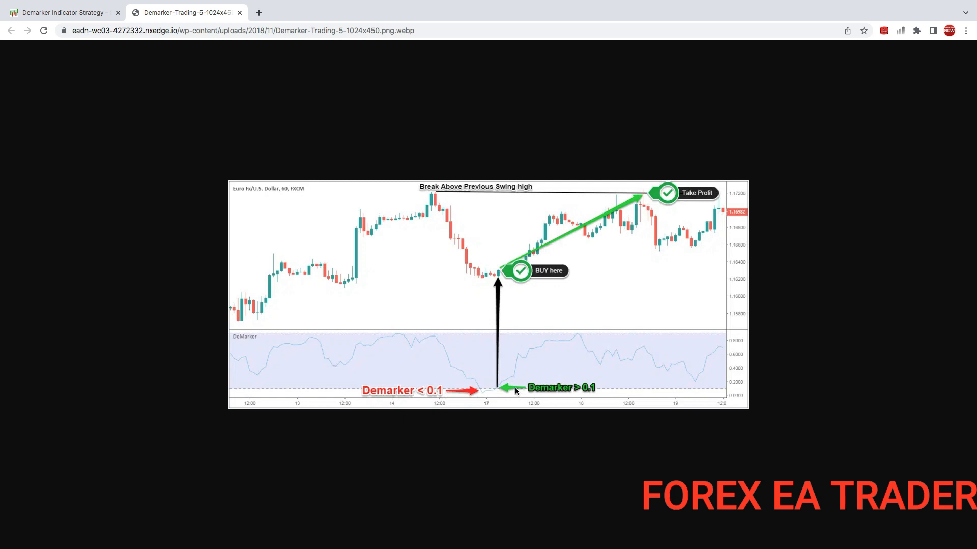
{"action": "mouse_move", "coordinate": [501, 390]}
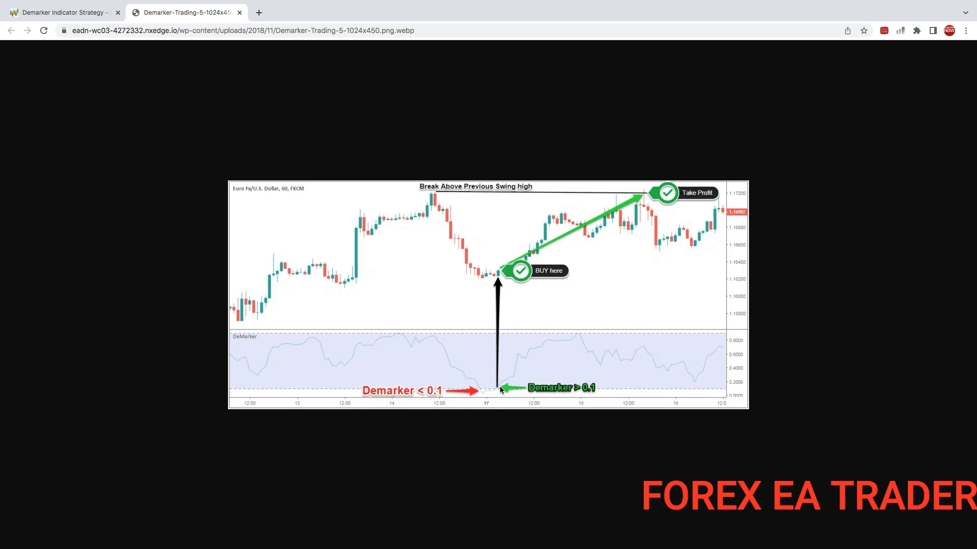
{"action": "mouse_move", "coordinate": [535, 262]}
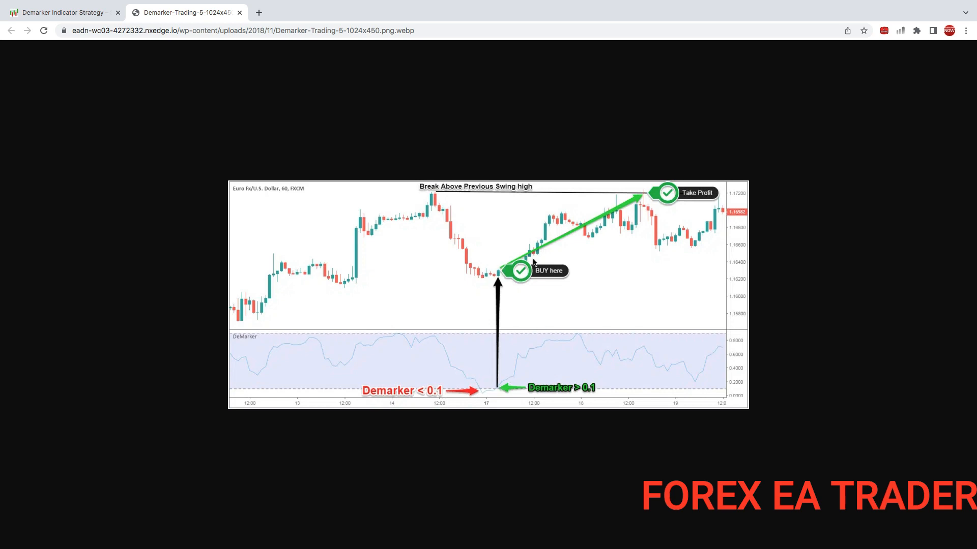
{"action": "mouse_move", "coordinate": [499, 243]}
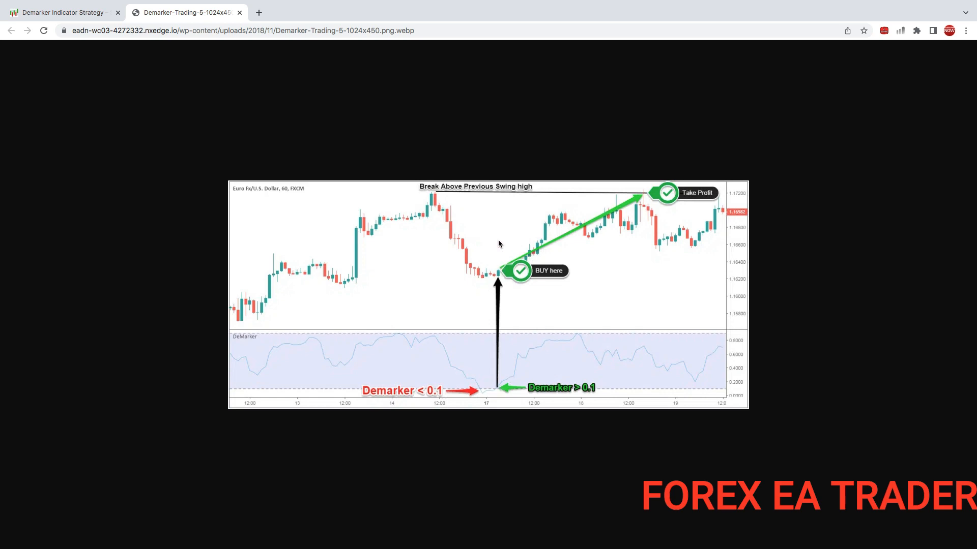
{"action": "mouse_move", "coordinate": [565, 246]}
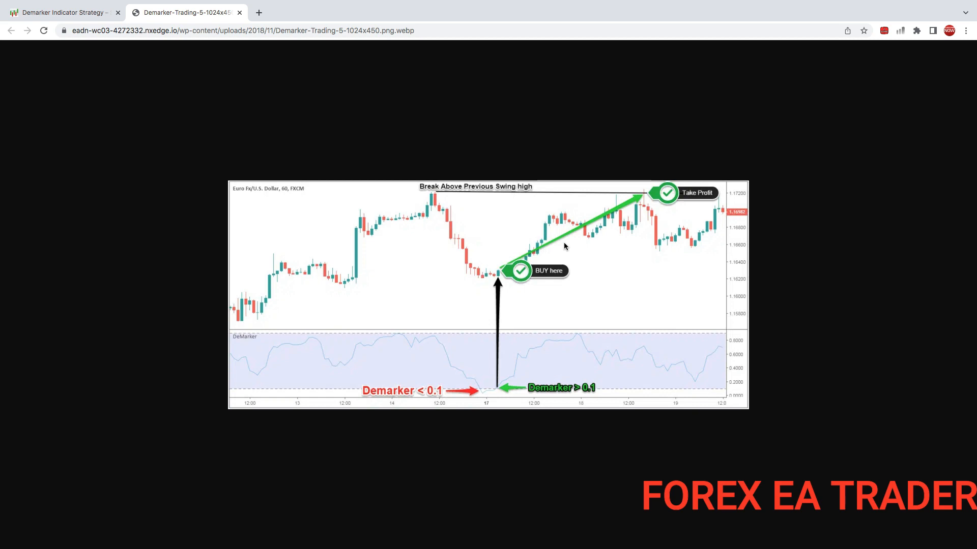
{"action": "mouse_move", "coordinate": [579, 347]}
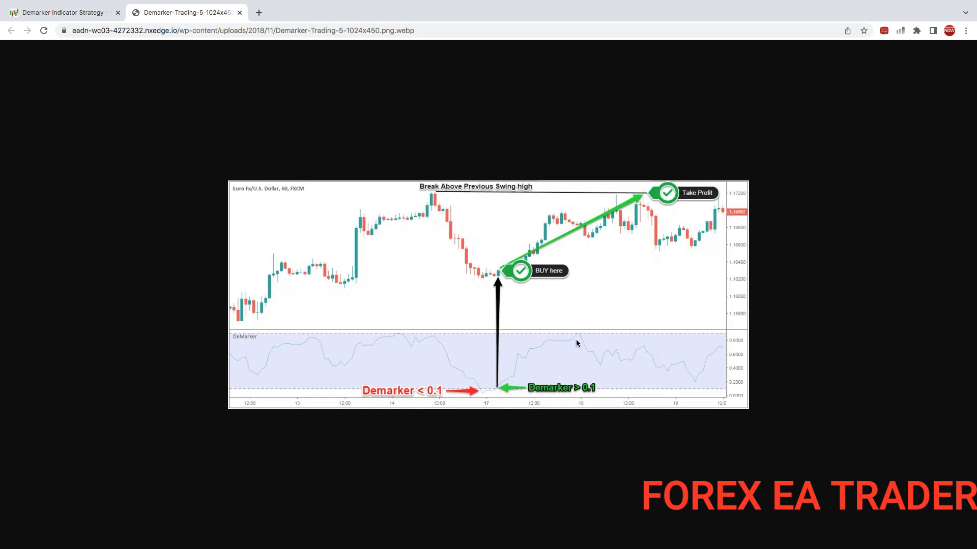
{"action": "mouse_move", "coordinate": [576, 328]}
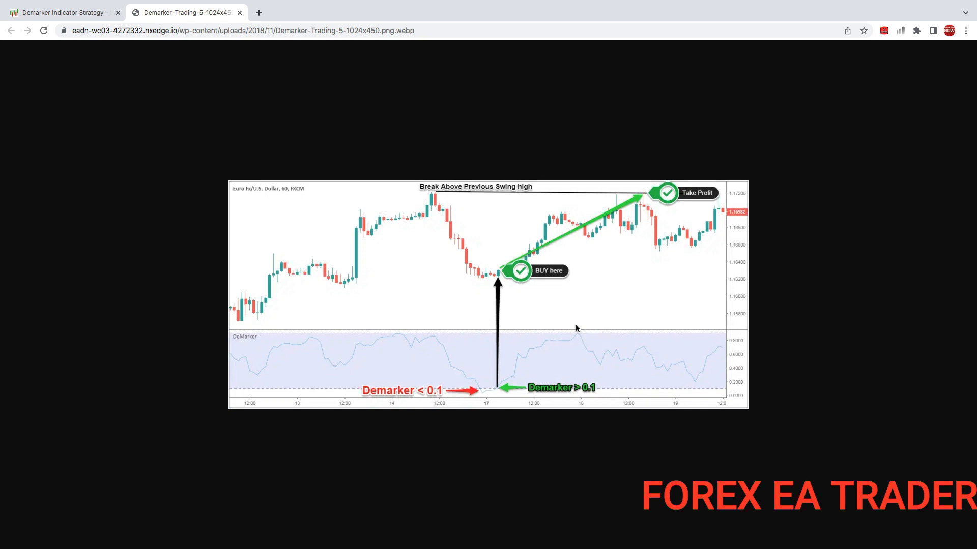
{"action": "mouse_move", "coordinate": [586, 338]}
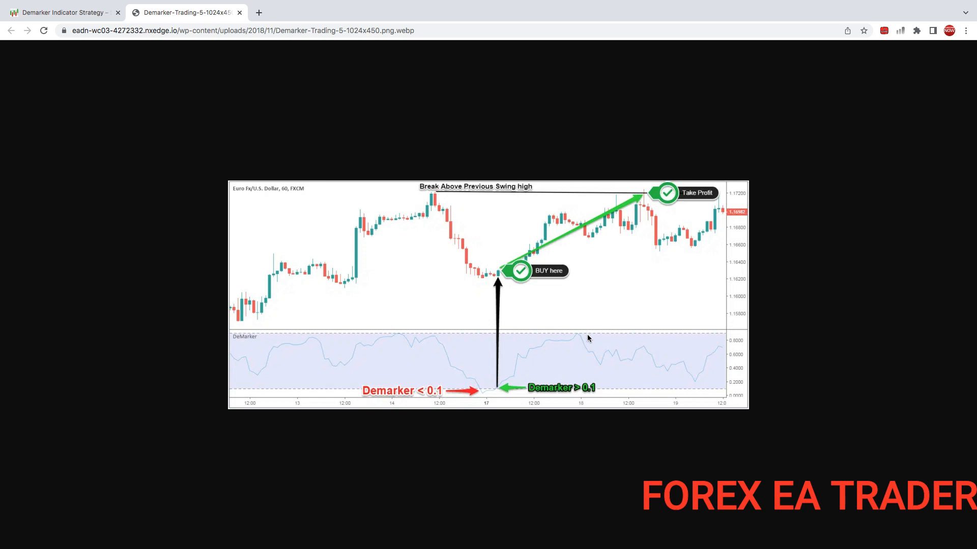
{"action": "mouse_move", "coordinate": [579, 335]}
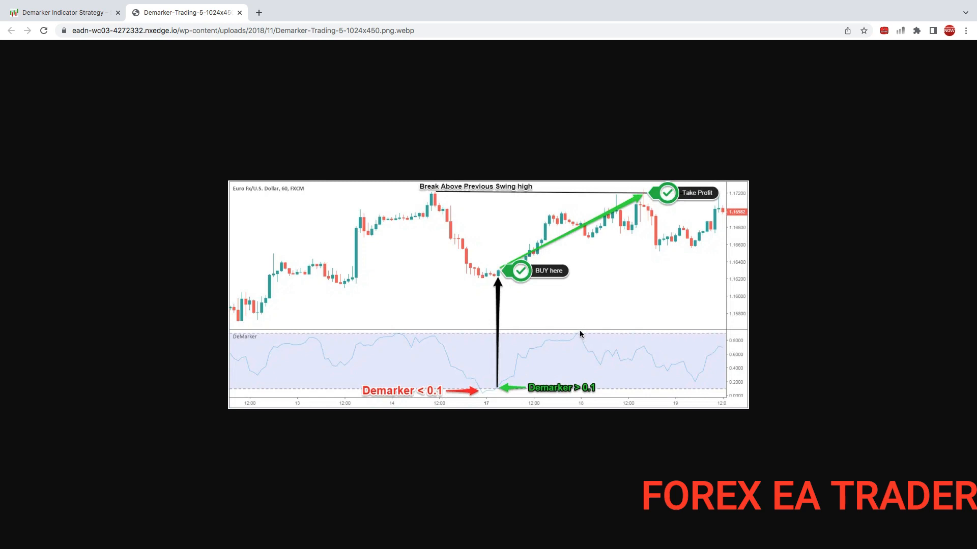
{"action": "mouse_move", "coordinate": [627, 376]}
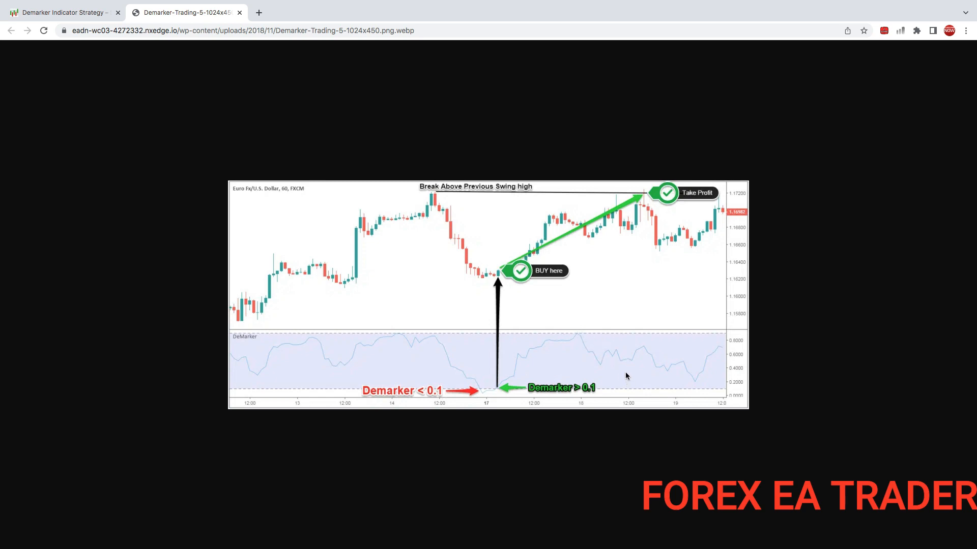
{"action": "mouse_move", "coordinate": [780, 366]}
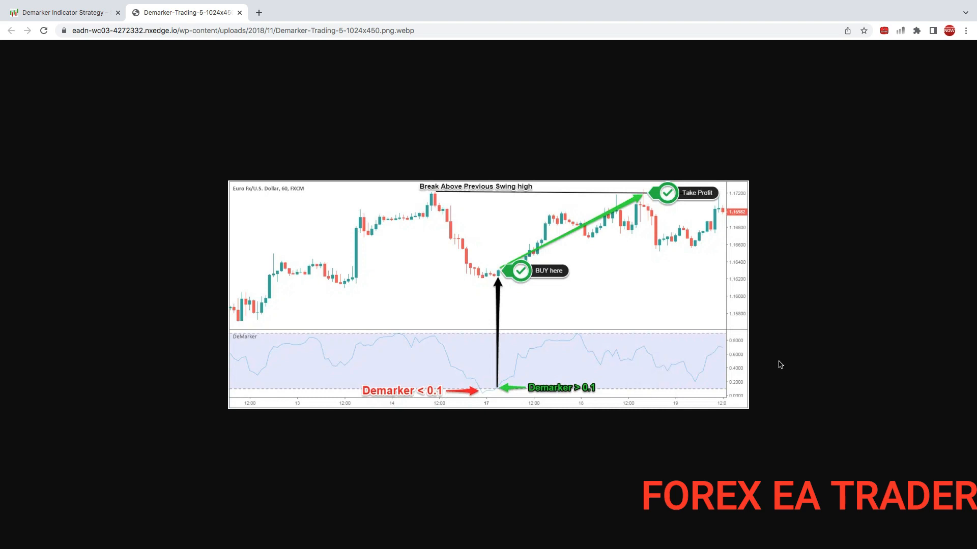
{"action": "mouse_move", "coordinate": [612, 309]}
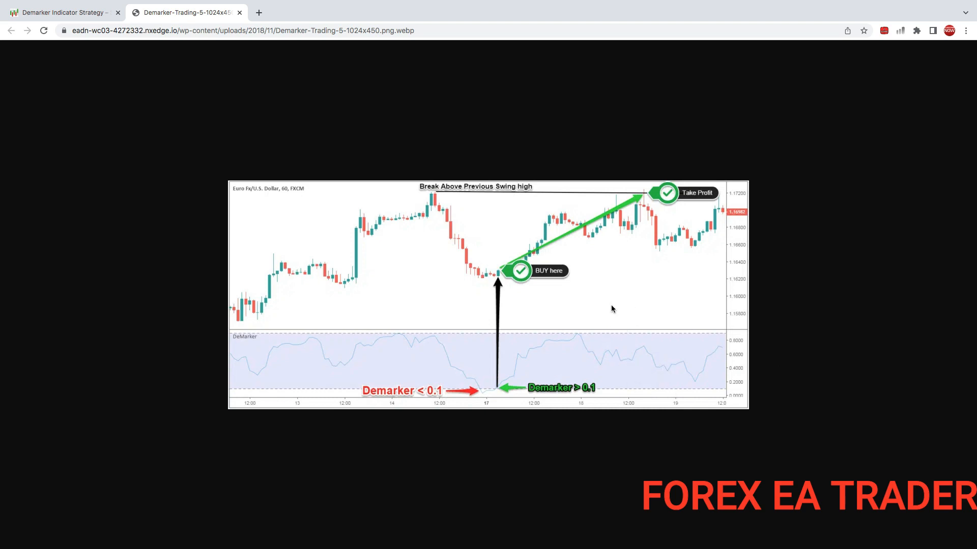
{"action": "mouse_move", "coordinate": [553, 348]}
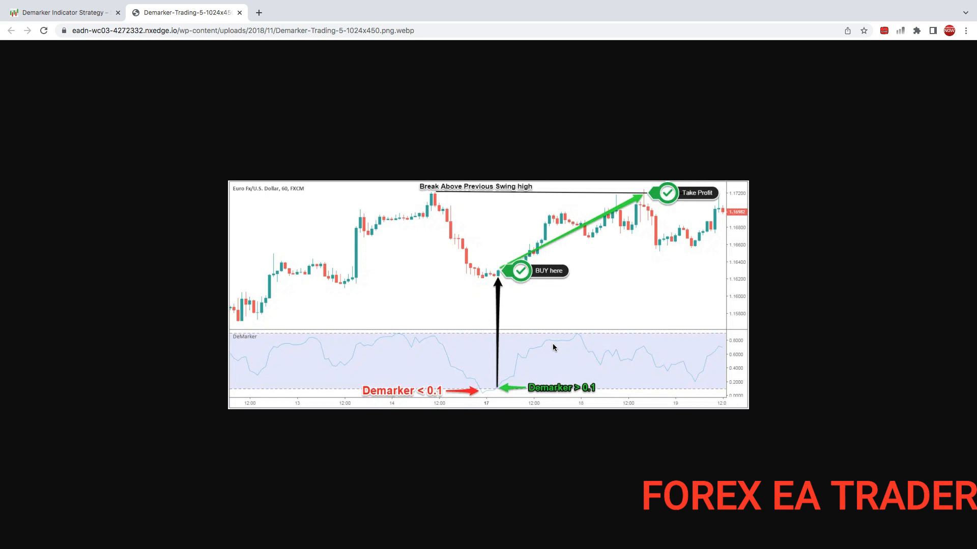
{"action": "mouse_move", "coordinate": [454, 331]}
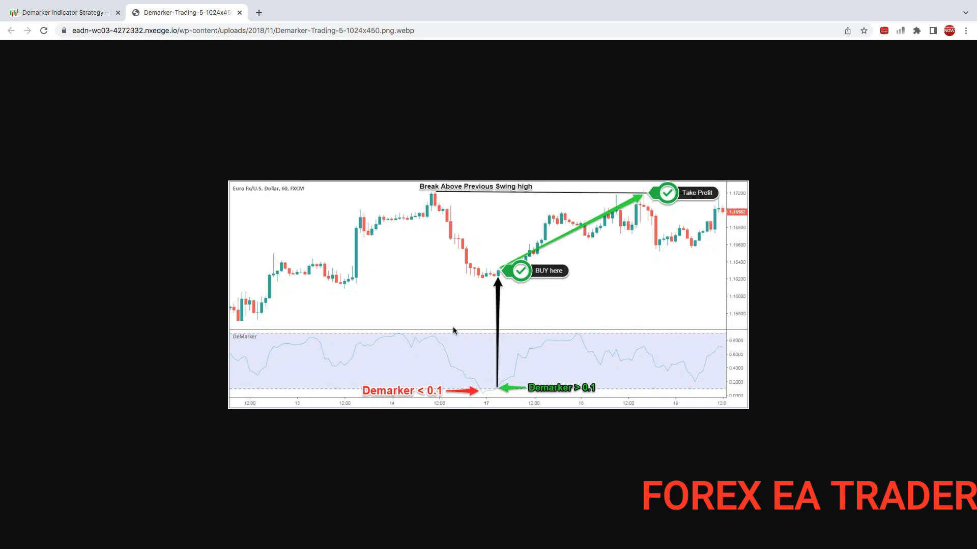
{"action": "mouse_move", "coordinate": [559, 326]}
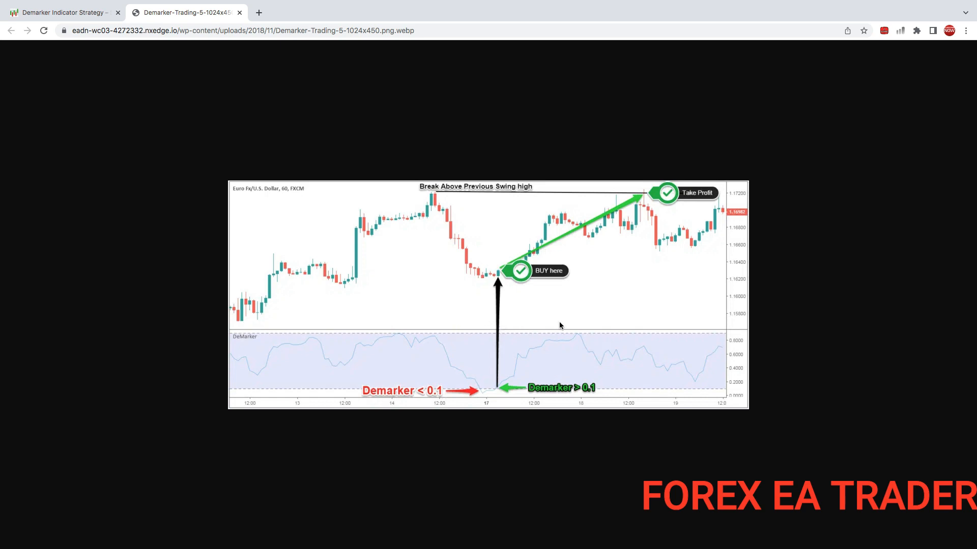
{"action": "mouse_move", "coordinate": [355, 280]}
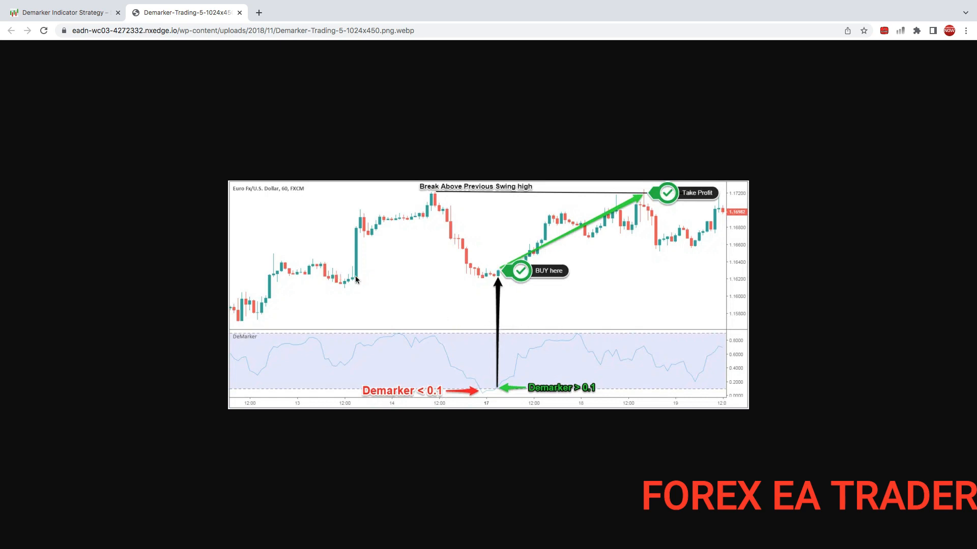
{"action": "mouse_move", "coordinate": [490, 294]}
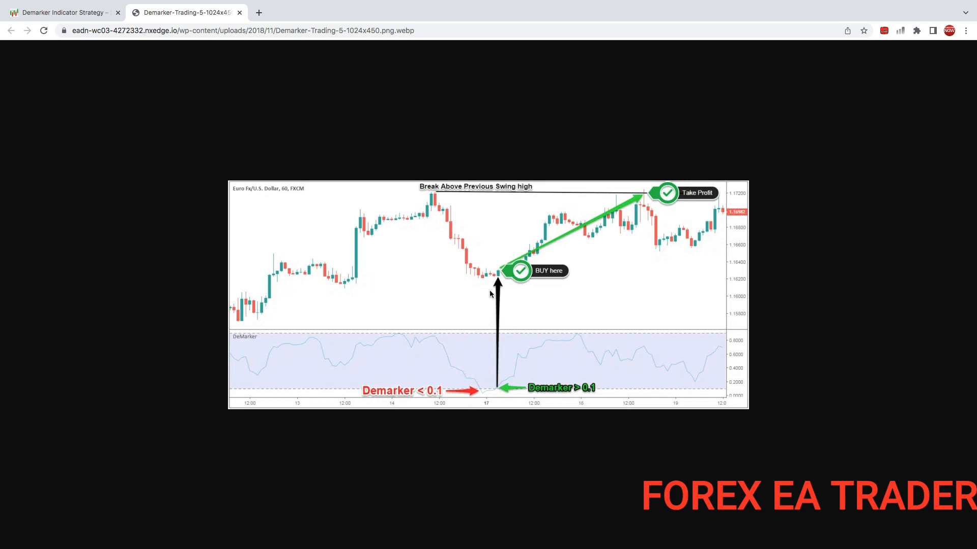
{"action": "mouse_move", "coordinate": [529, 313]}
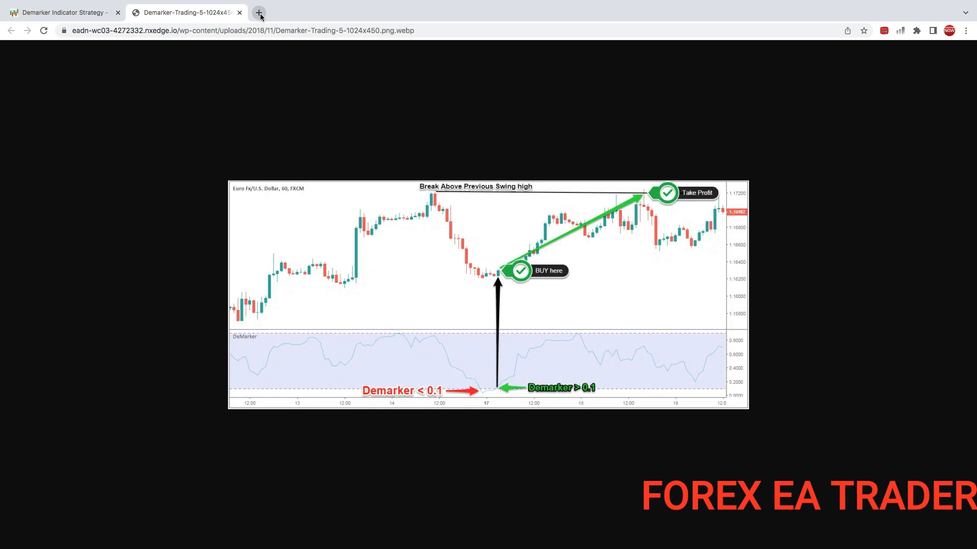
- Open fxdreema.com in a new tab and dismiss the hacked-database notice
{"action": "left_click", "coordinate": [258, 12]}
{"action": "type", "text": "fxdreema.com"}
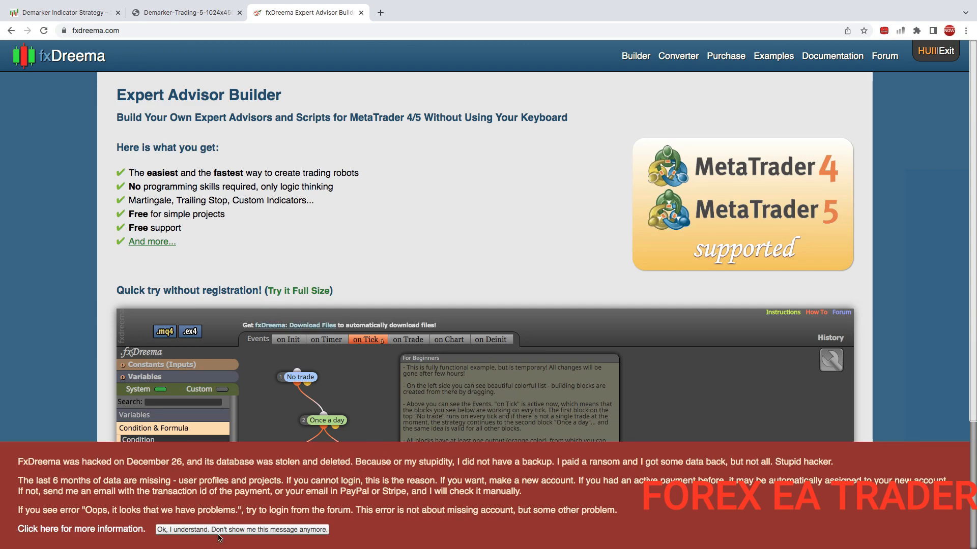
{"action": "left_click", "coordinate": [242, 529]}
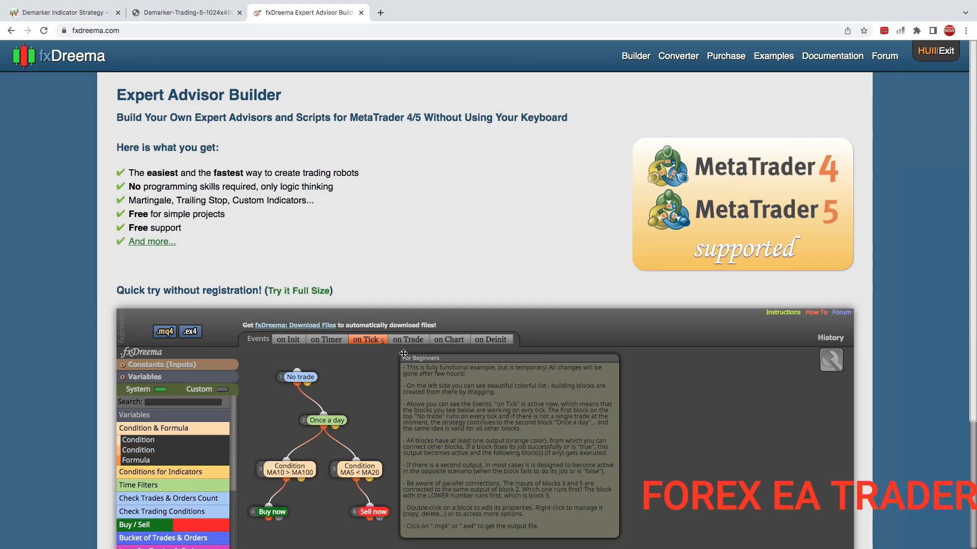
{"action": "mouse_move", "coordinate": [635, 56]}
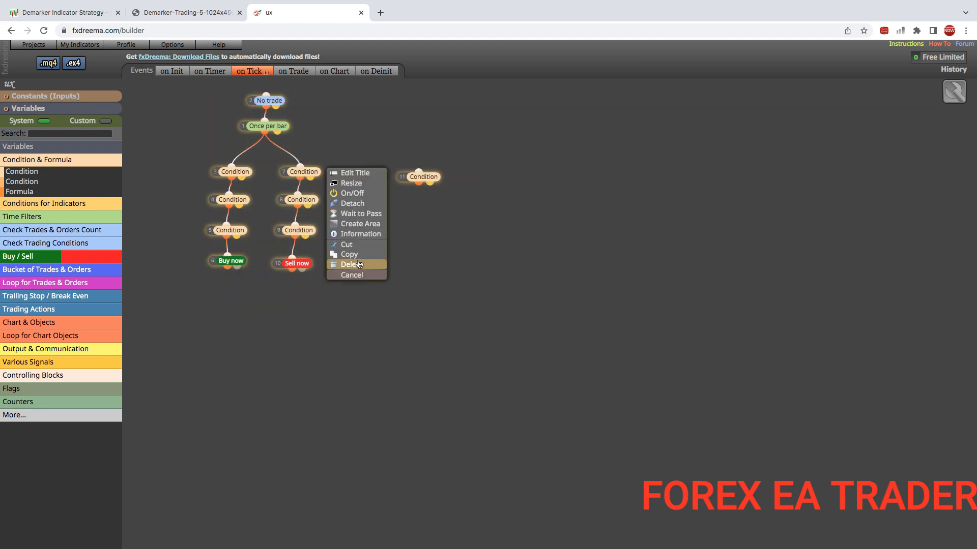
- Delete the existing canvas blocks and expand the Time Filters block list
{"action": "left_click", "coordinate": [351, 265]}
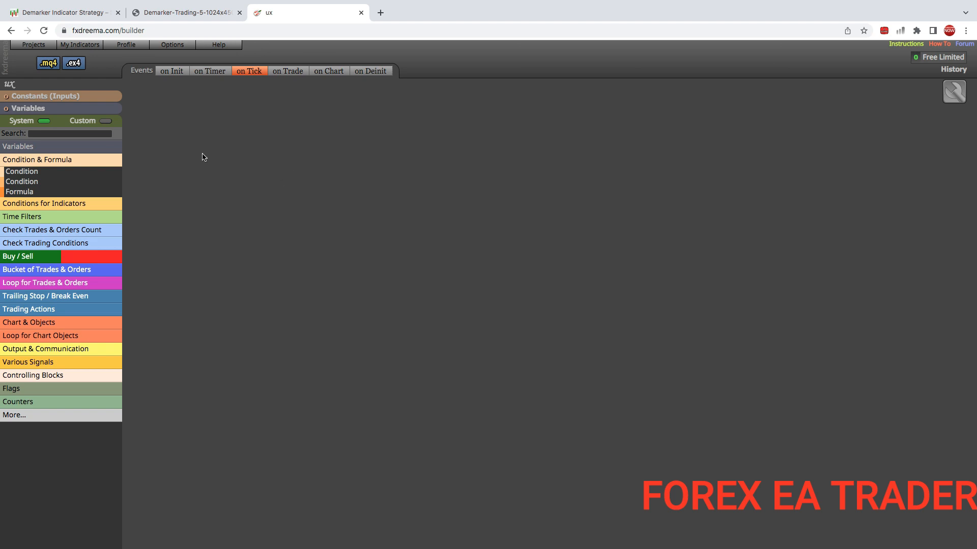
{"action": "left_click", "coordinate": [38, 160]}
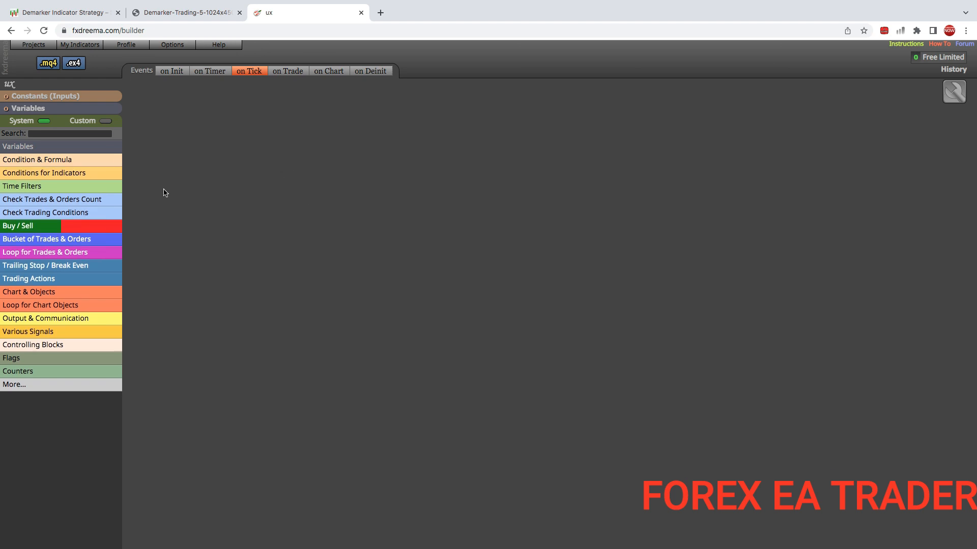
{"action": "mouse_move", "coordinate": [194, 189]}
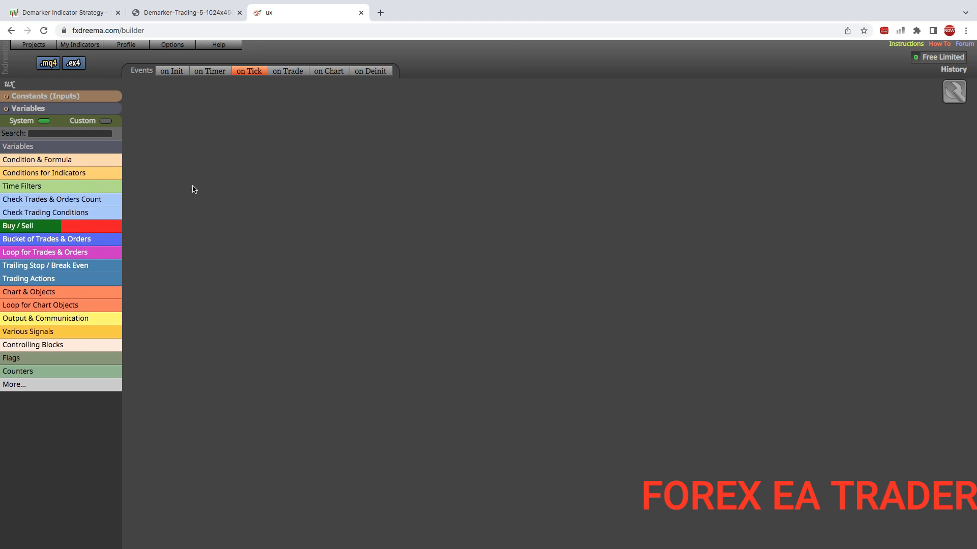
{"action": "mouse_move", "coordinate": [34, 200]}
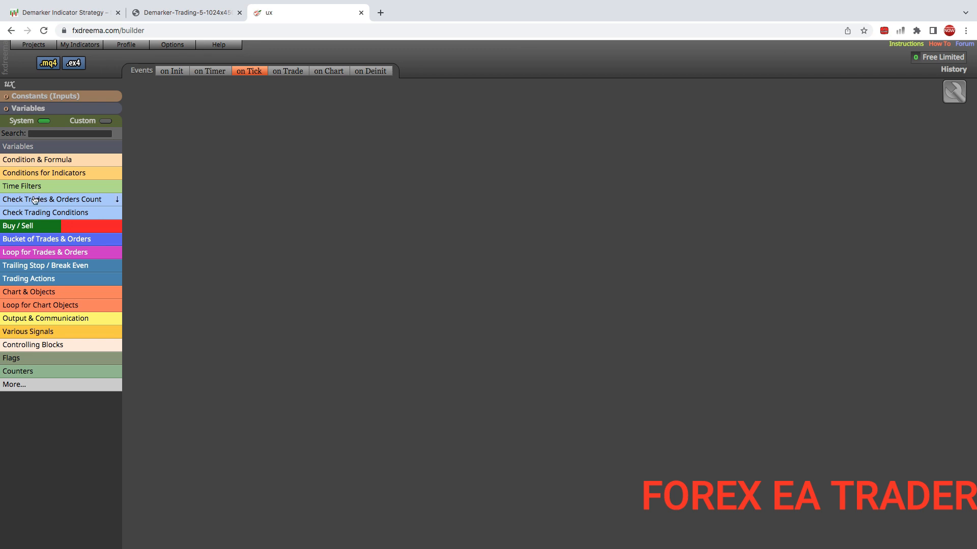
{"action": "left_click", "coordinate": [52, 200]}
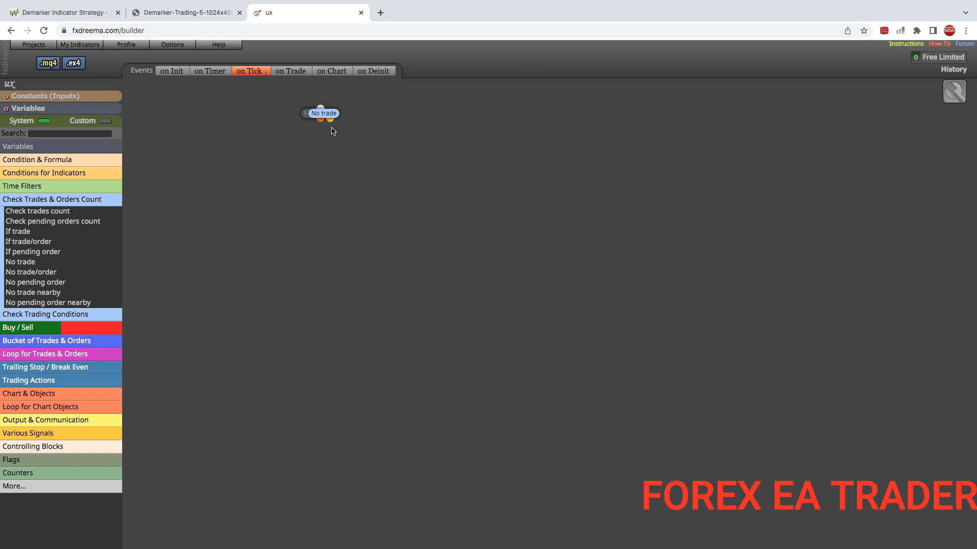
{"action": "mouse_move", "coordinate": [334, 165]}
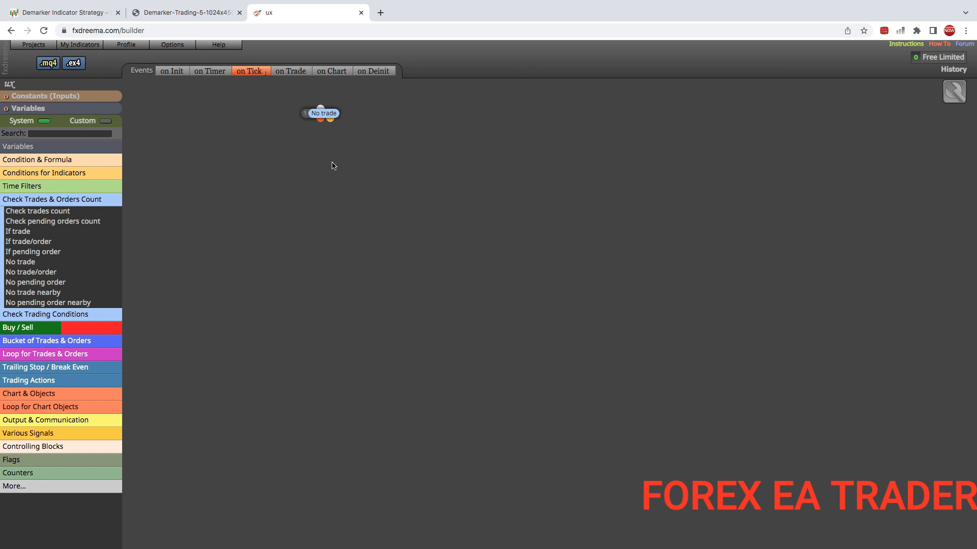
{"action": "mouse_move", "coordinate": [314, 149]}
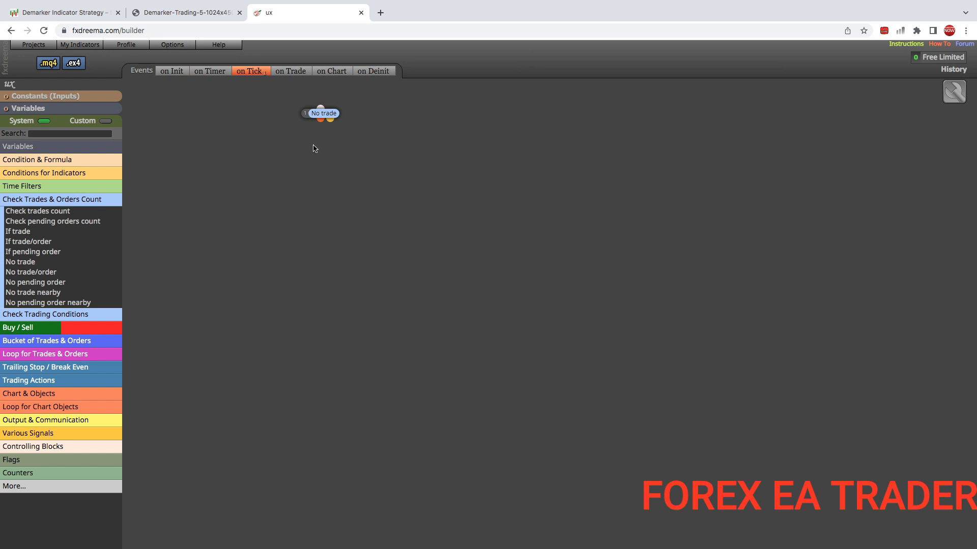
{"action": "mouse_move", "coordinate": [342, 160]}
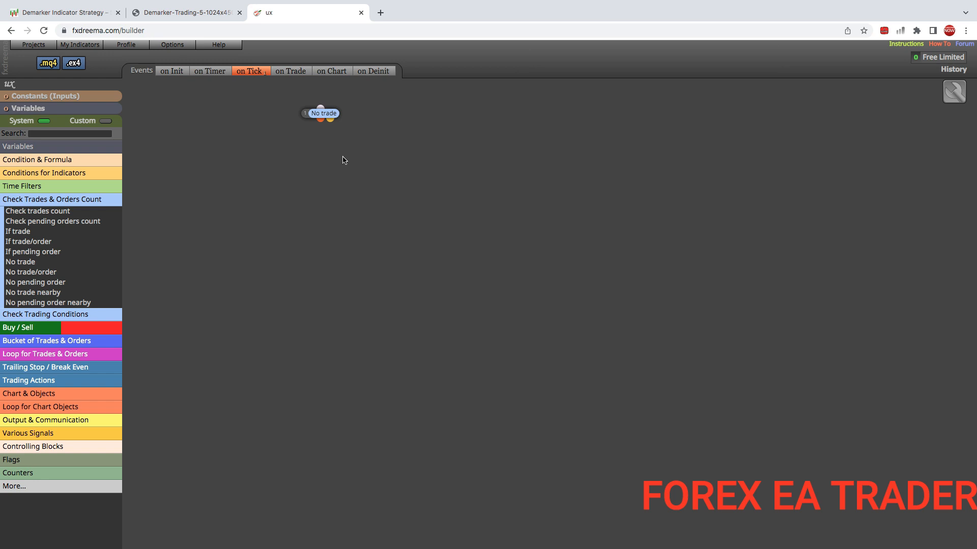
{"action": "left_click", "coordinate": [52, 199]}
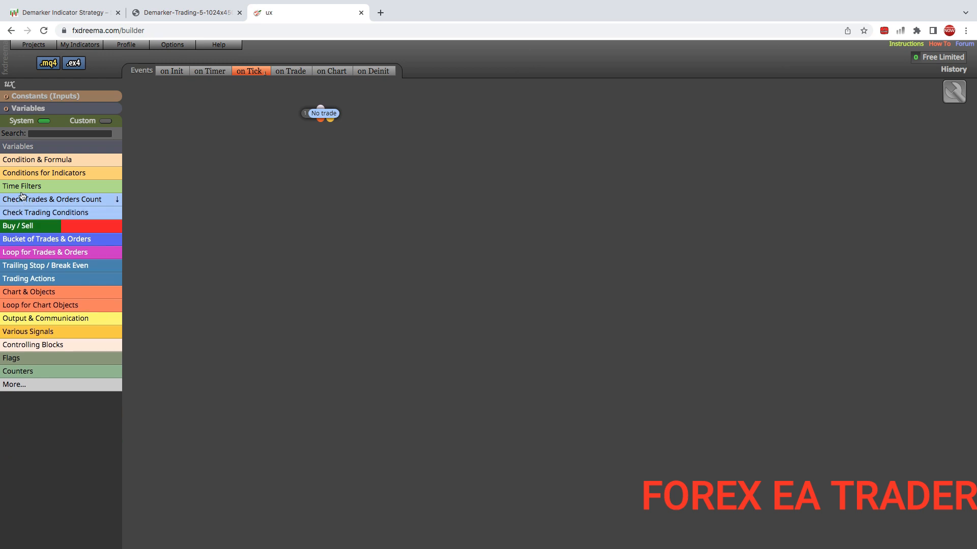
{"action": "left_click", "coordinate": [21, 185]}
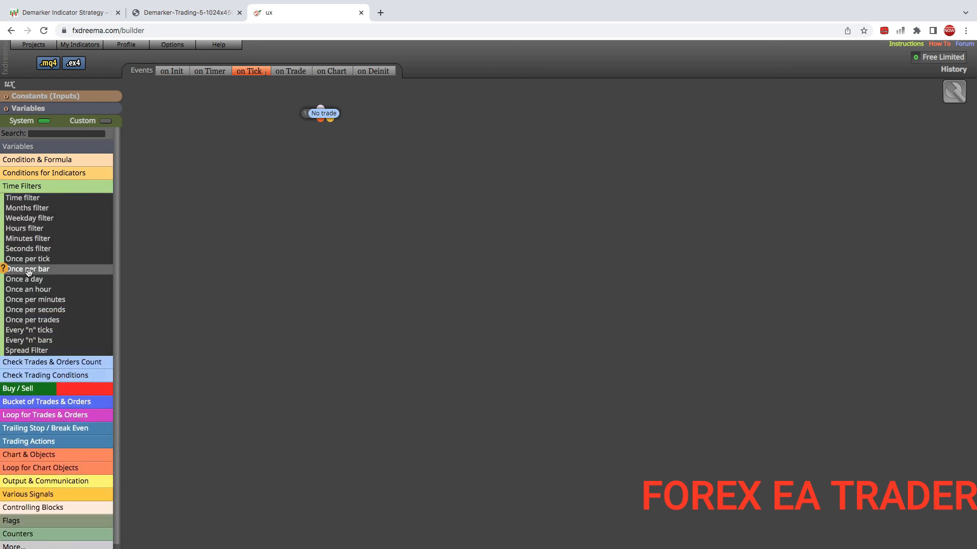
- Add a Once per bar block under No trade and expand the Condition & Formula blocks
{"action": "left_click", "coordinate": [28, 269]}
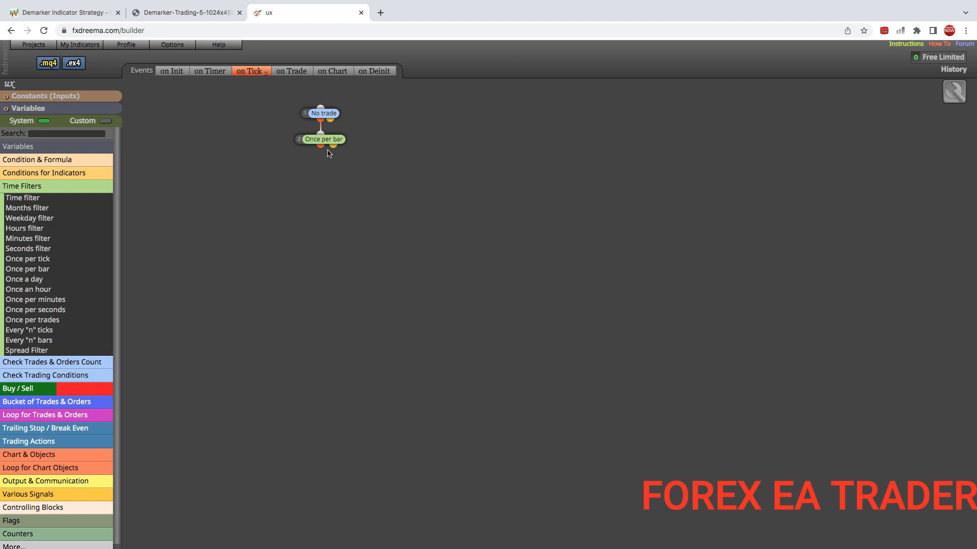
{"action": "mouse_move", "coordinate": [65, 185]}
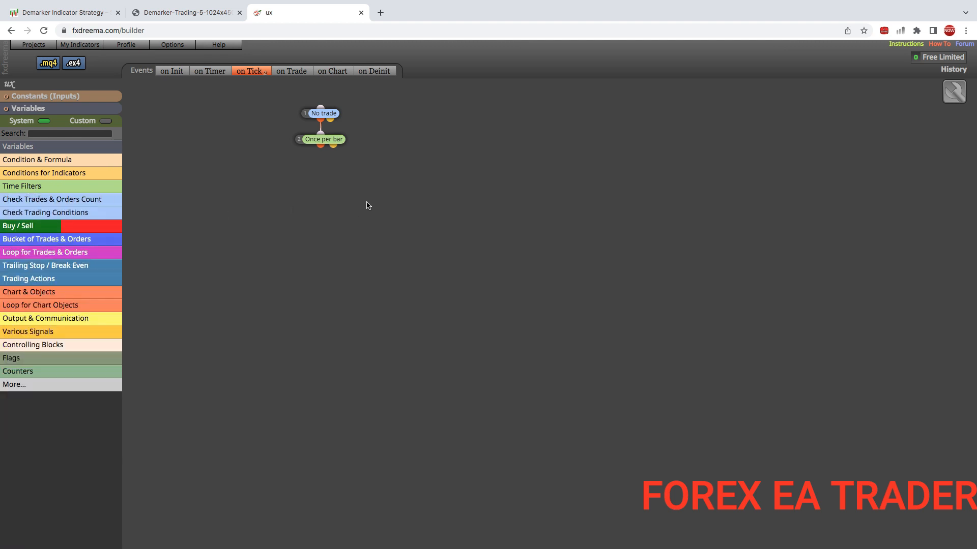
{"action": "left_click", "coordinate": [38, 160]}
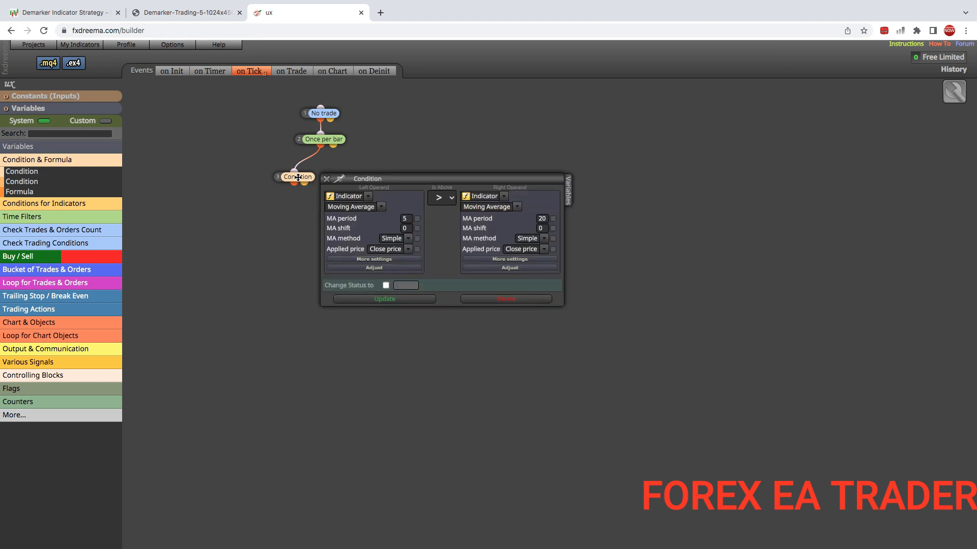
{"action": "mouse_move", "coordinate": [380, 209]}
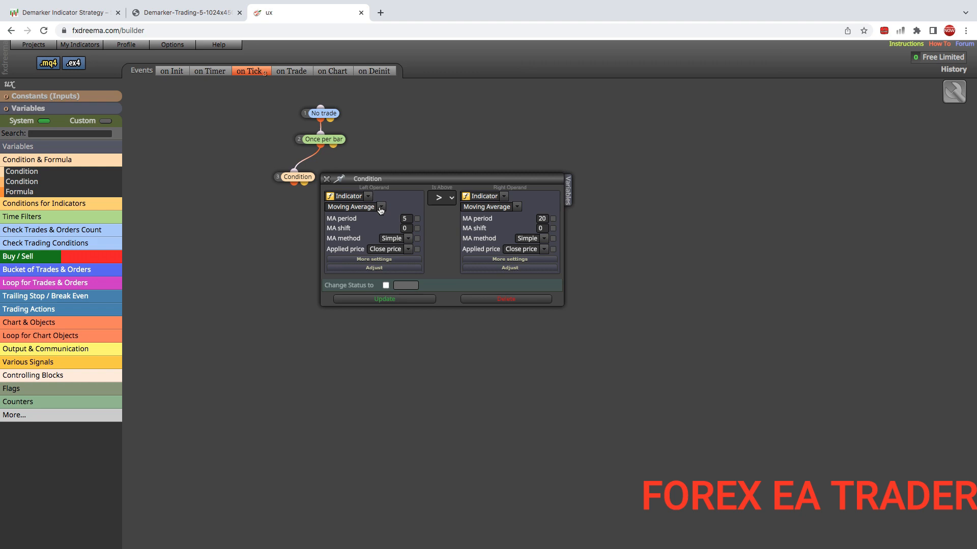
- Set the Condition's left operand to the DeMarker indicator with period 13
{"action": "left_click", "coordinate": [381, 206]}
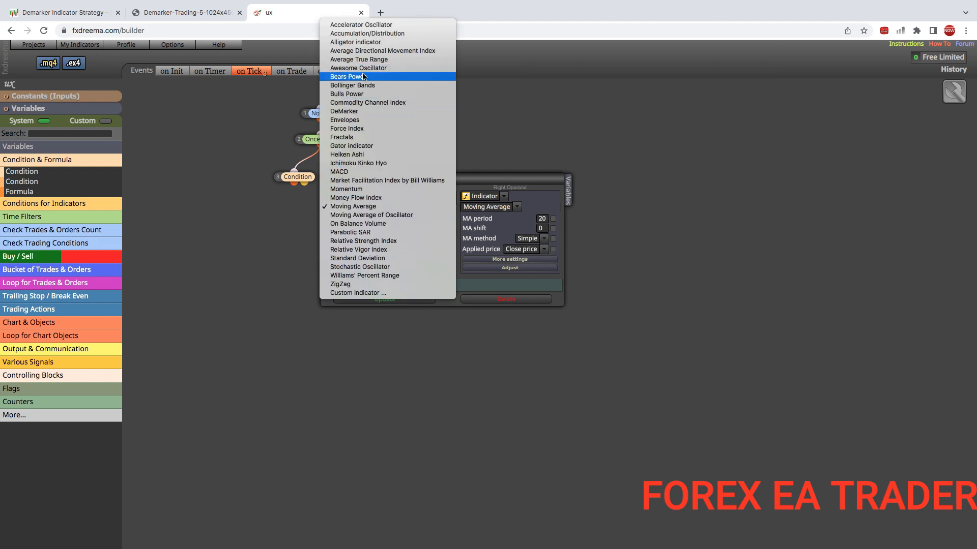
{"action": "mouse_move", "coordinate": [343, 113]}
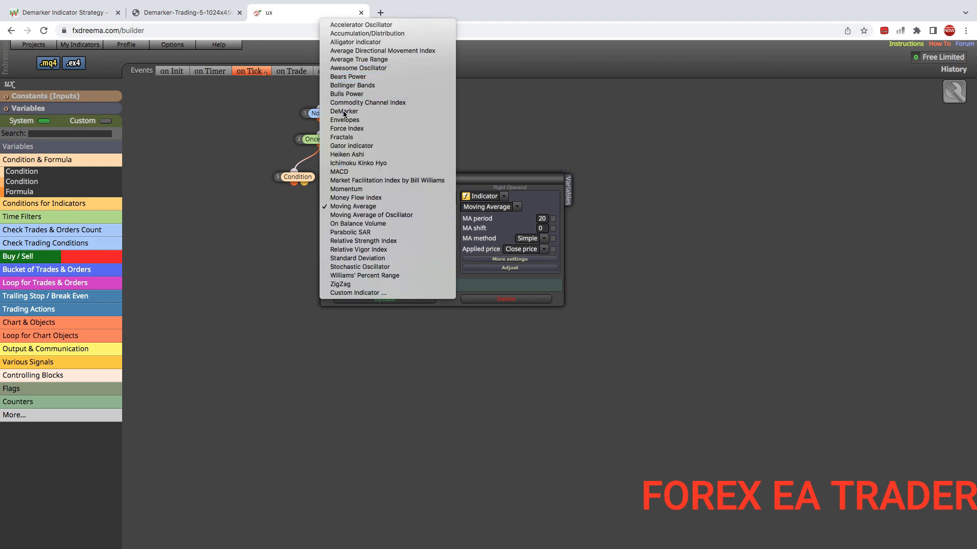
{"action": "left_click", "coordinate": [344, 111]}
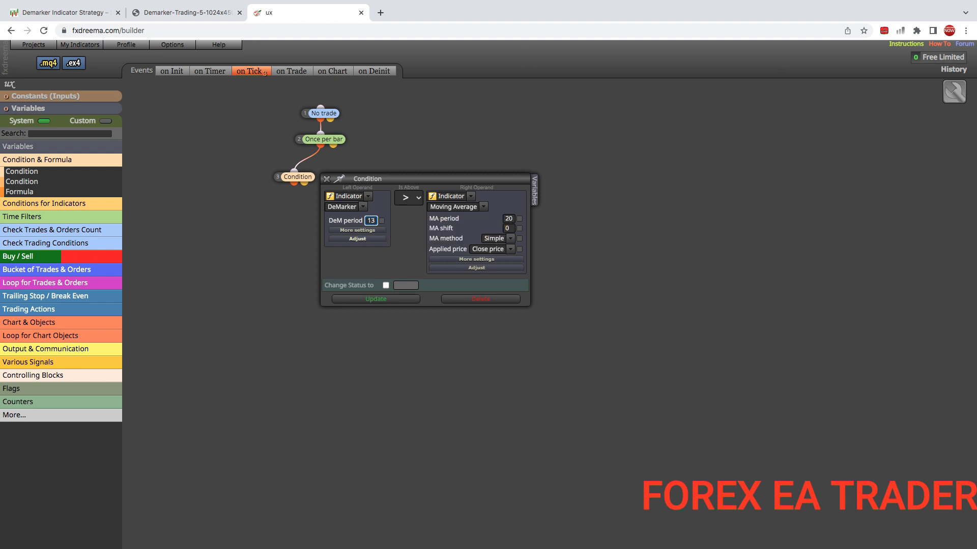
{"action": "mouse_move", "coordinate": [402, 249]}
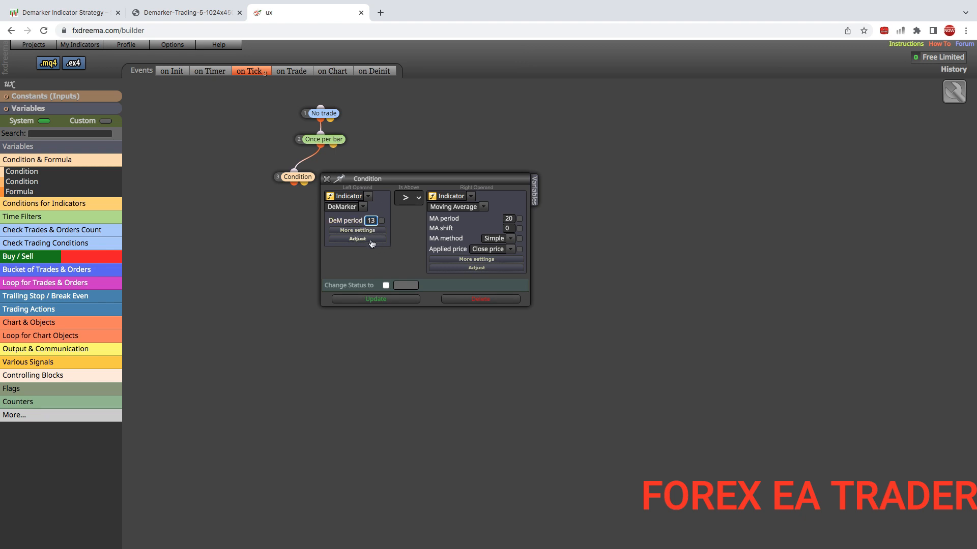
{"action": "mouse_move", "coordinate": [349, 246]}
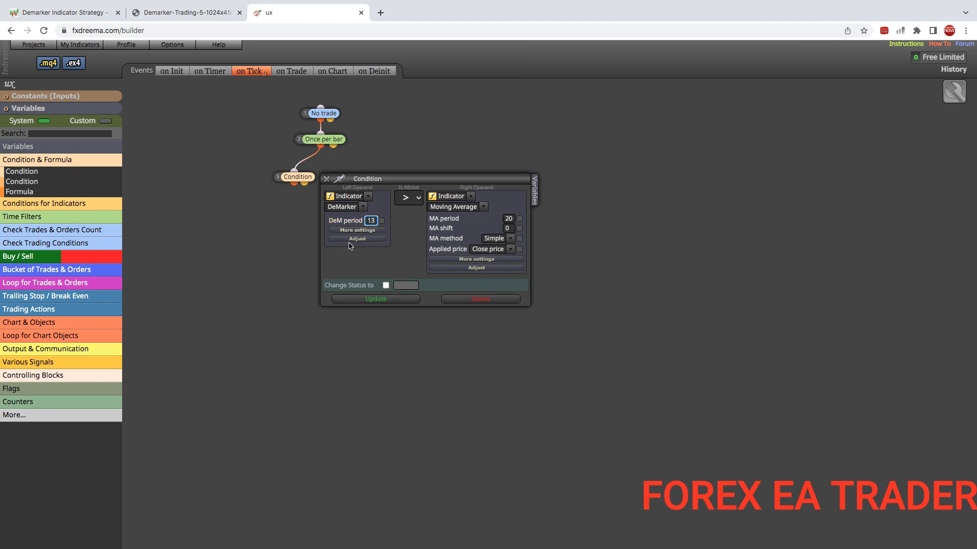
- Expand DeMarker's extra options and keep its timeframe on Current
{"action": "left_click", "coordinate": [357, 230]}
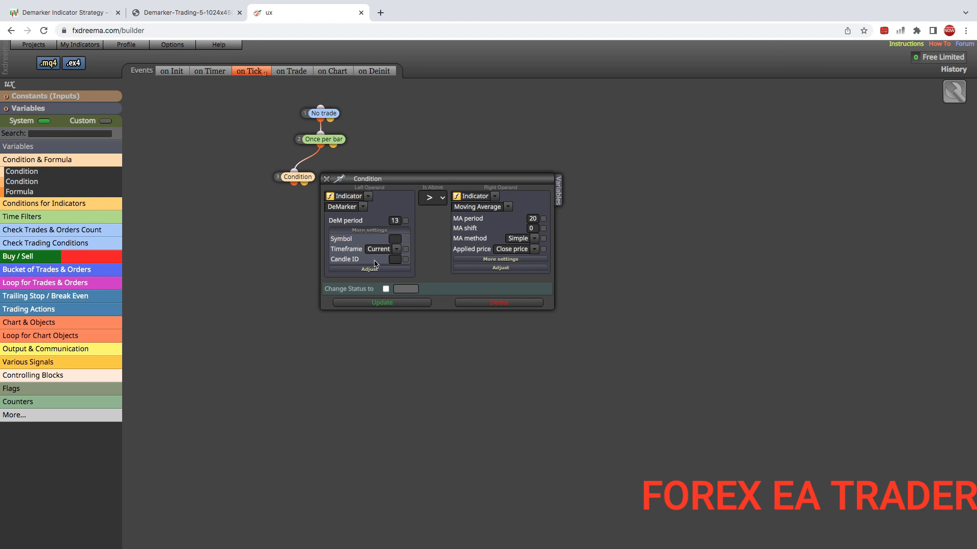
{"action": "mouse_move", "coordinate": [384, 259]}
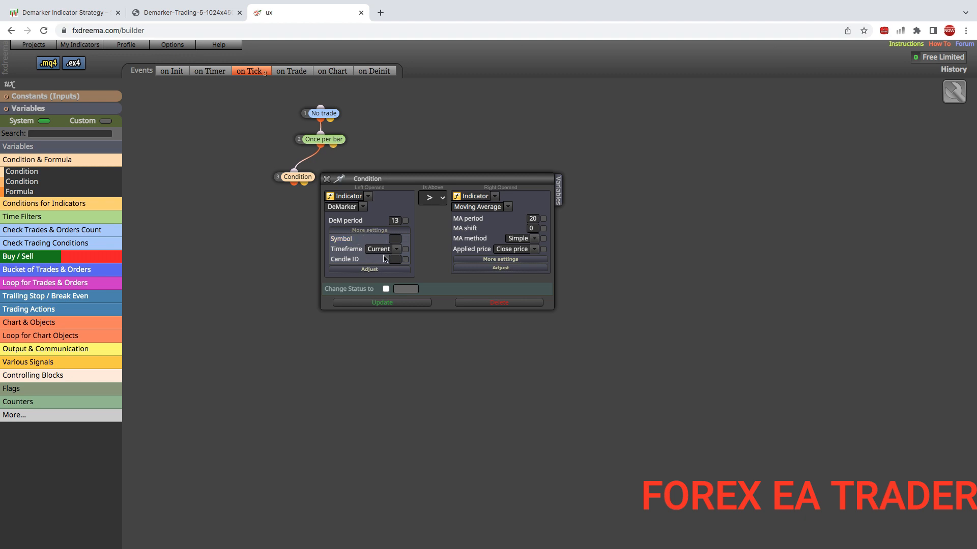
{"action": "mouse_move", "coordinate": [406, 249]}
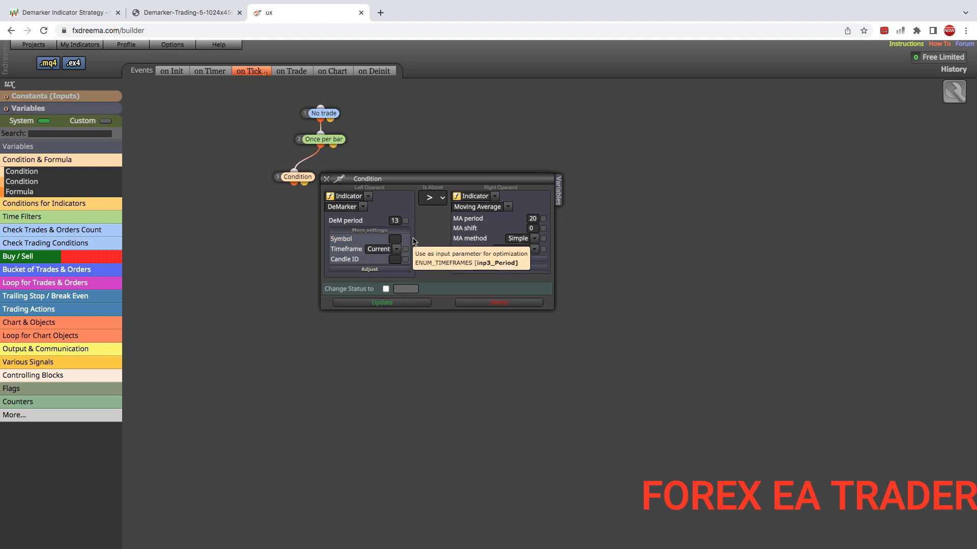
{"action": "mouse_move", "coordinate": [365, 260]}
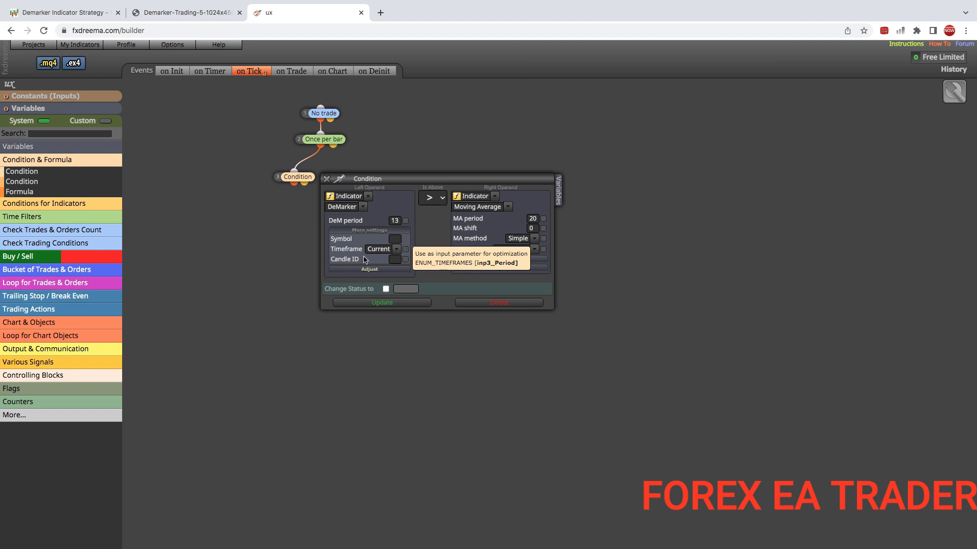
{"action": "left_click", "coordinate": [396, 249]}
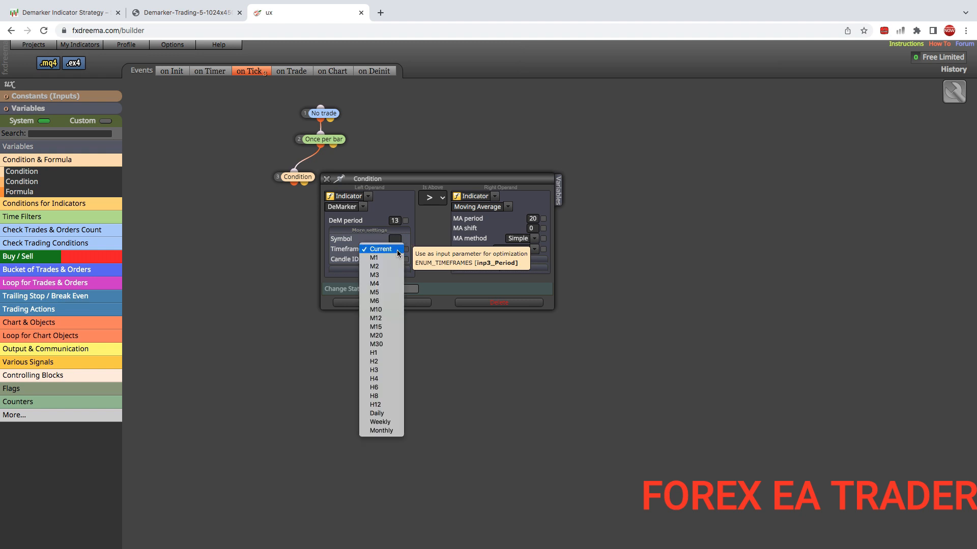
{"action": "left_click", "coordinate": [379, 248]}
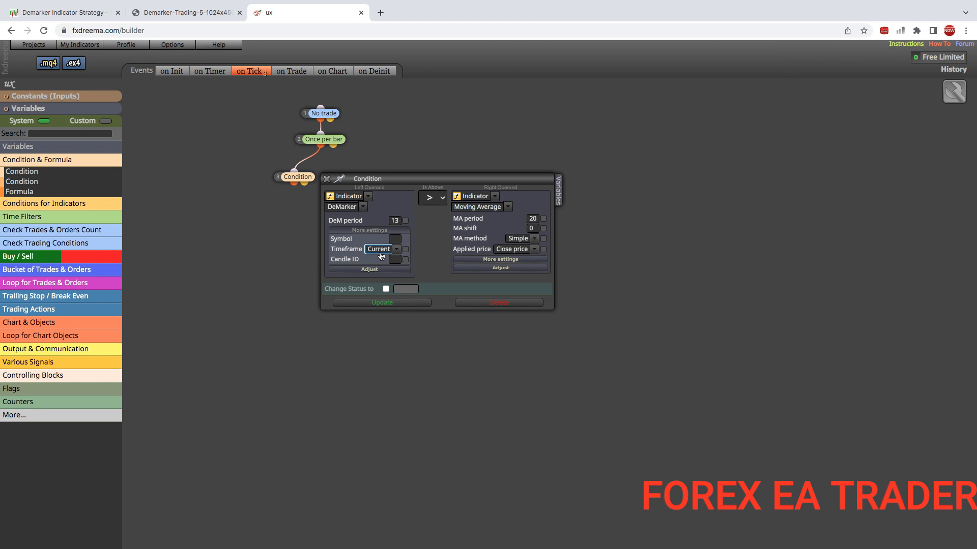
{"action": "mouse_move", "coordinate": [382, 217]}
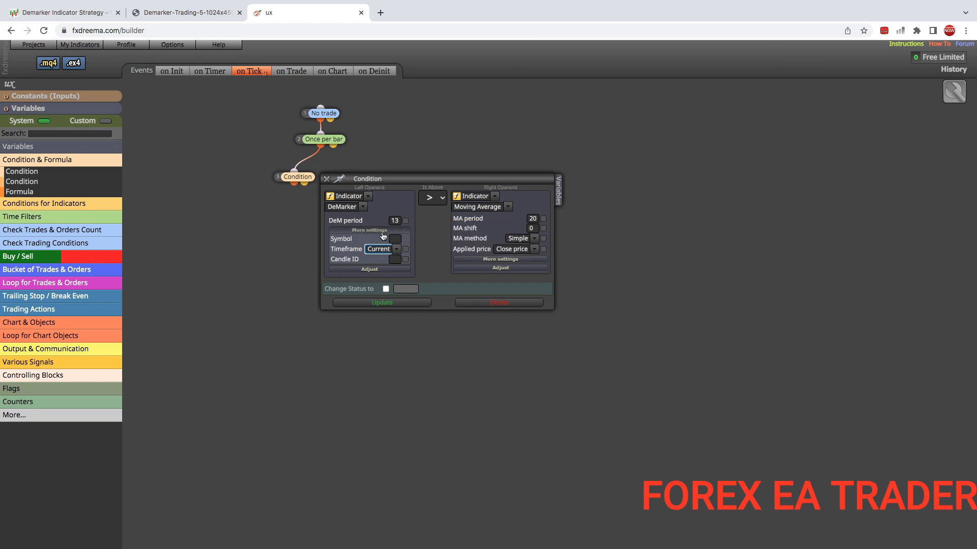
{"action": "left_click", "coordinate": [185, 12]}
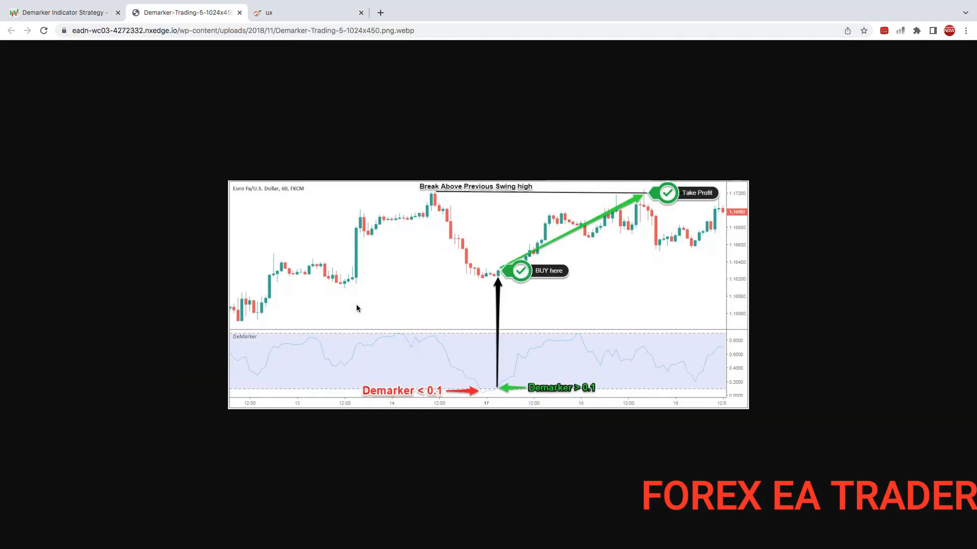
{"action": "mouse_move", "coordinate": [498, 392]}
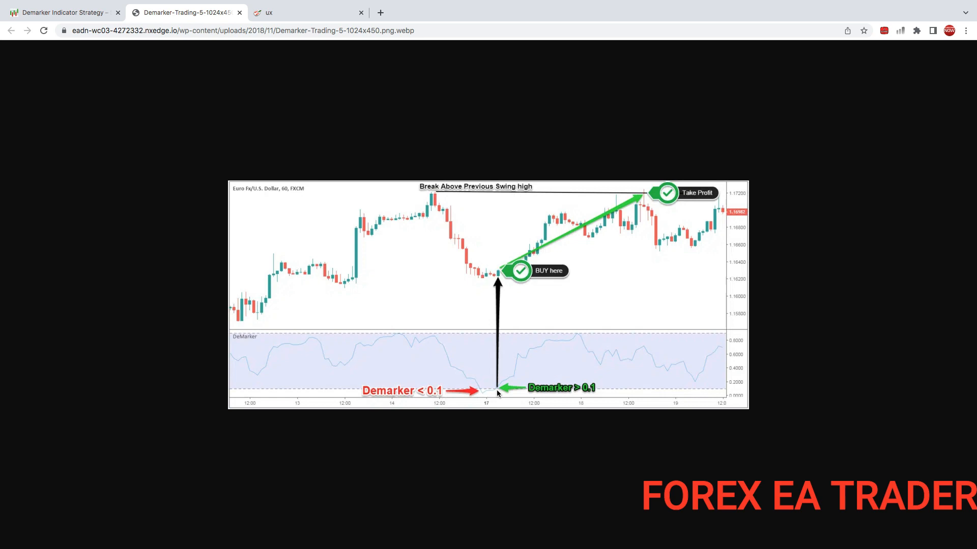
{"action": "mouse_move", "coordinate": [655, 394]}
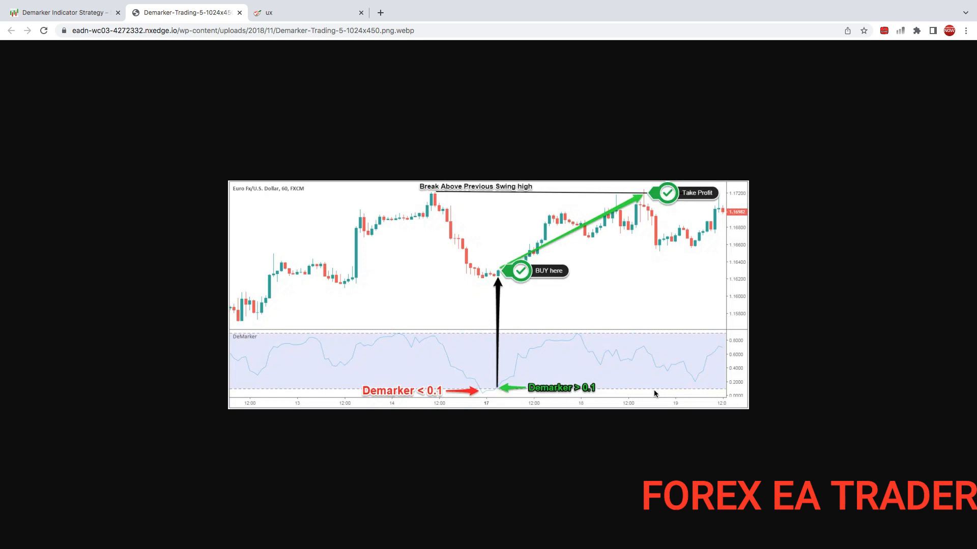
{"action": "mouse_move", "coordinate": [738, 395]}
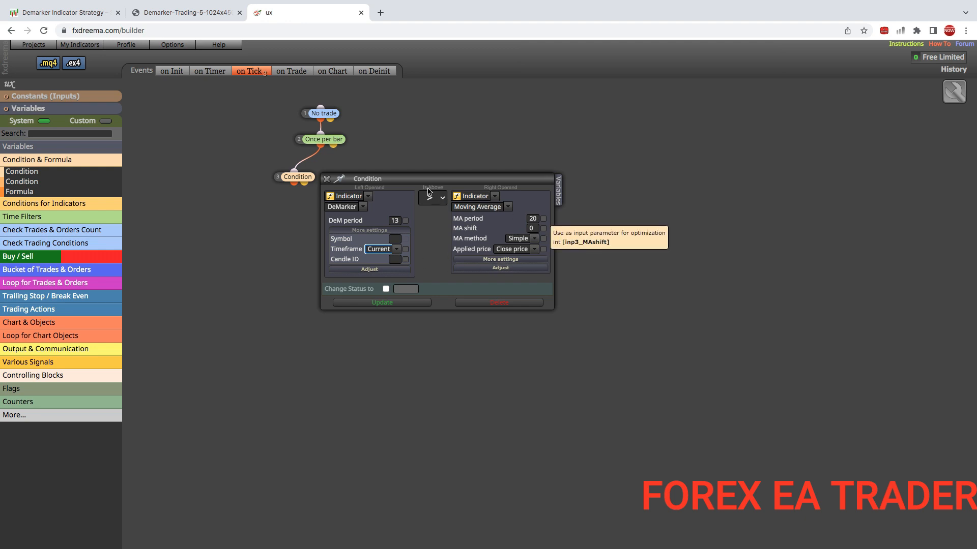
- After checking the DeMarker chart image, set the comparison to a crosses-above check
{"action": "left_click", "coordinate": [432, 196]}
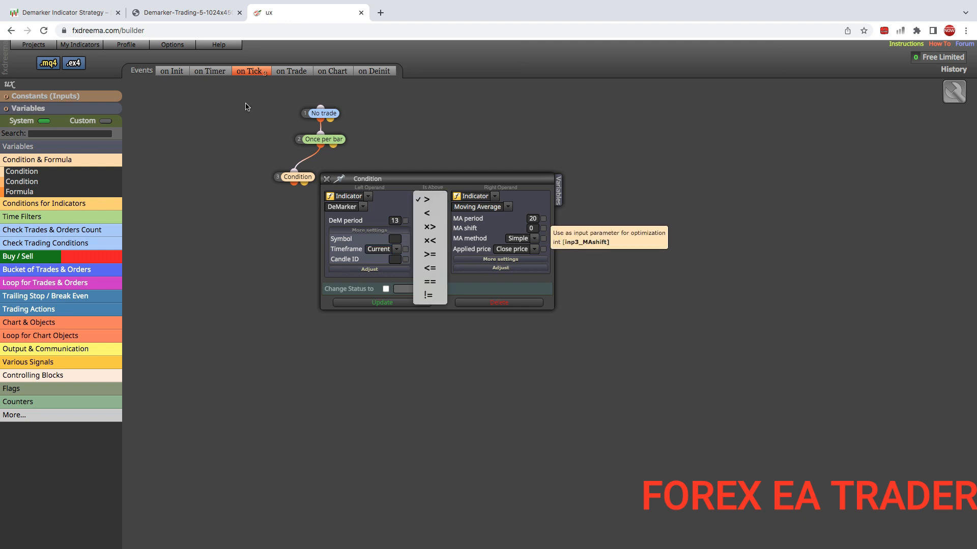
{"action": "left_click", "coordinate": [181, 13]}
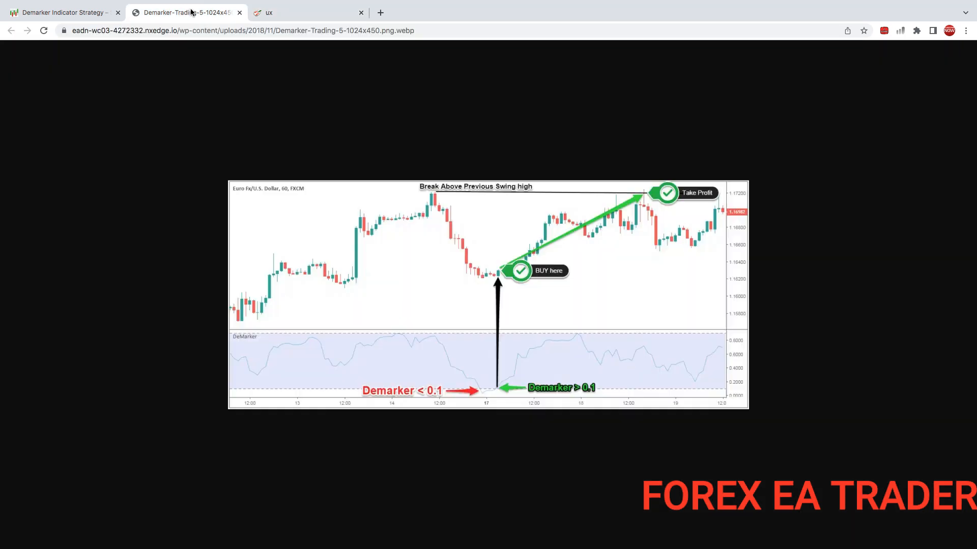
{"action": "mouse_move", "coordinate": [520, 378]}
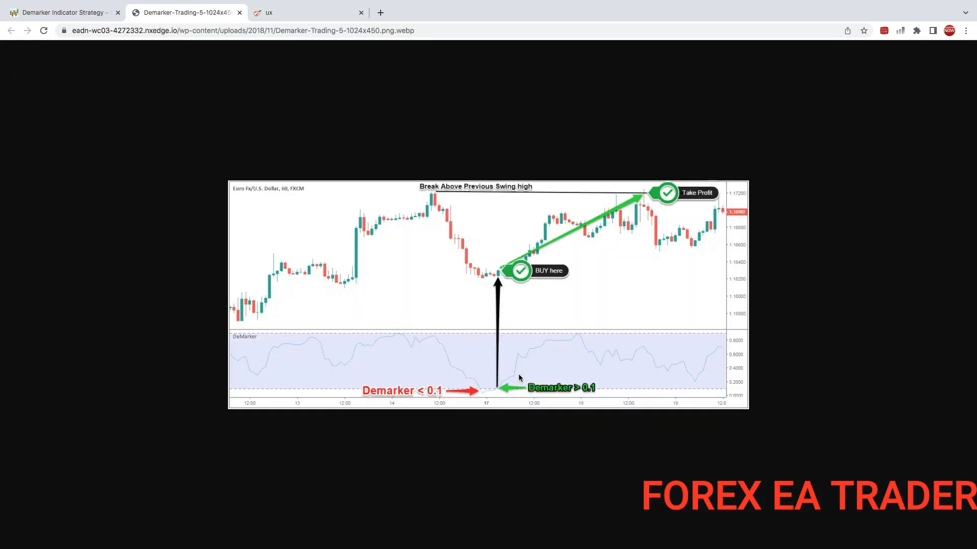
{"action": "mouse_move", "coordinate": [498, 388]}
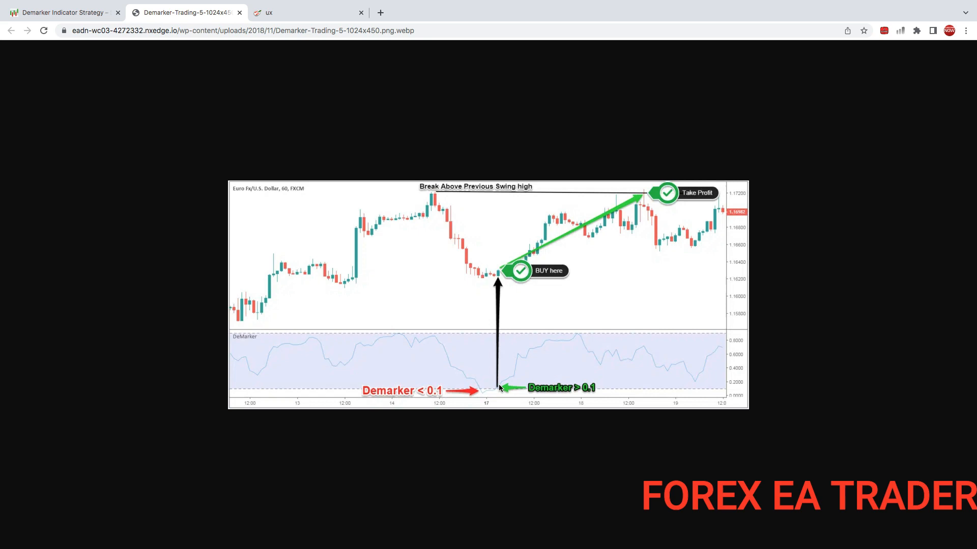
{"action": "mouse_move", "coordinate": [542, 334]}
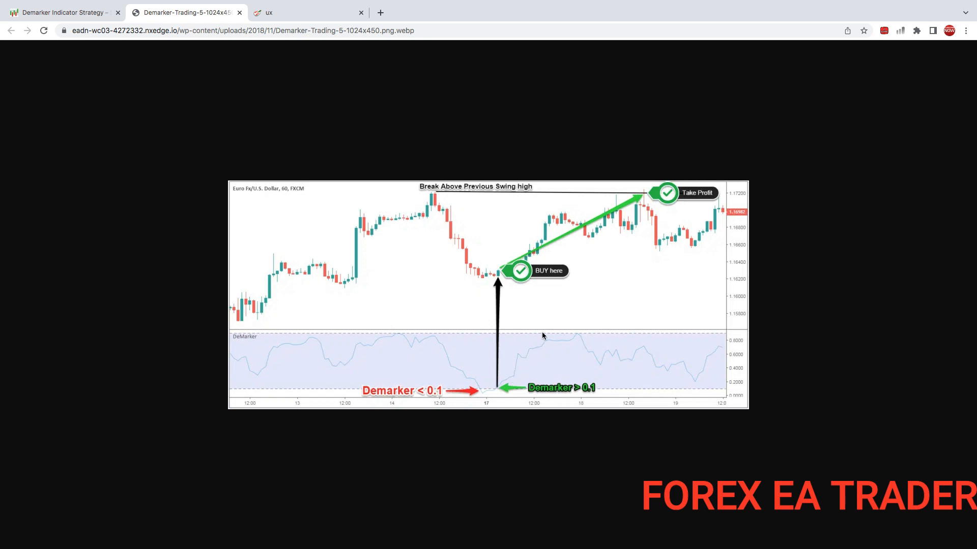
{"action": "mouse_move", "coordinate": [523, 261]}
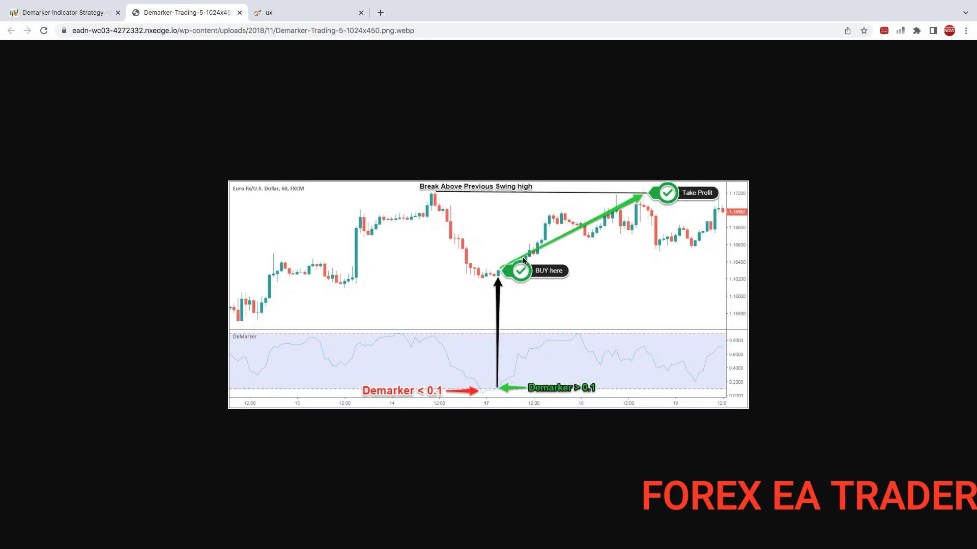
{"action": "mouse_move", "coordinate": [514, 376]}
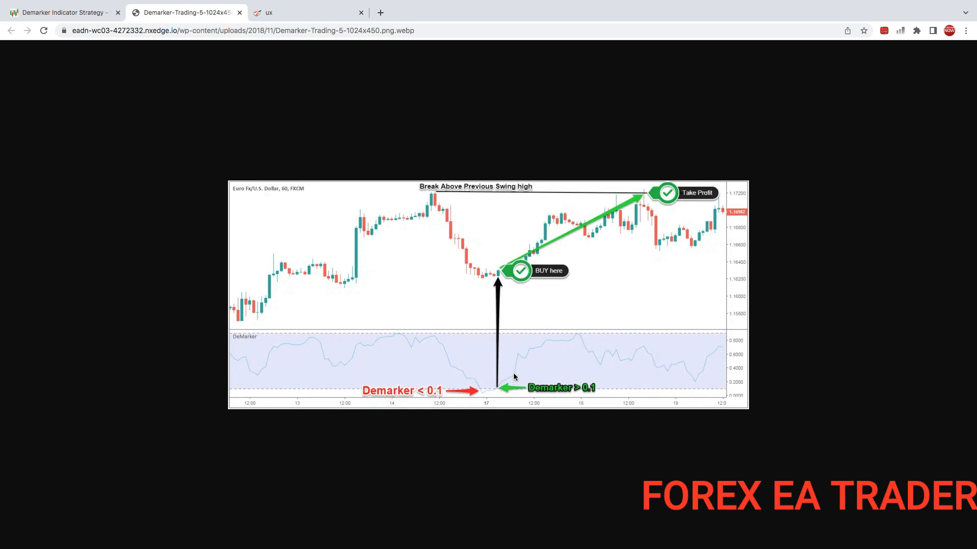
{"action": "mouse_move", "coordinate": [529, 396]}
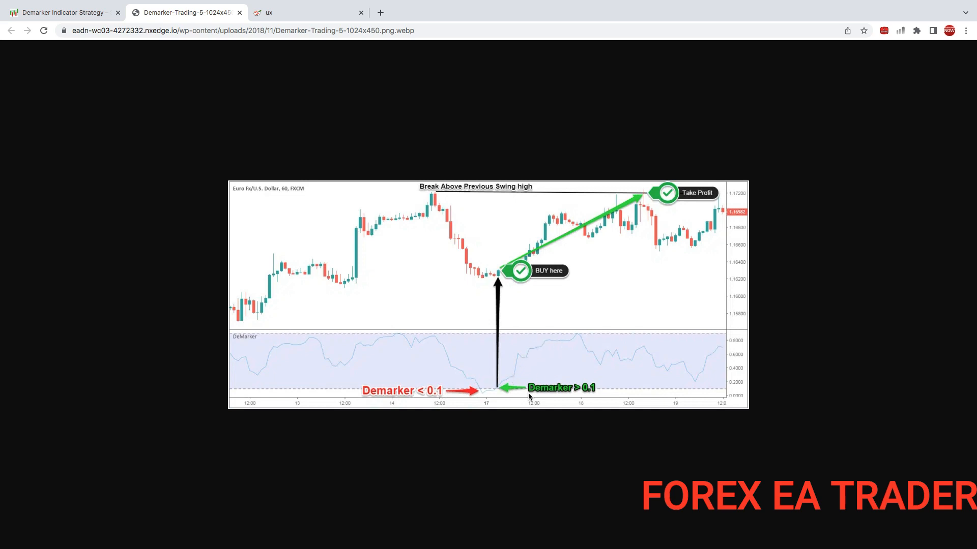
{"action": "mouse_move", "coordinate": [549, 393]}
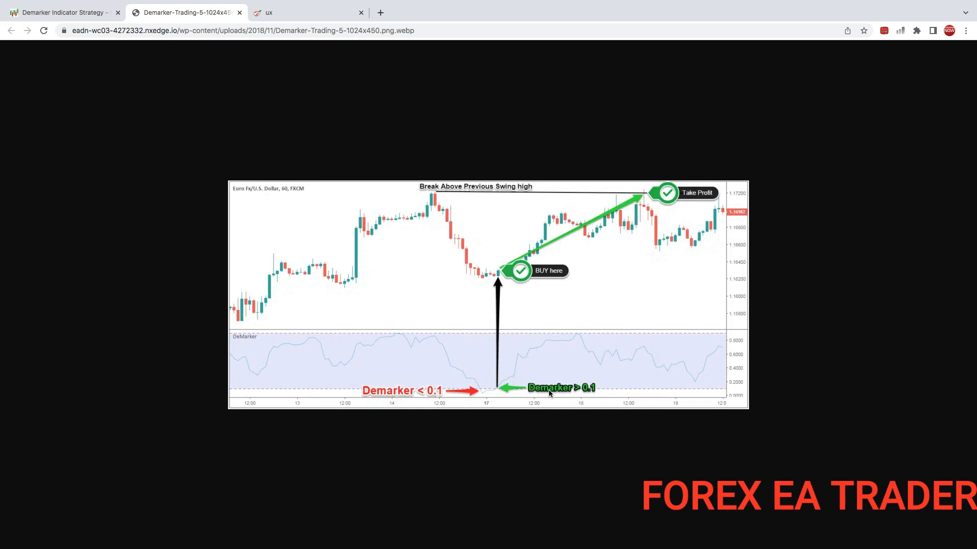
{"action": "mouse_move", "coordinate": [504, 392]}
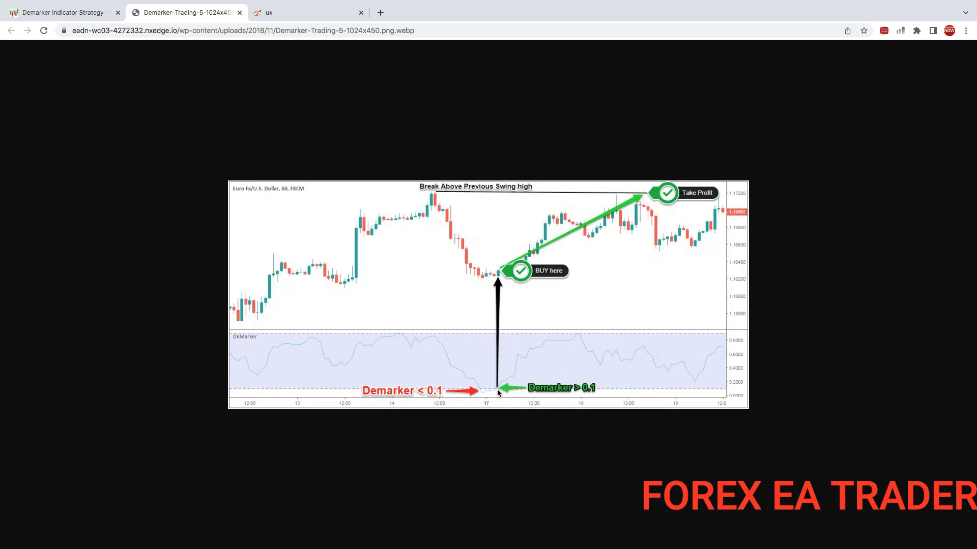
{"action": "mouse_move", "coordinate": [537, 353]}
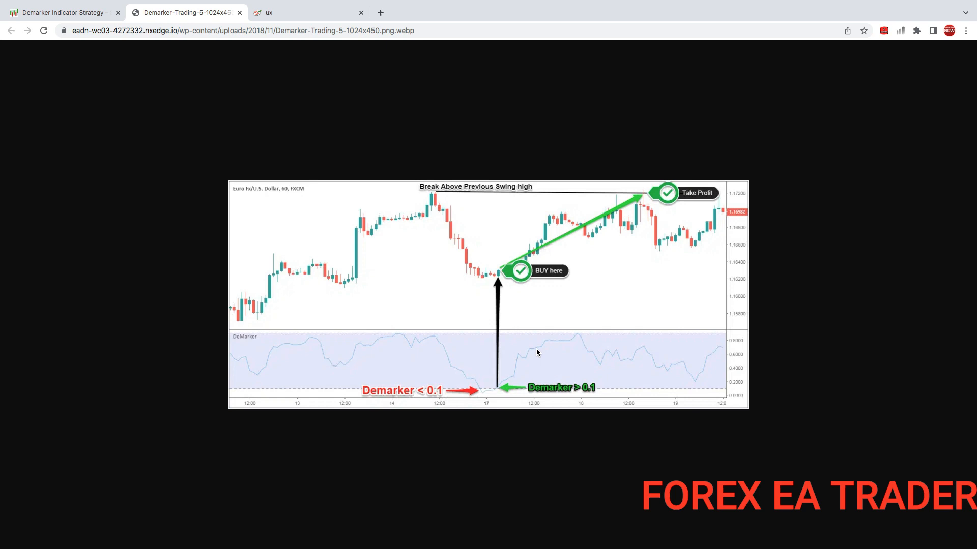
{"action": "mouse_move", "coordinate": [556, 349]}
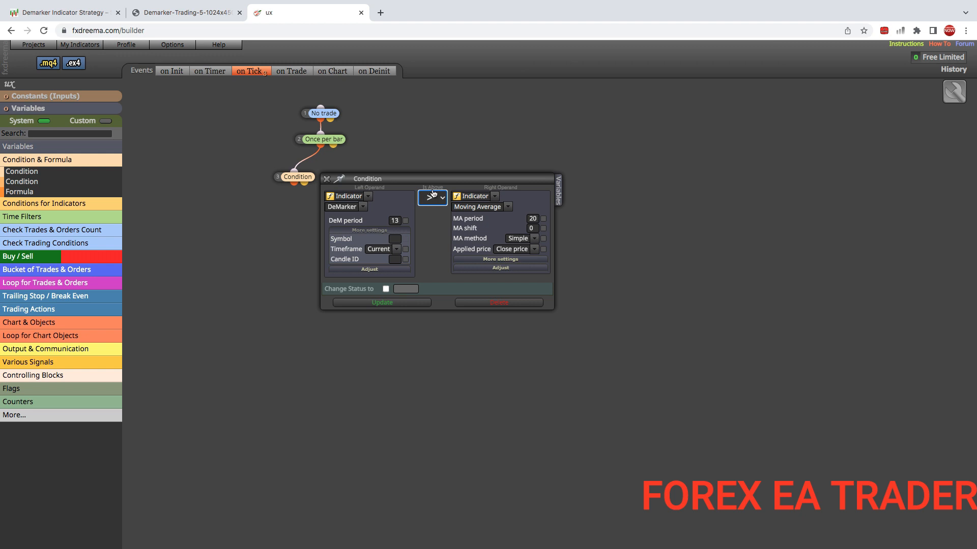
{"action": "left_click", "coordinate": [431, 197]}
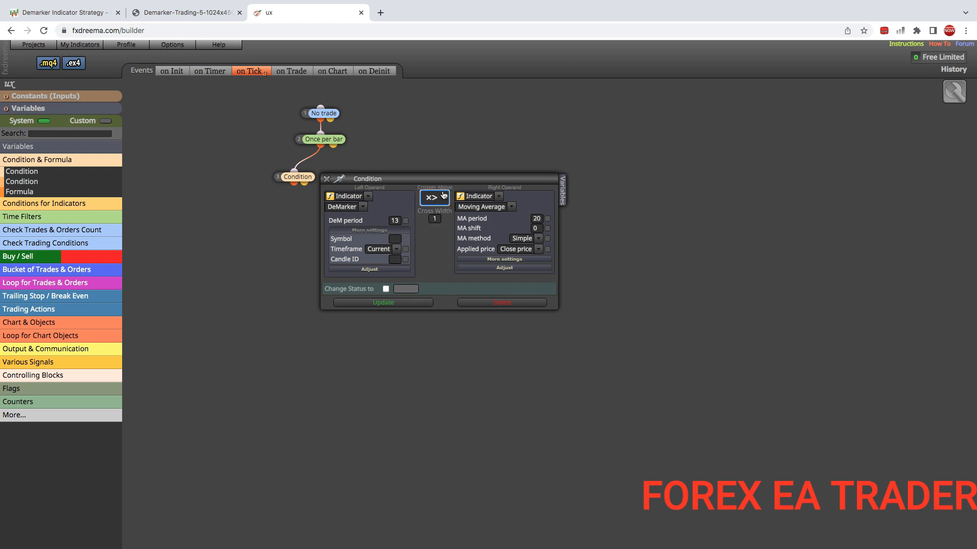
- Set the right operand to a numeric Value of 0.1 and update the condition
{"action": "left_click", "coordinate": [478, 196]}
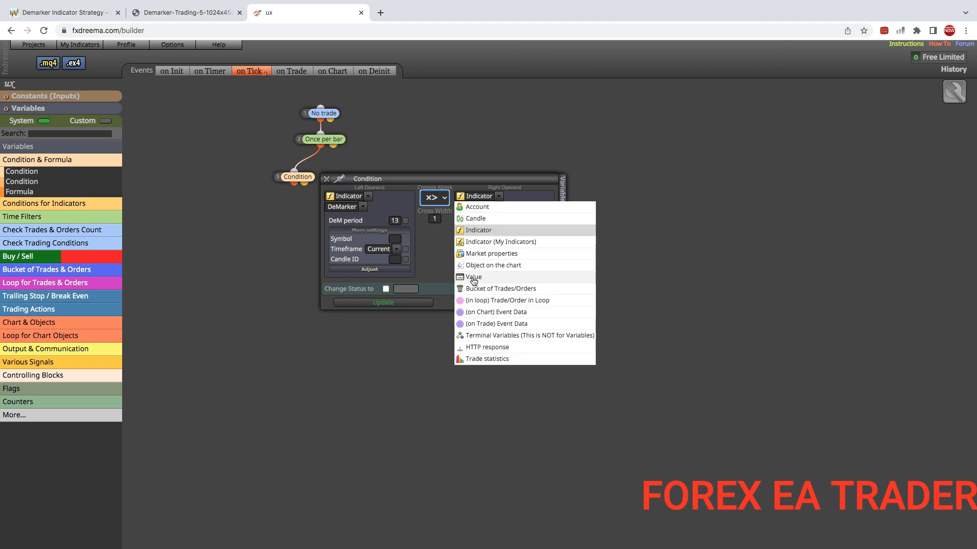
{"action": "left_click", "coordinate": [473, 277]}
{"action": "type", "text": "0.1"}
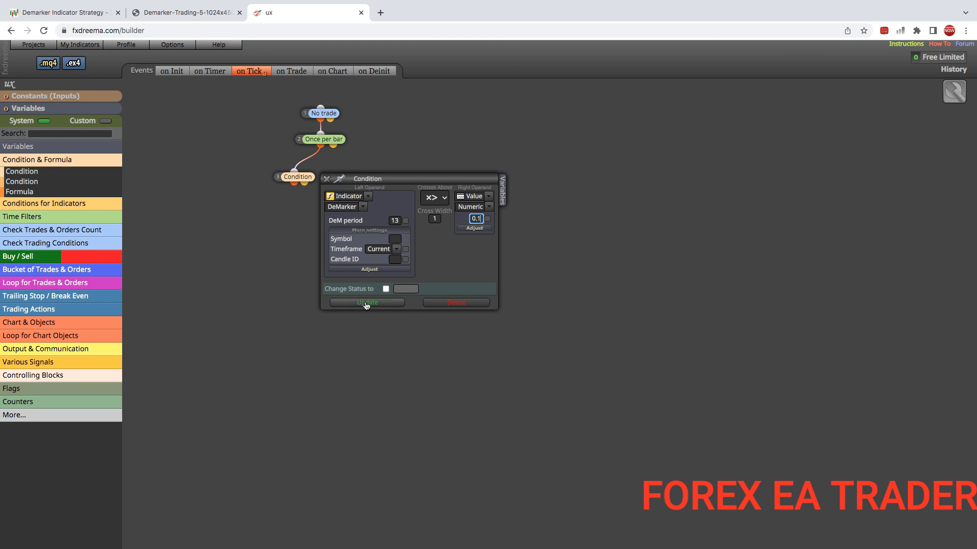
{"action": "left_click", "coordinate": [366, 303]}
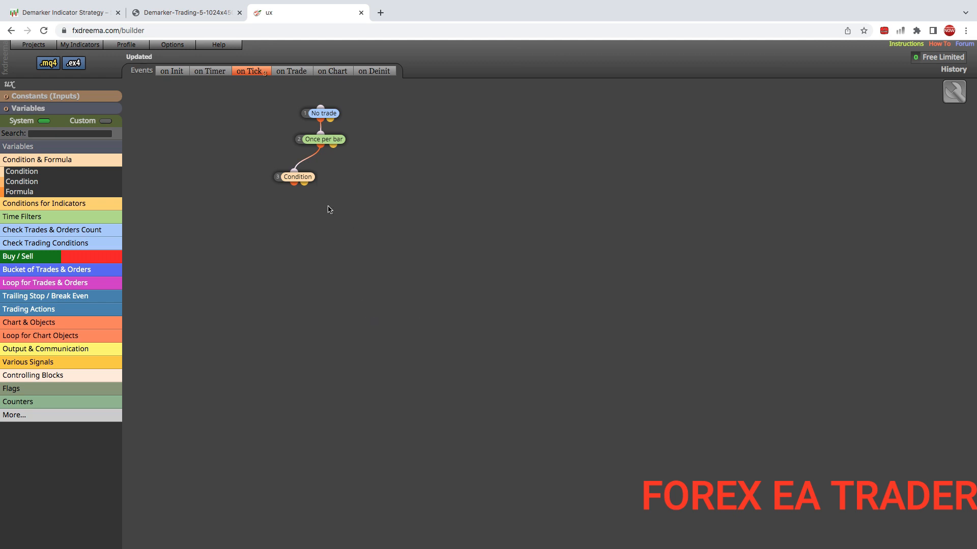
{"action": "mouse_move", "coordinate": [25, 257]}
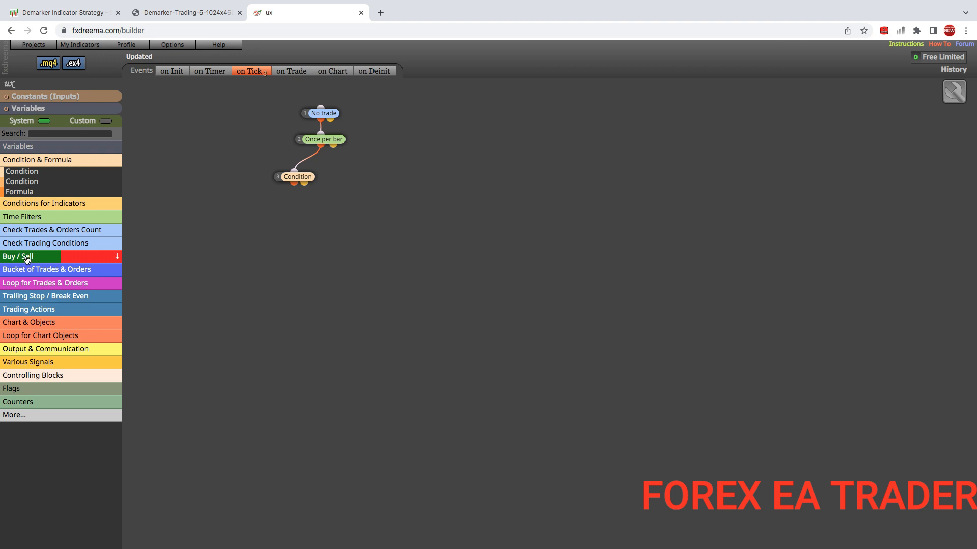
- Add a Buy now block under the Condition with a 30-pip stop-loss and update it
{"action": "left_click", "coordinate": [26, 256]}
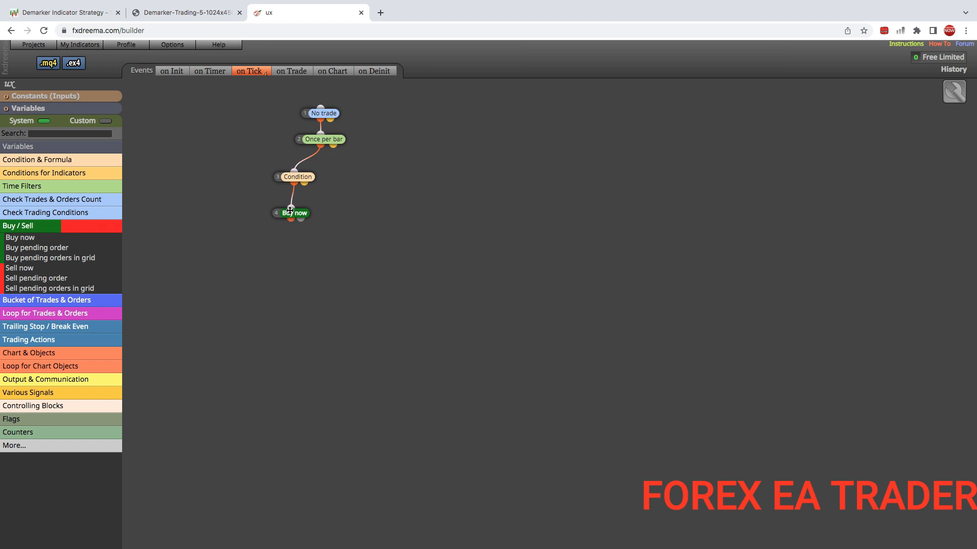
{"action": "left_click", "coordinate": [290, 213]}
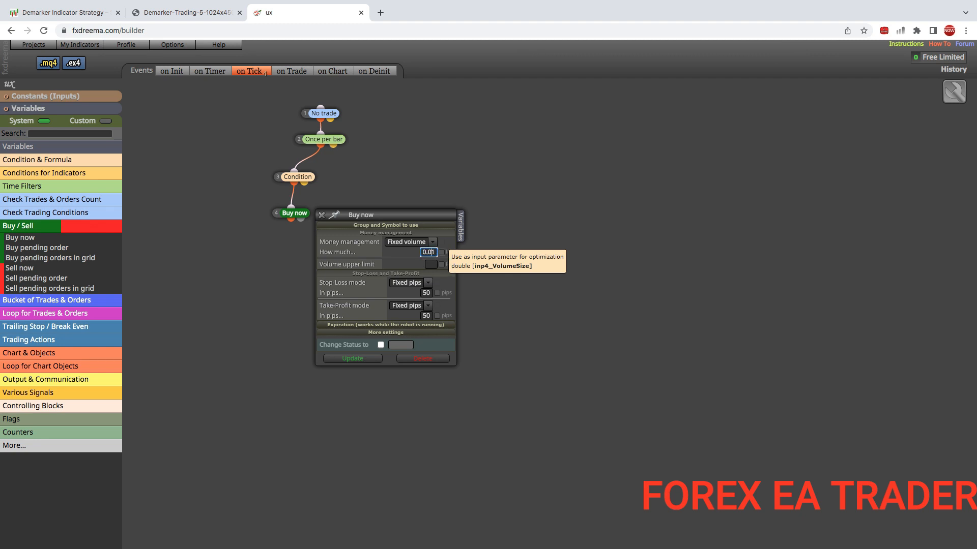
{"action": "mouse_move", "coordinate": [352, 282]}
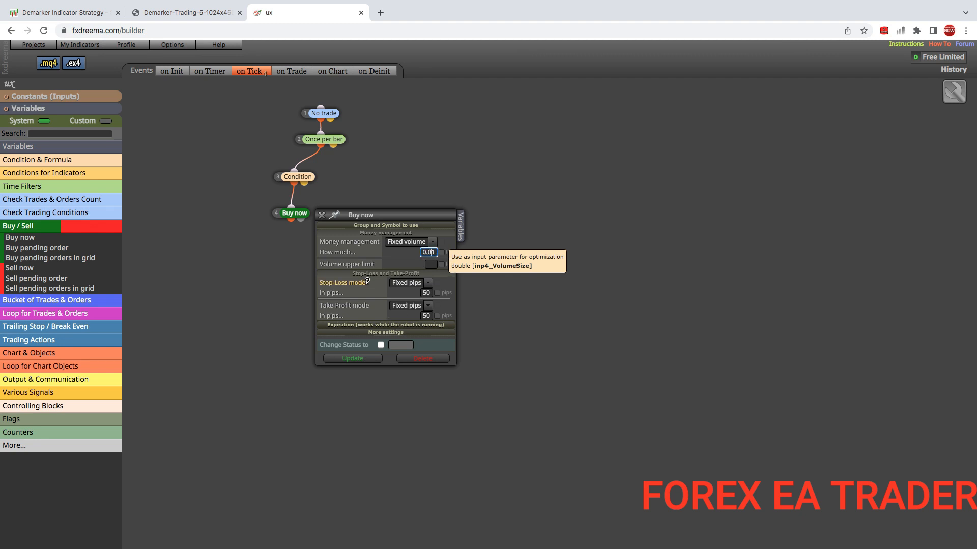
{"action": "mouse_move", "coordinate": [377, 315]}
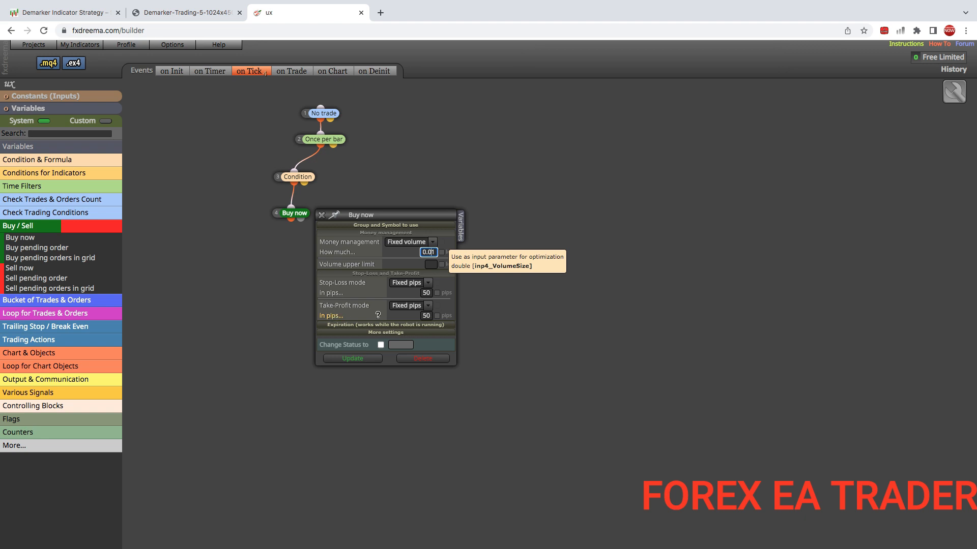
{"action": "left_click", "coordinate": [425, 293]}
{"action": "type", "text": "30"}
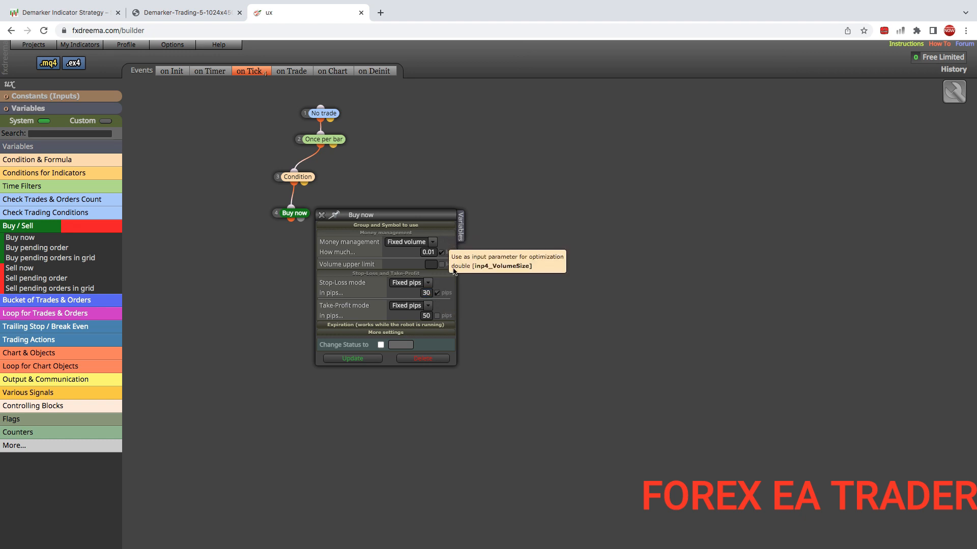
{"action": "mouse_move", "coordinate": [443, 278]}
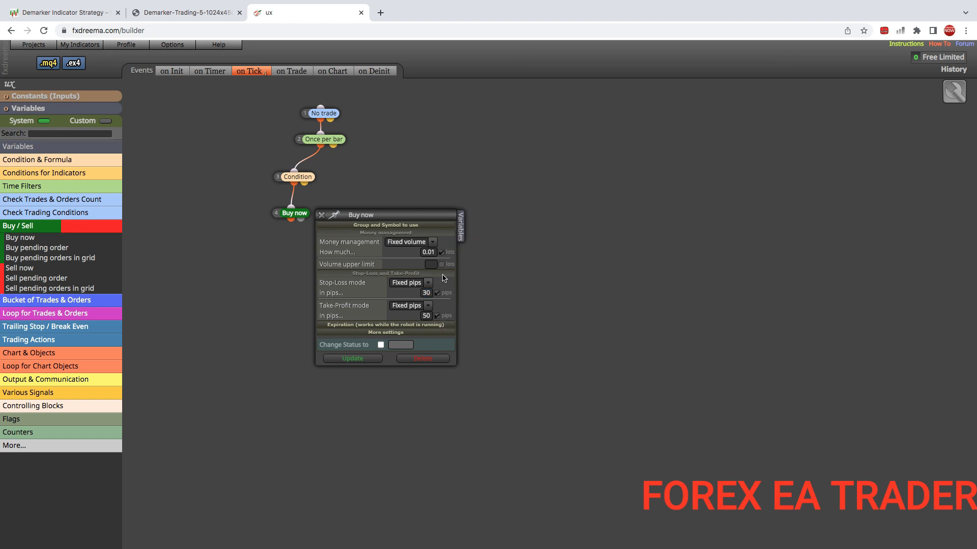
{"action": "mouse_move", "coordinate": [450, 286]}
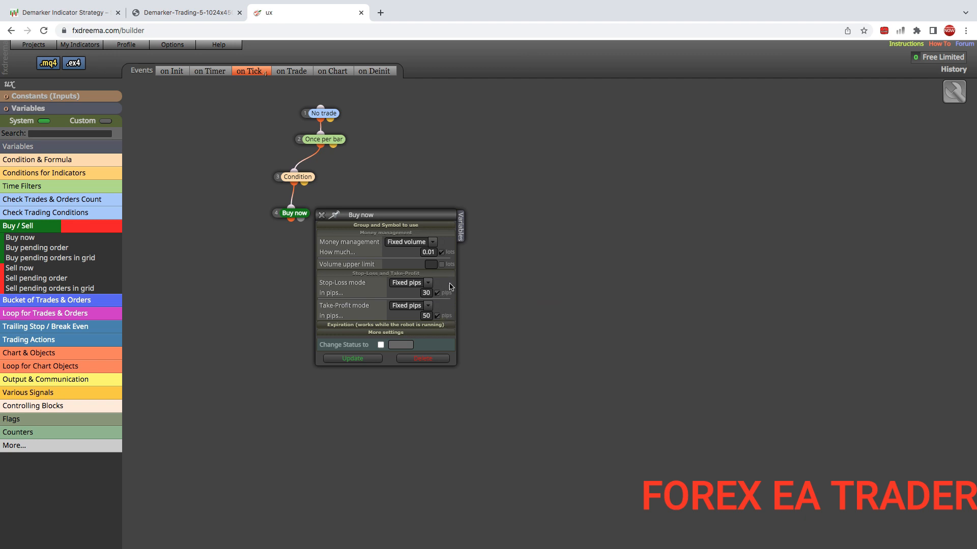
{"action": "mouse_move", "coordinate": [437, 317]}
{"action": "type", "text": "30"}
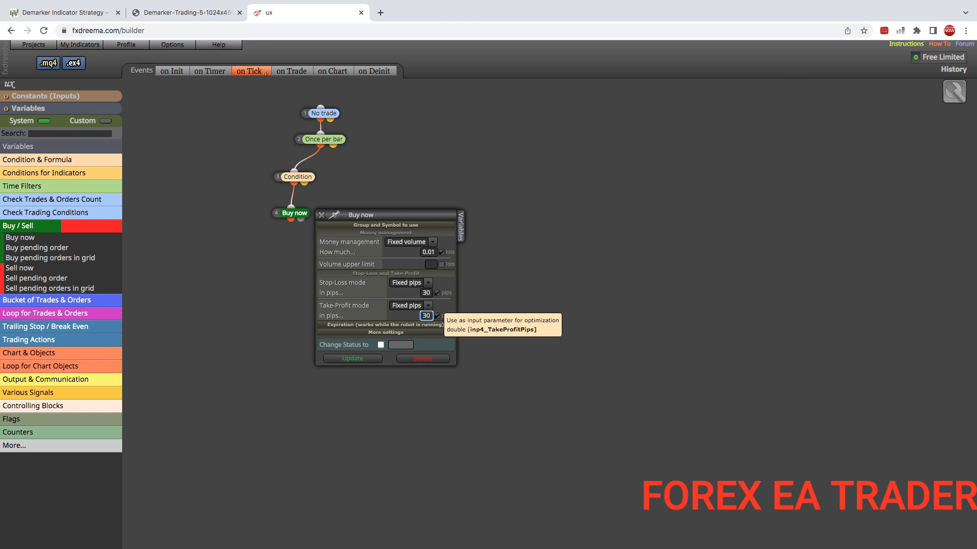
{"action": "mouse_move", "coordinate": [425, 316]}
{"action": "type", "text": "60"}
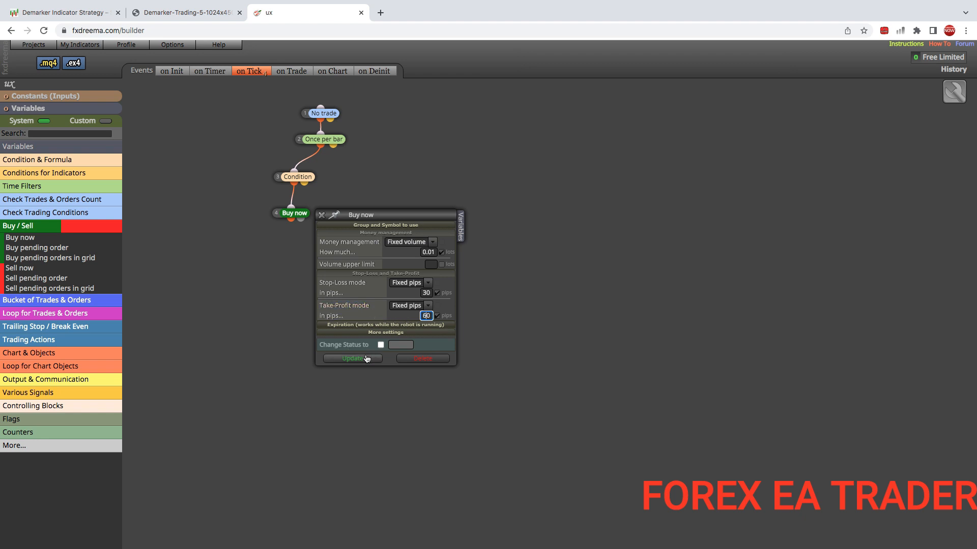
{"action": "mouse_move", "coordinate": [352, 360]}
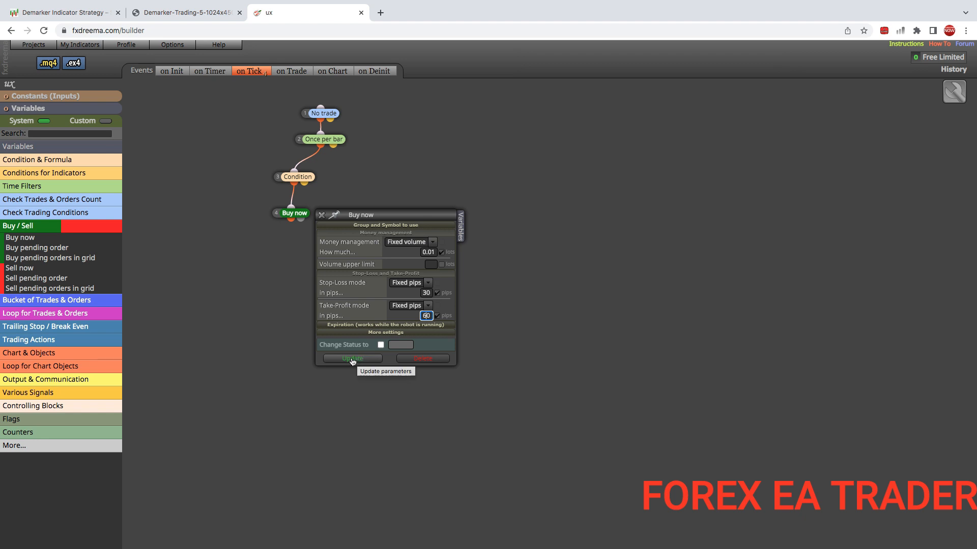
{"action": "left_click", "coordinate": [352, 358]}
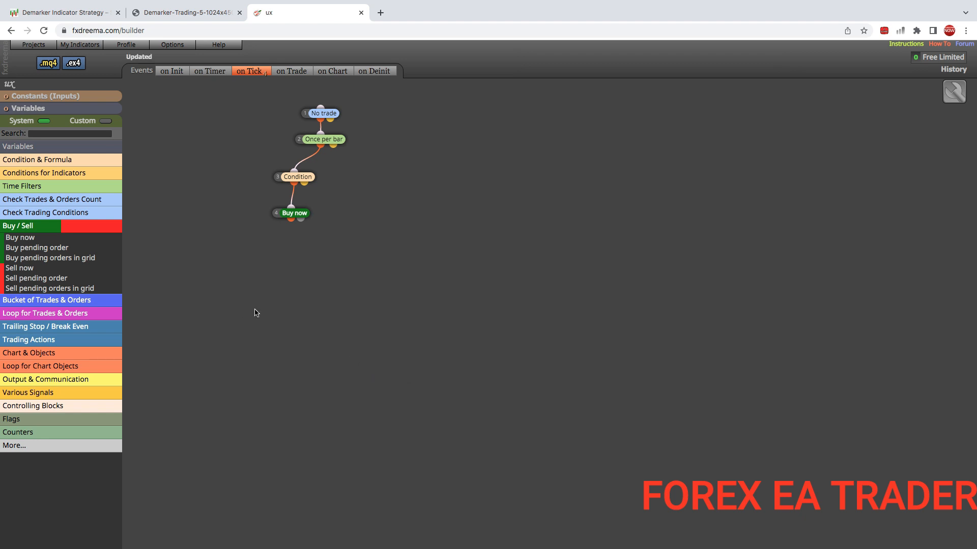
{"action": "mouse_move", "coordinate": [309, 223]}
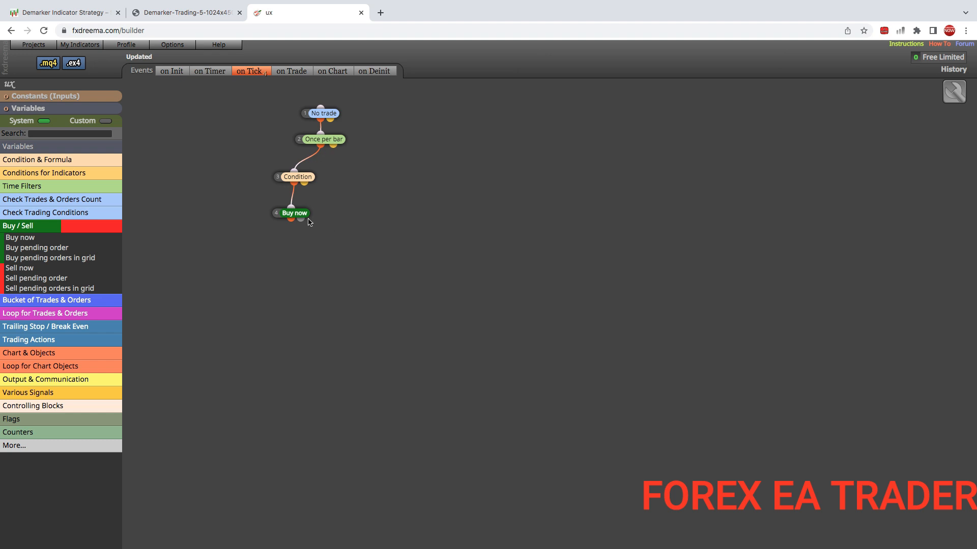
{"action": "mouse_move", "coordinate": [39, 278]}
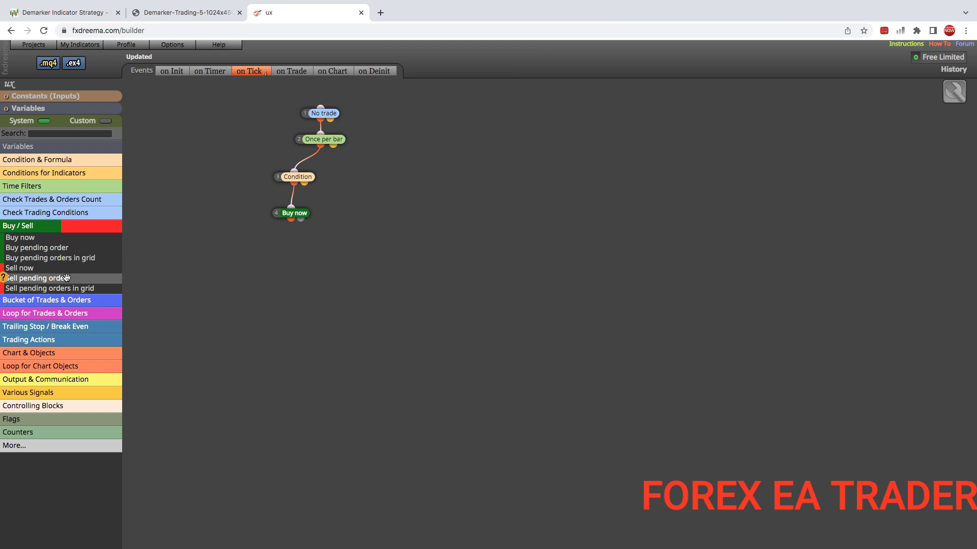
{"action": "left_click", "coordinate": [37, 247]}
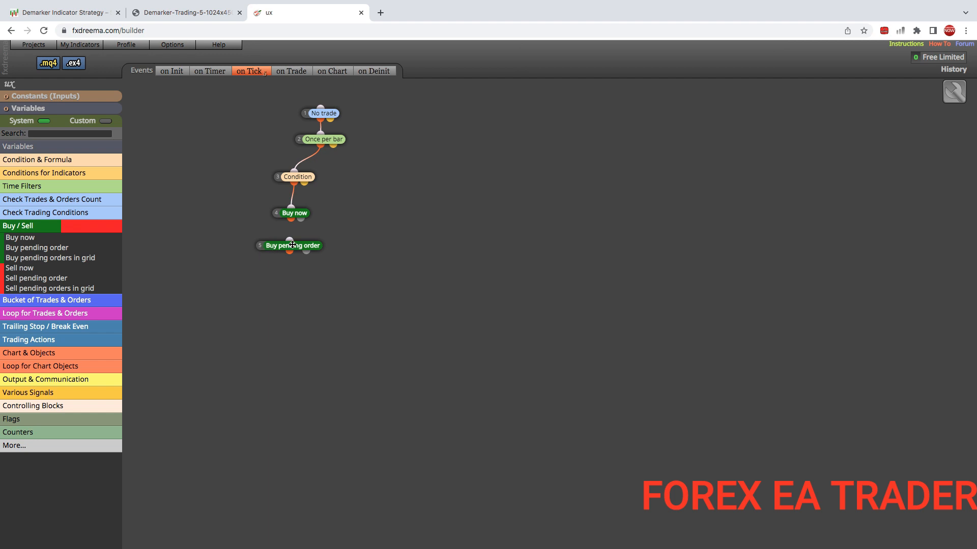
{"action": "mouse_move", "coordinate": [316, 213]}
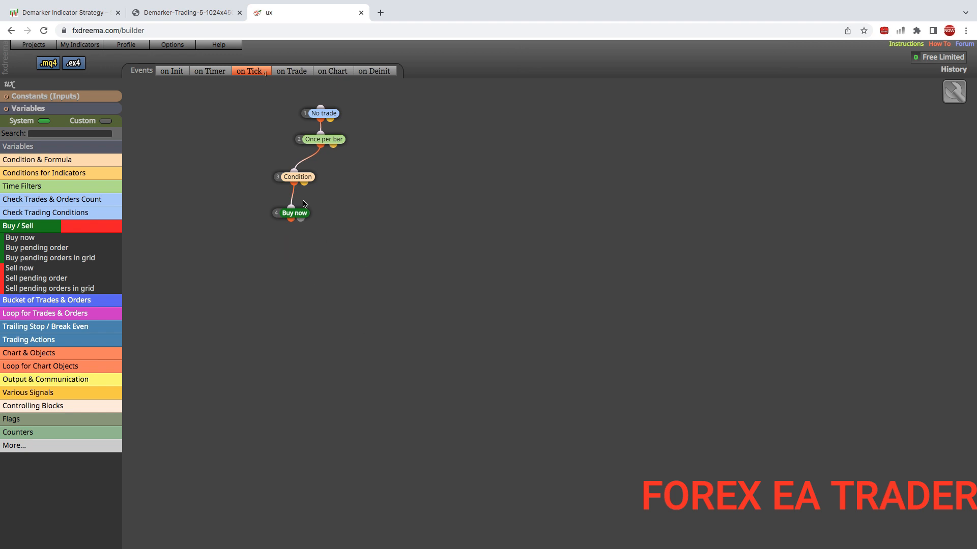
- Select the Condition block and bring up its Copy action
{"action": "left_click", "coordinate": [298, 177]}
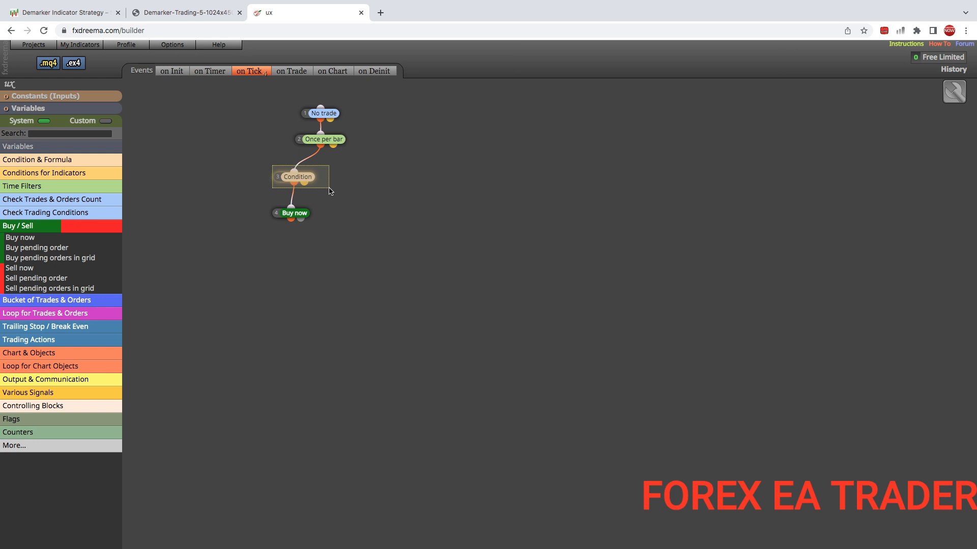
{"action": "right_click", "coordinate": [299, 177]}
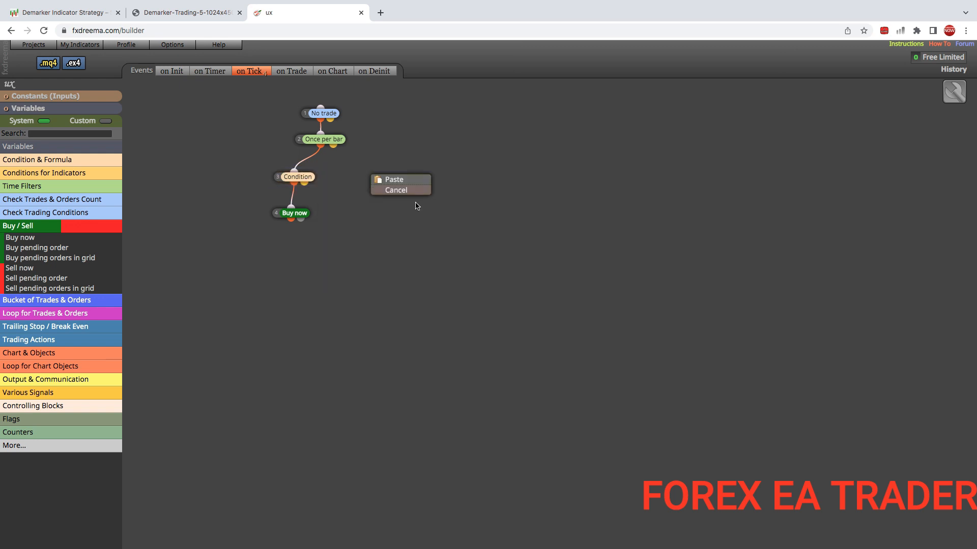
- Paste a mirrored Condition under Once per bar: DeMarker 13 crosses below 0.9, and save it
{"action": "left_click", "coordinate": [393, 179]}
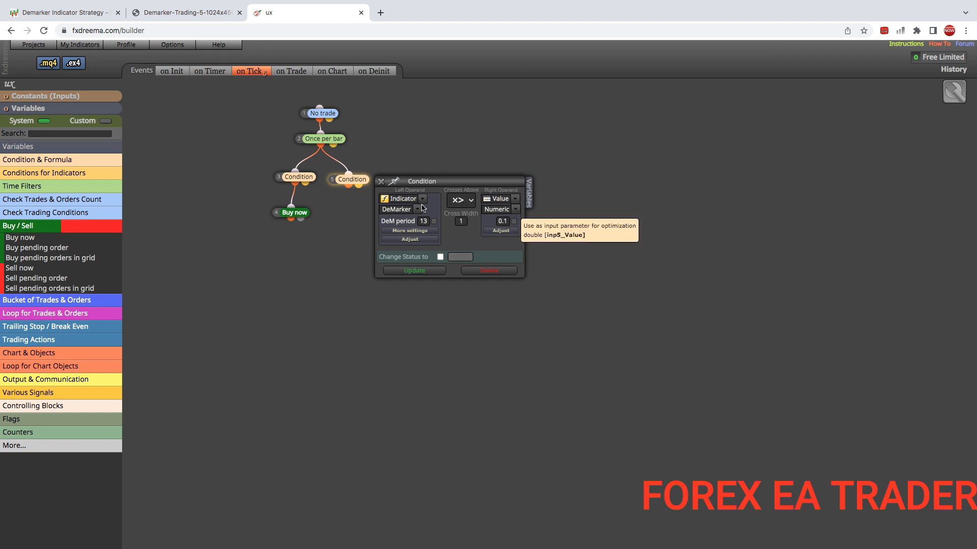
{"action": "left_click", "coordinate": [459, 201]}
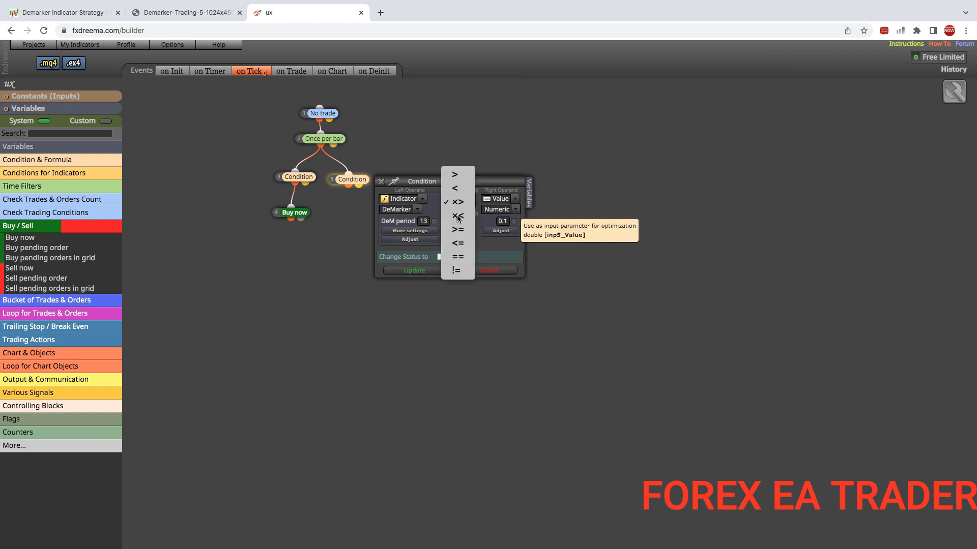
{"action": "left_click", "coordinate": [457, 215]}
{"action": "type", "text": "0.9"}
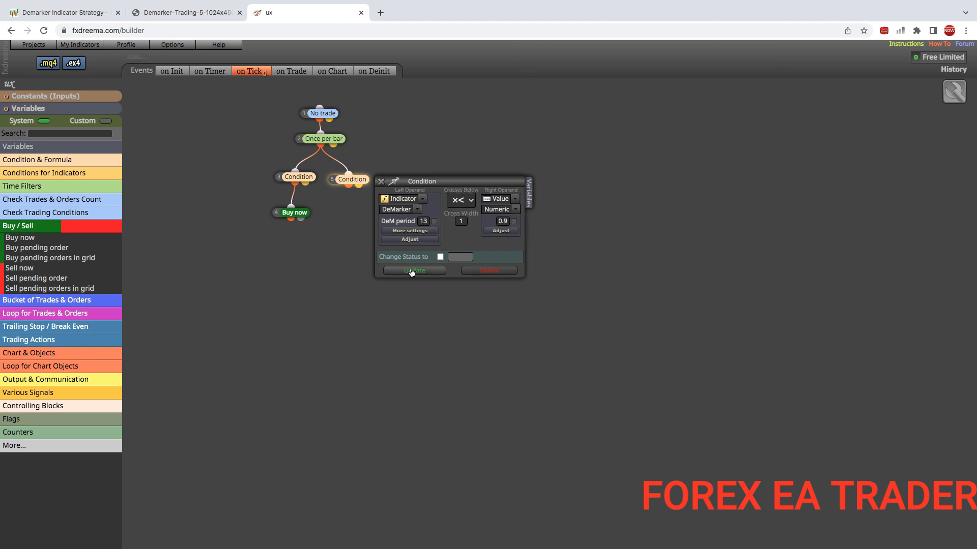
{"action": "left_click", "coordinate": [414, 271]}
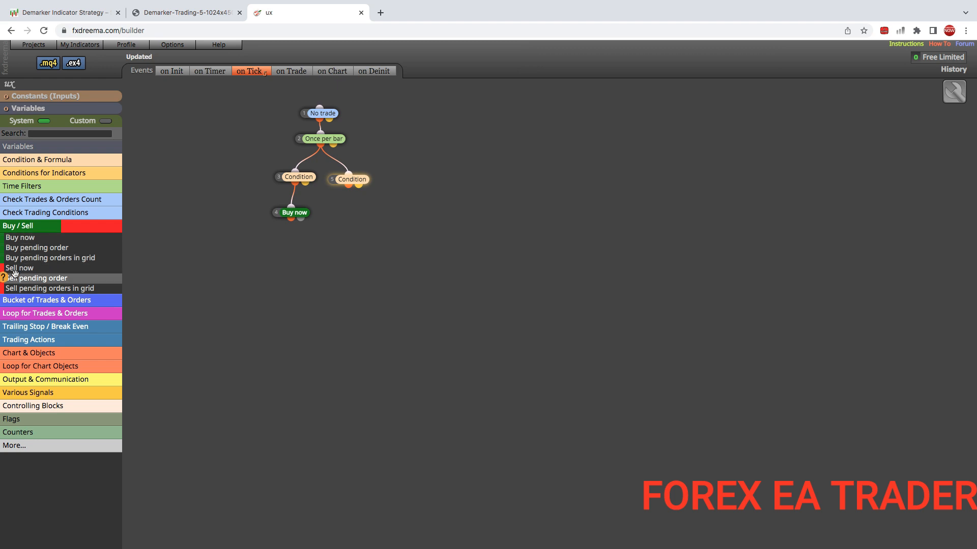
{"action": "mouse_move", "coordinate": [19, 267]}
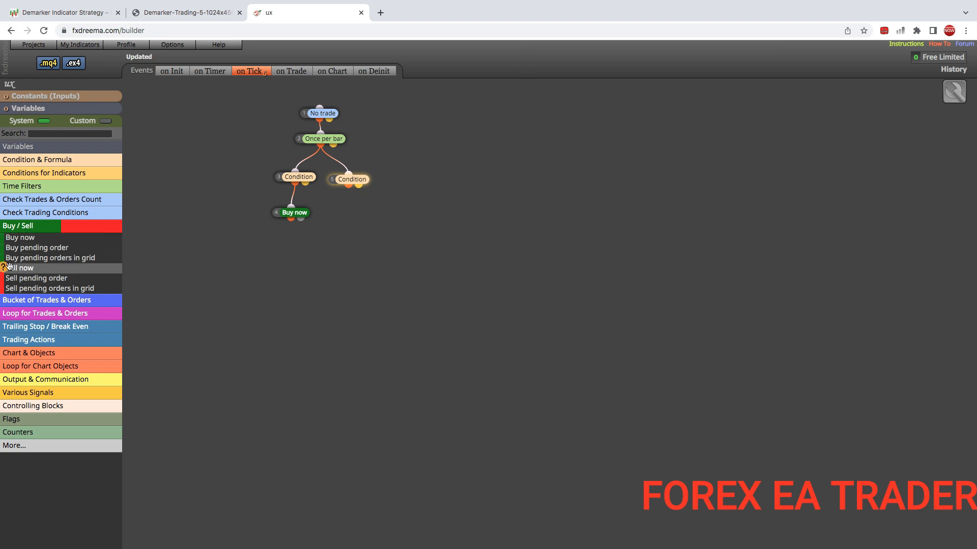
- Add a Sell now block under the second Condition with 0.01 lots, 30-pip stop-loss and 60-pip take-profit
{"action": "left_click", "coordinate": [20, 267]}
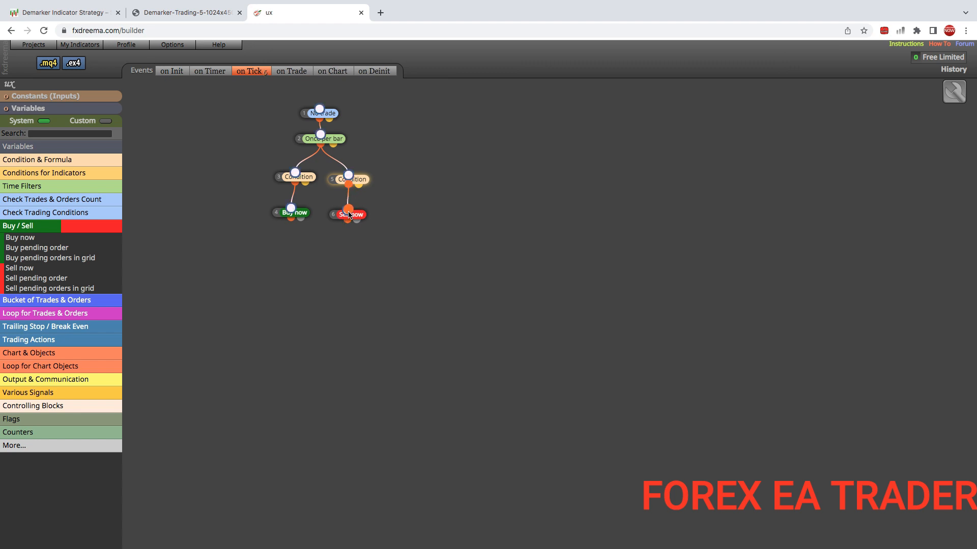
{"action": "left_click", "coordinate": [348, 215]}
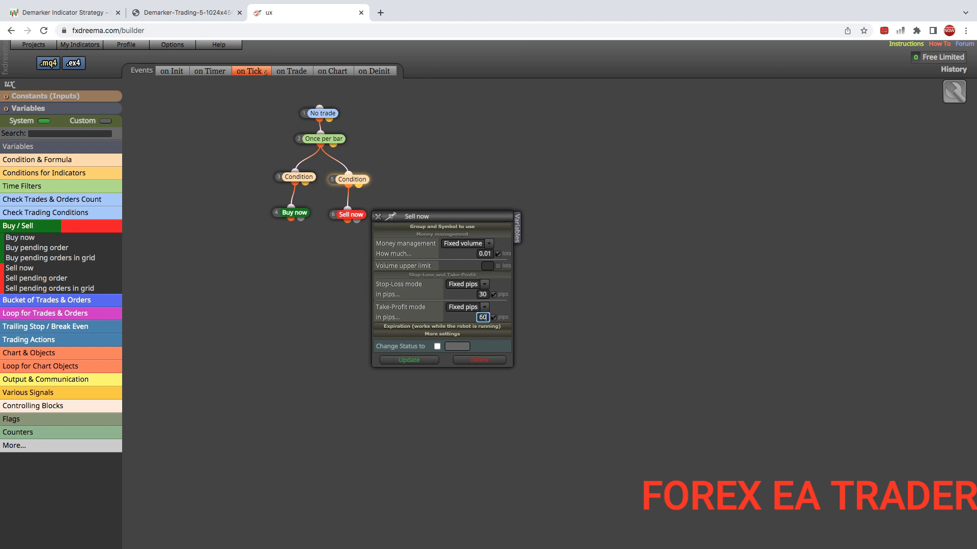
{"action": "left_click", "coordinate": [408, 361]}
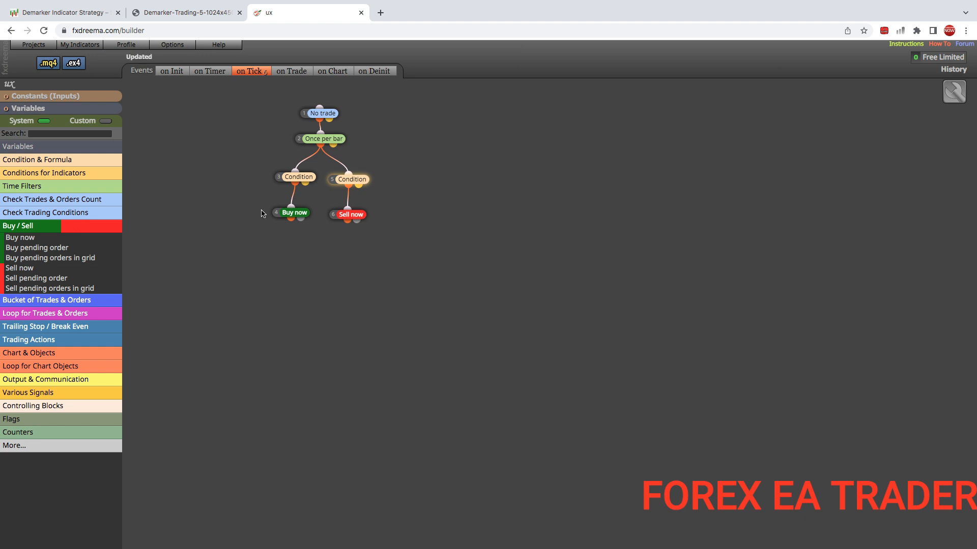
{"action": "mouse_move", "coordinate": [178, 203]}
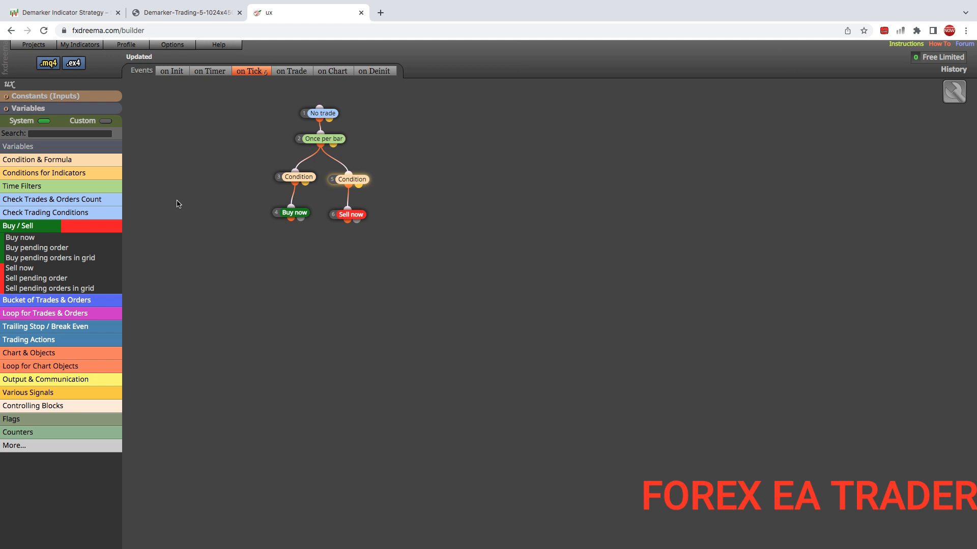
{"action": "mouse_move", "coordinate": [185, 253]}
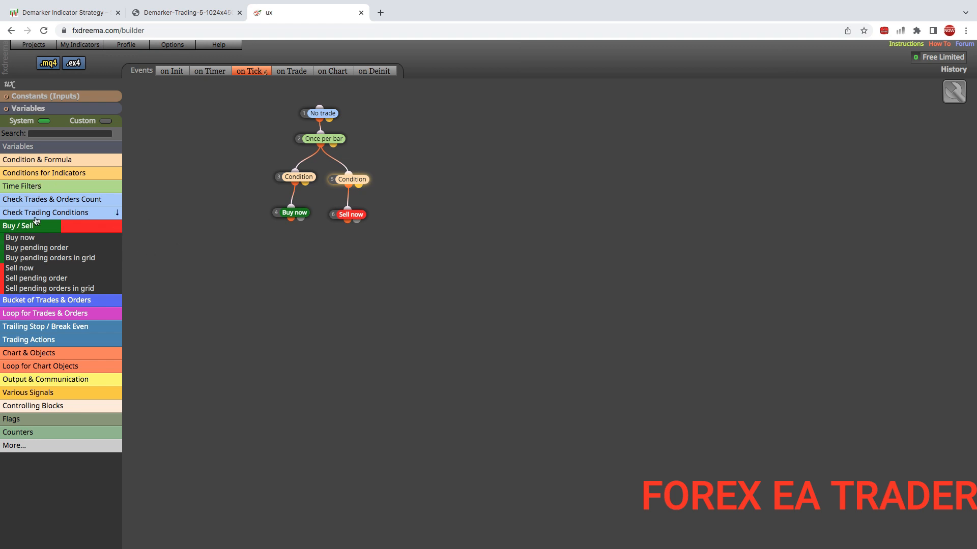
- Expand and collapse the trading-condition block list in the sidebar without adding blocks
{"action": "left_click", "coordinate": [52, 199]}
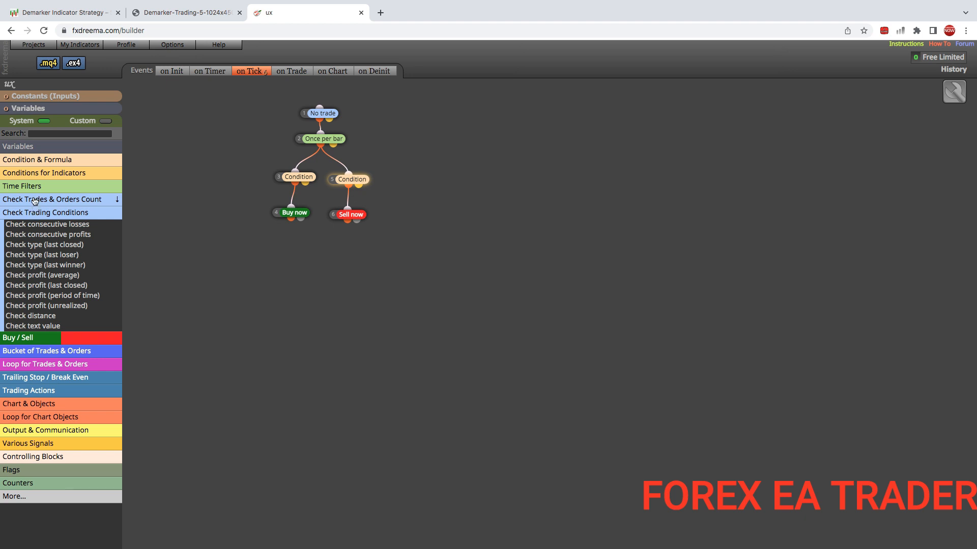
{"action": "left_click", "coordinate": [52, 200]}
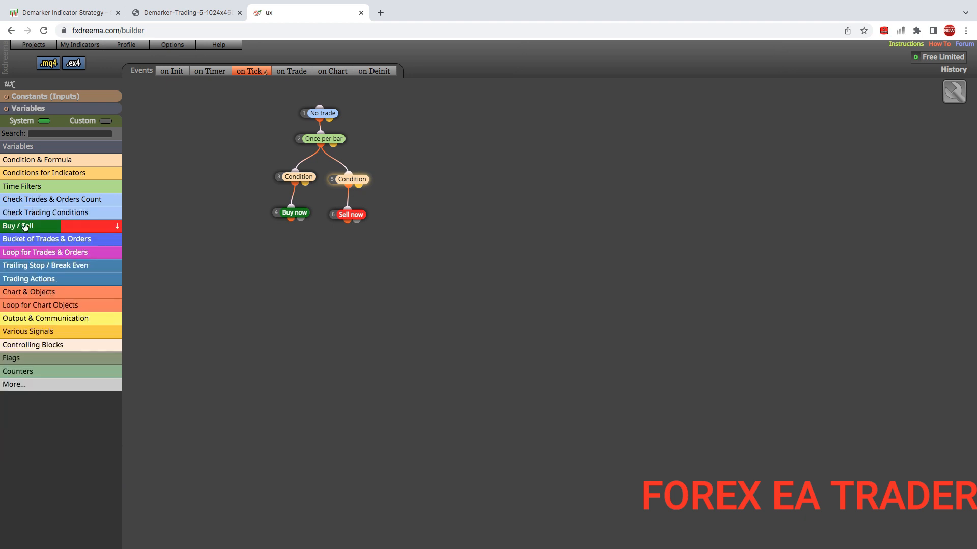
{"action": "mouse_move", "coordinate": [186, 244]}
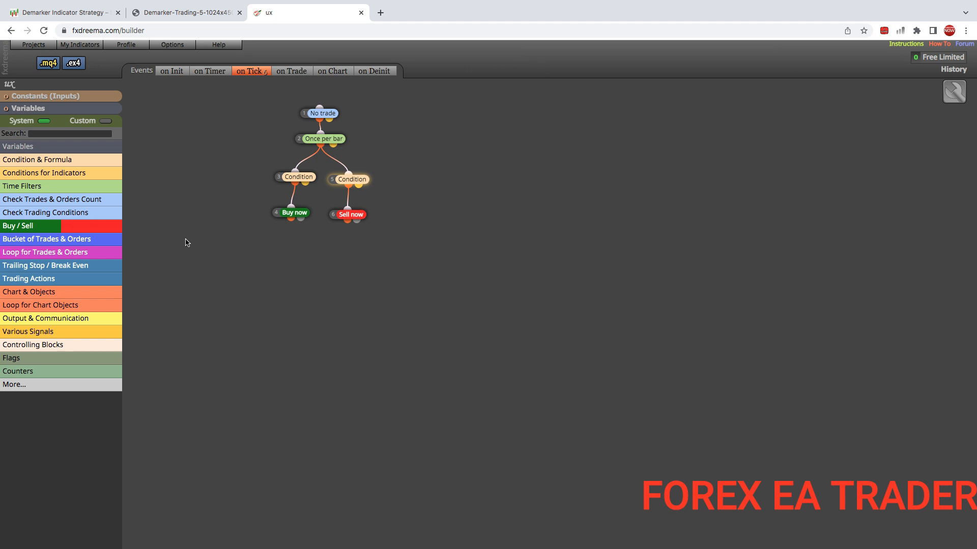
{"action": "mouse_move", "coordinate": [101, 162]}
{"action": "type", "text": "dem"}
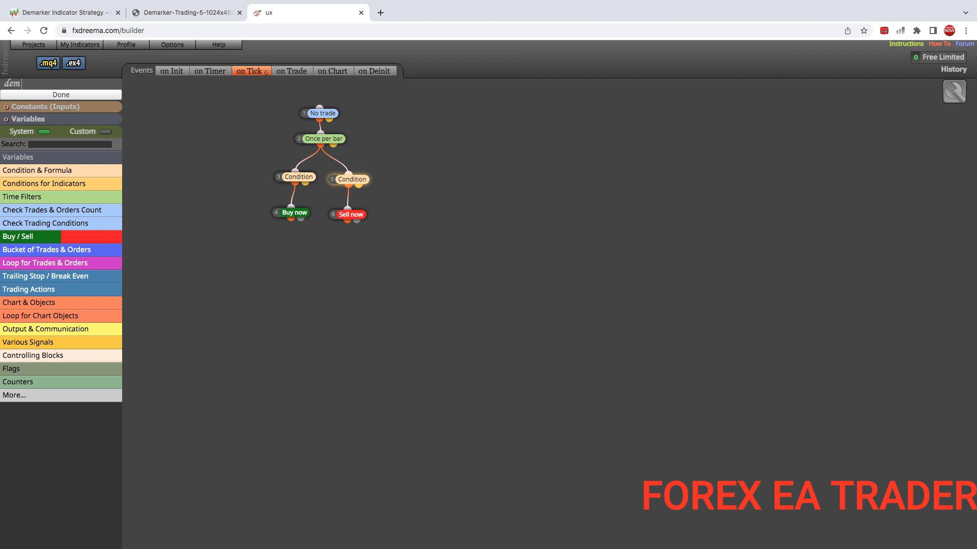
- Finish the project name as 'dem ea' and confirm it
{"action": "type", "text": "ea"}
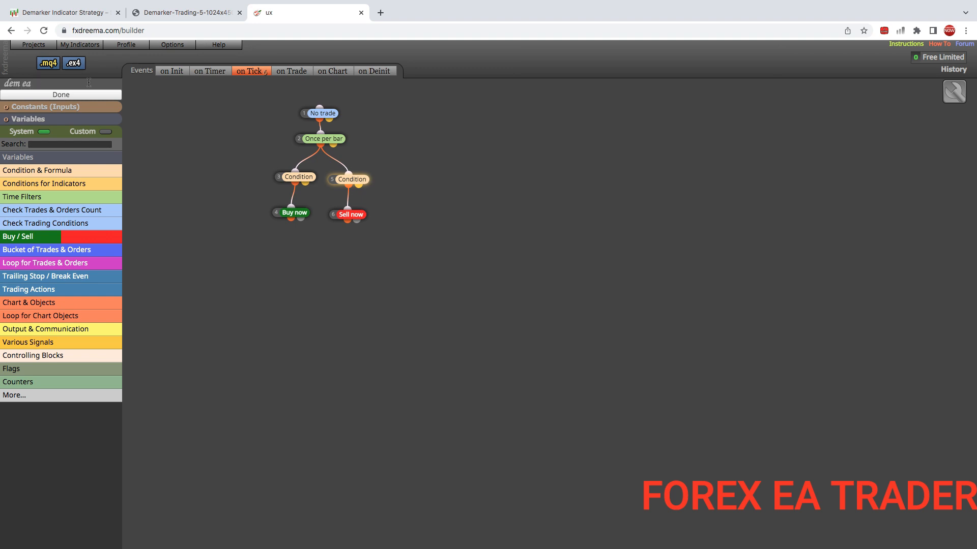
{"action": "left_click", "coordinate": [60, 93]}
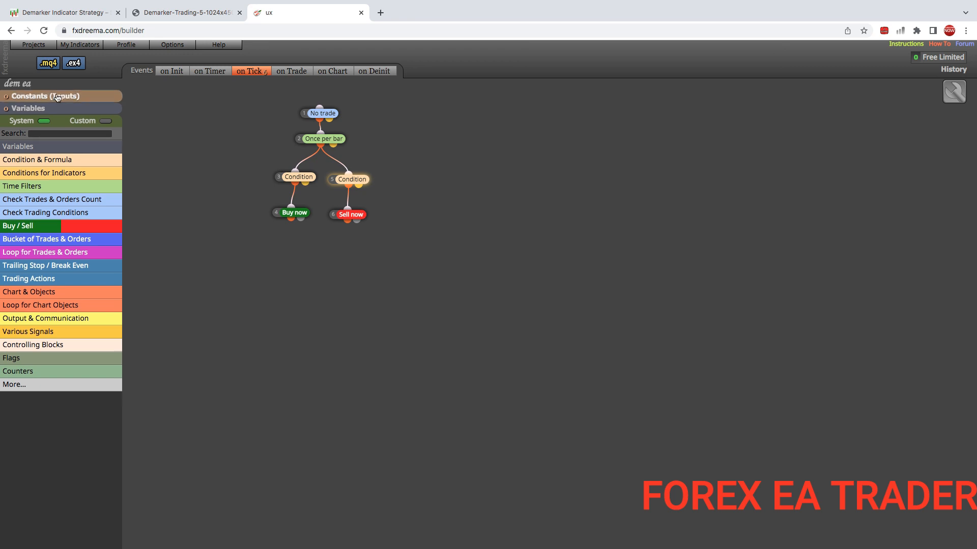
- Download the 'dem ea' strategy as both .mq4 and .ex4 files, glancing at the DeMarker chart image
{"action": "left_click", "coordinate": [48, 63]}
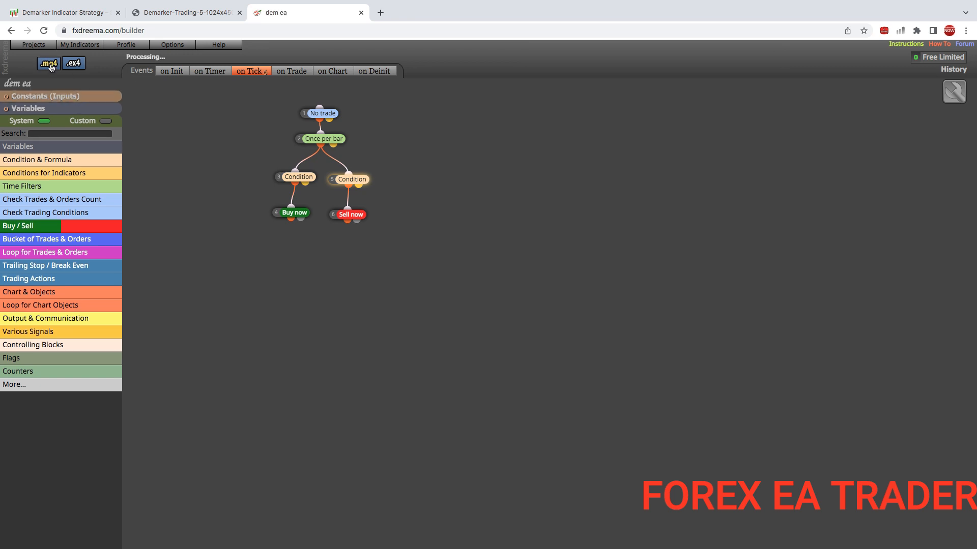
{"action": "left_click", "coordinate": [48, 63]}
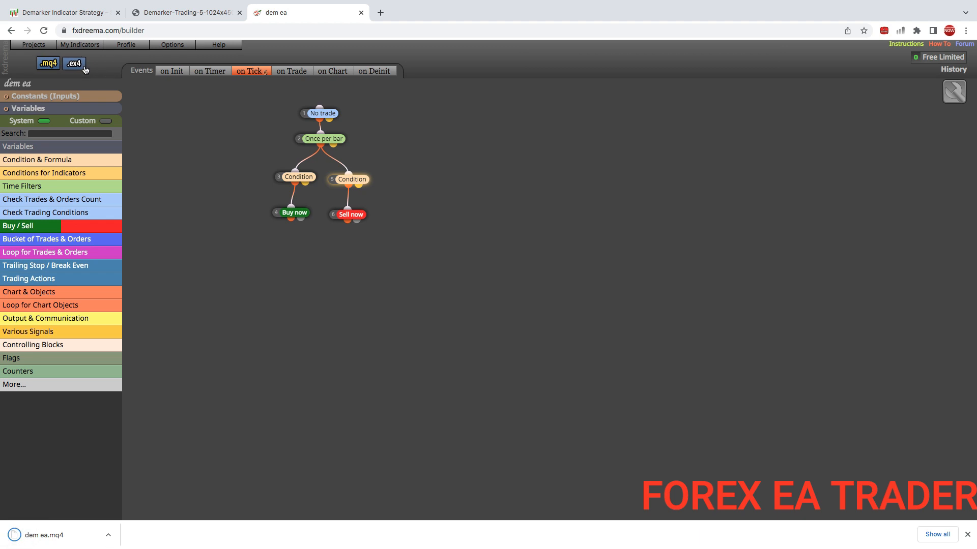
{"action": "left_click", "coordinate": [74, 63]}
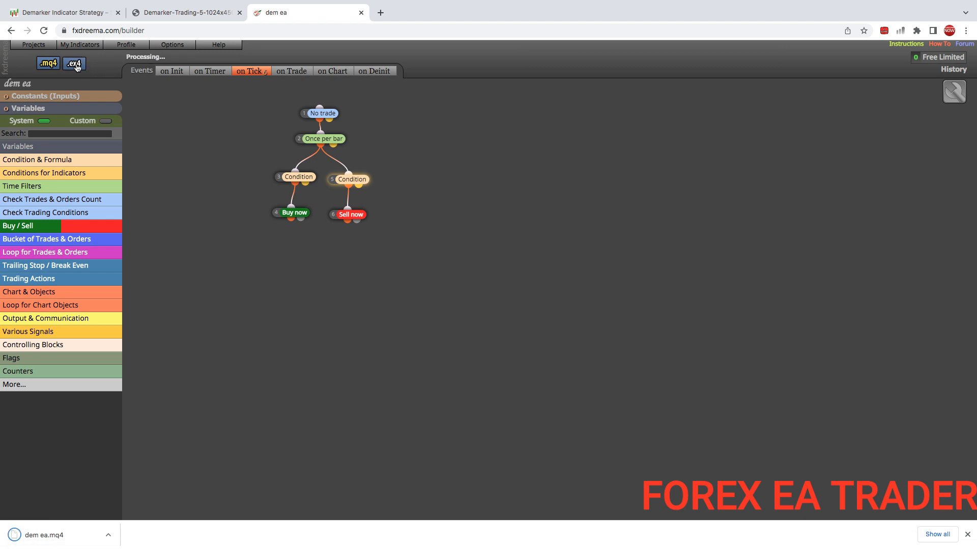
{"action": "left_click", "coordinate": [73, 63]}
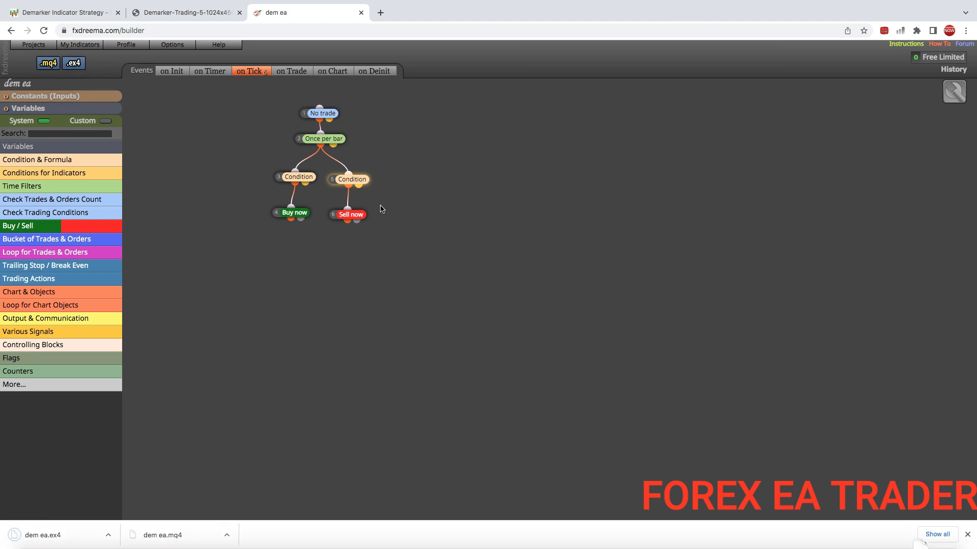
{"action": "left_click", "coordinate": [184, 12]}
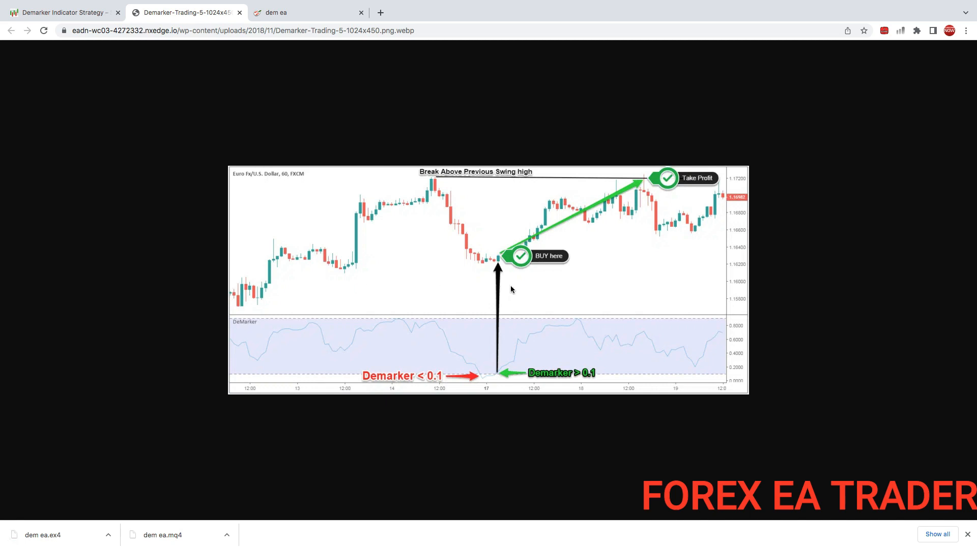
{"action": "mouse_move", "coordinate": [616, 239]}
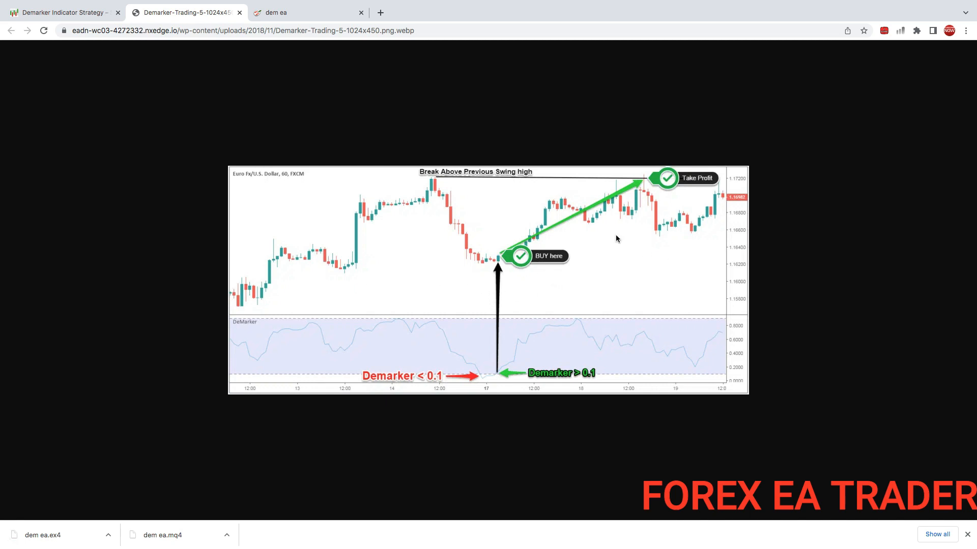
{"action": "left_click", "coordinate": [290, 12]}
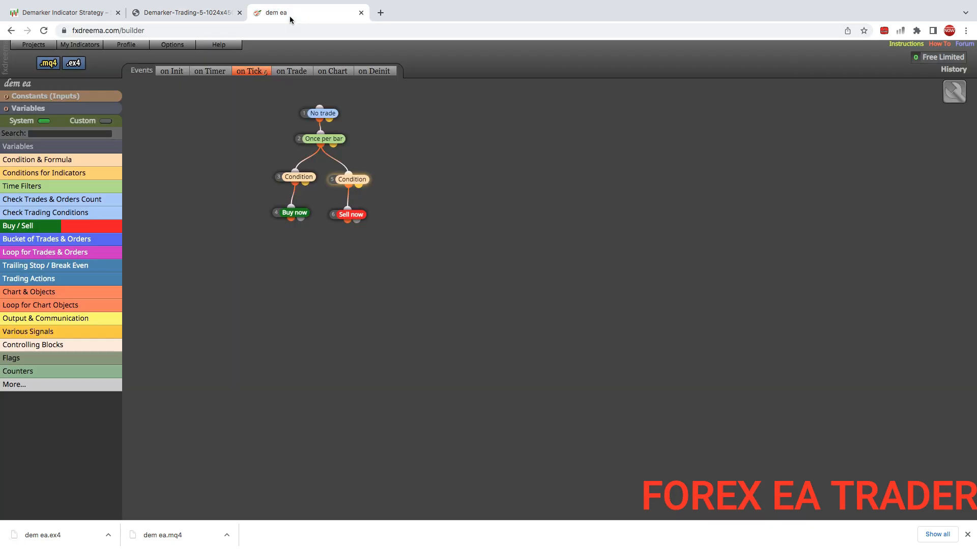
{"action": "mouse_move", "coordinate": [246, 288]}
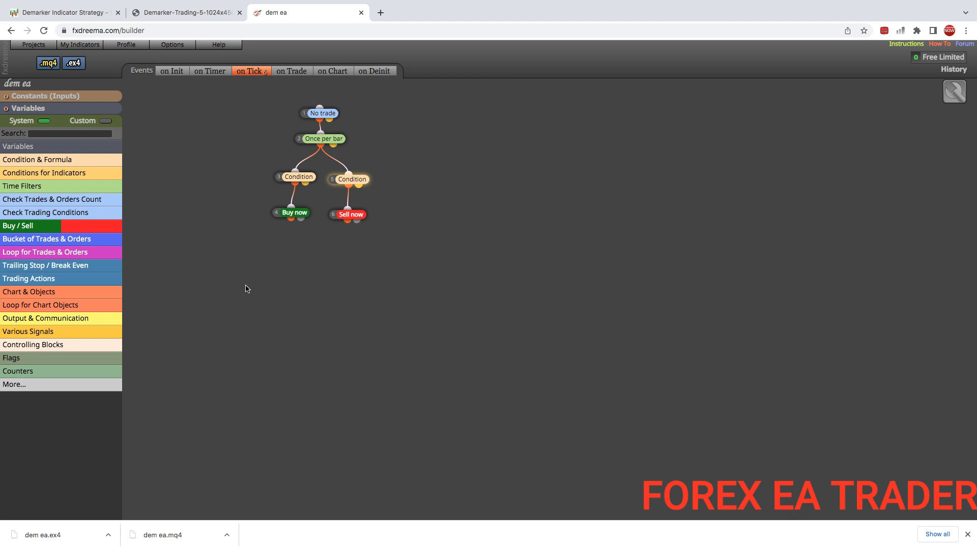
{"action": "mouse_move", "coordinate": [243, 173]}
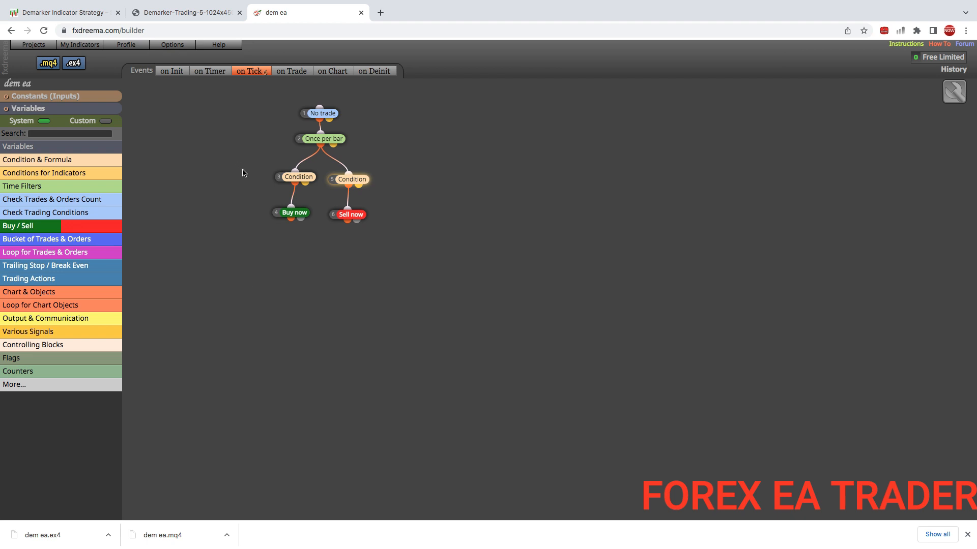
{"action": "mouse_move", "coordinate": [250, 121]}
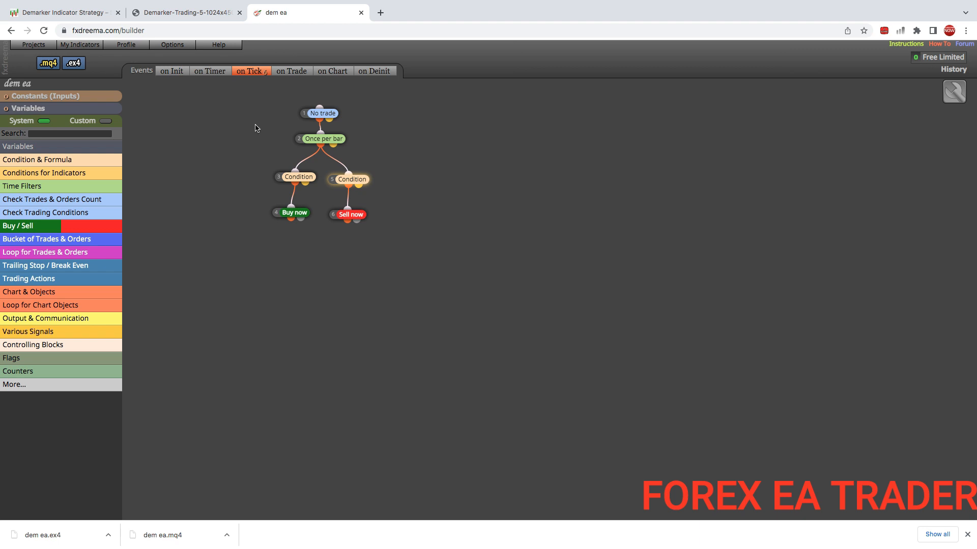
{"action": "mouse_move", "coordinate": [240, 102]}
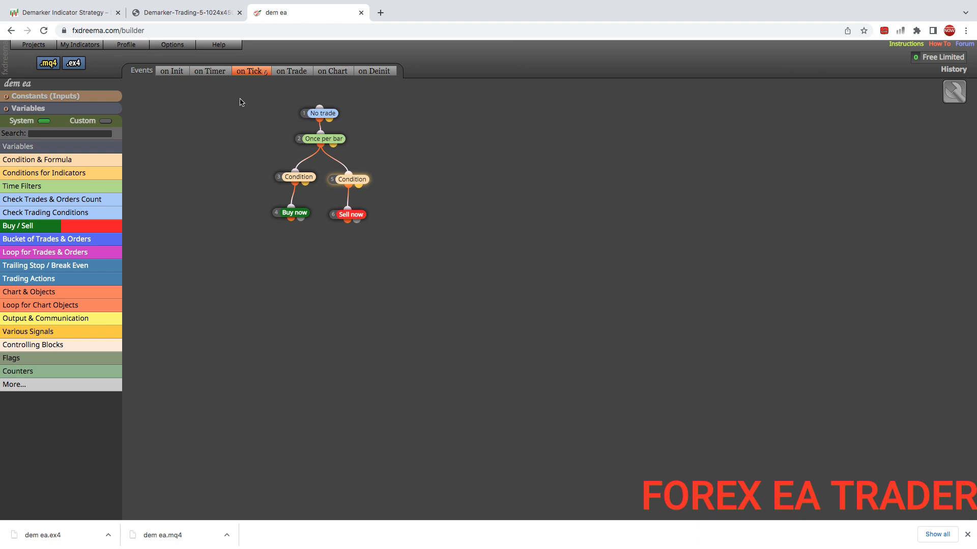
{"action": "mouse_move", "coordinate": [268, 100]}
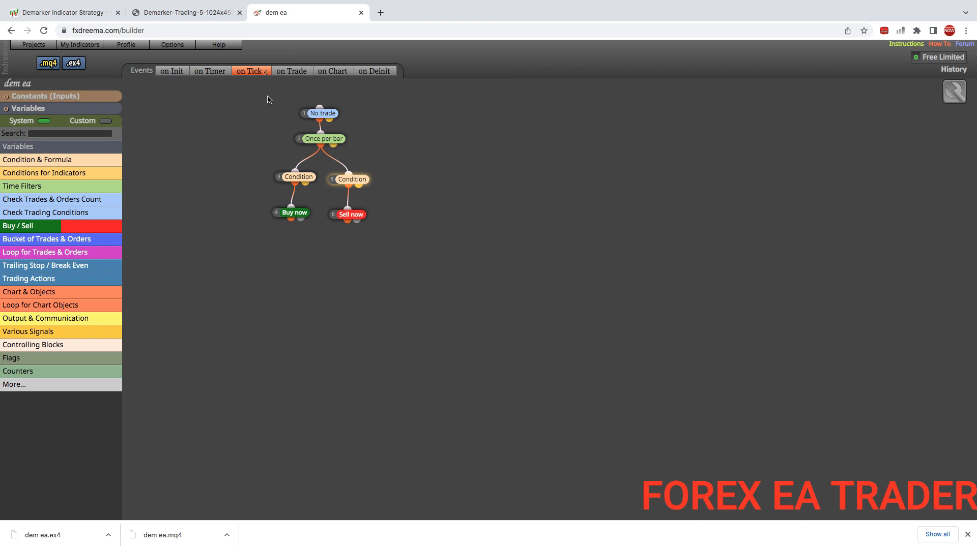
{"action": "mouse_move", "coordinate": [211, 176]}
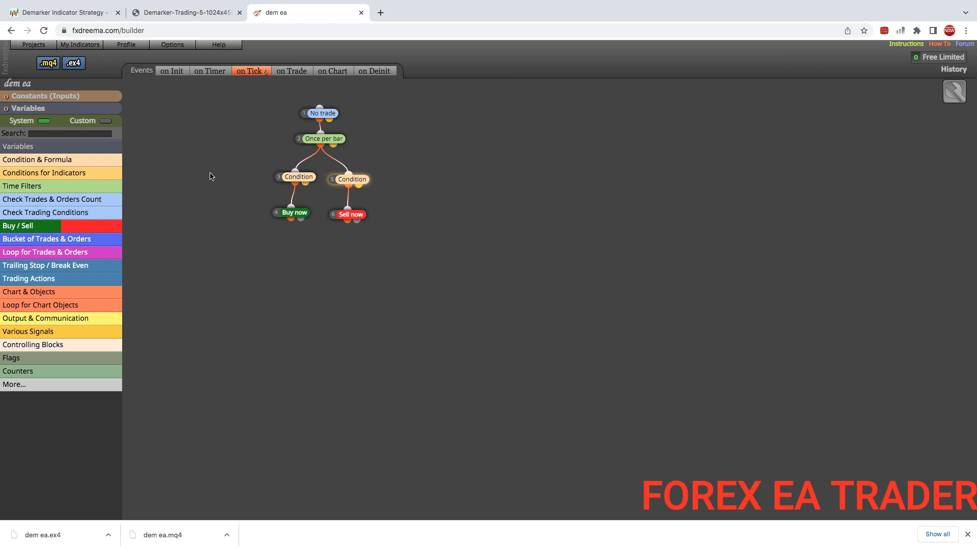
{"action": "mouse_move", "coordinate": [206, 168]}
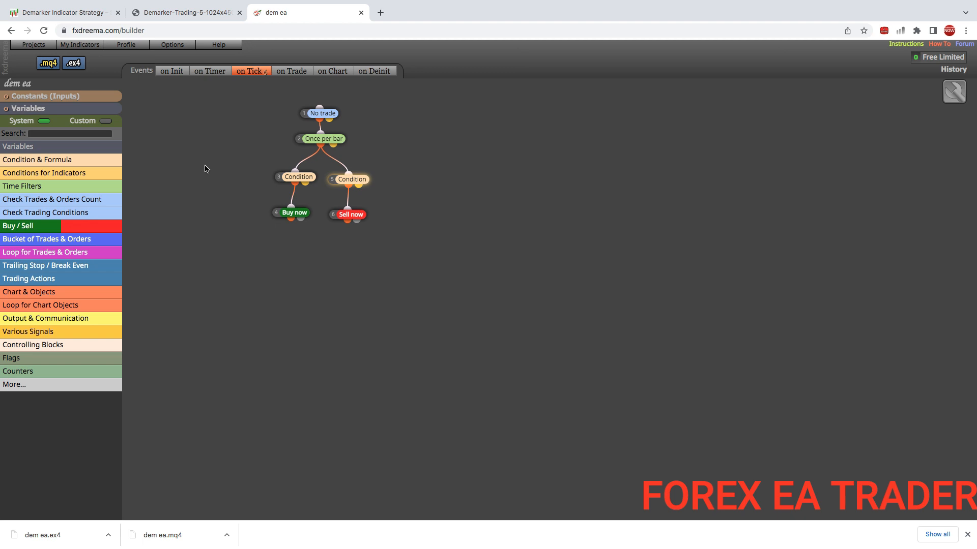
{"action": "mouse_move", "coordinate": [255, 154]}
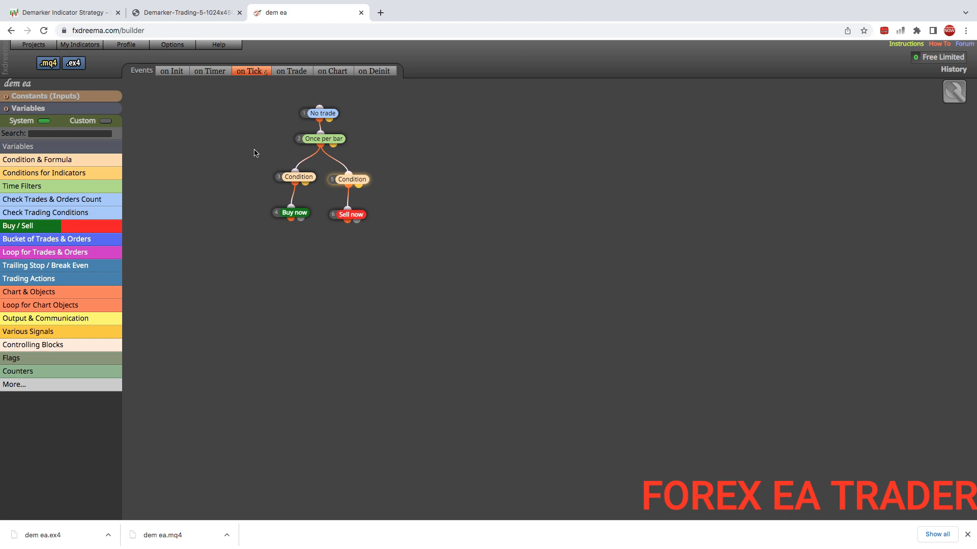
{"action": "mouse_move", "coordinate": [227, 162]}
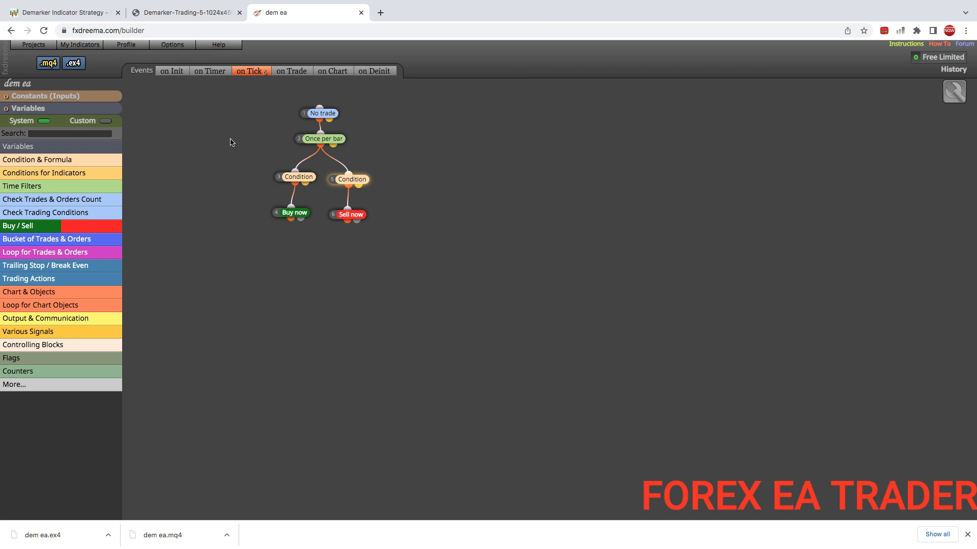
{"action": "mouse_move", "coordinate": [240, 134]}
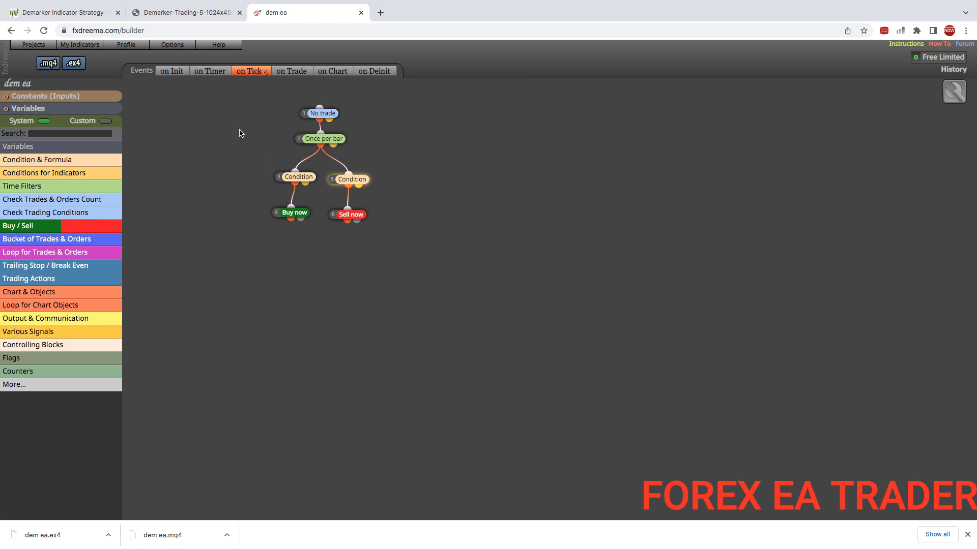